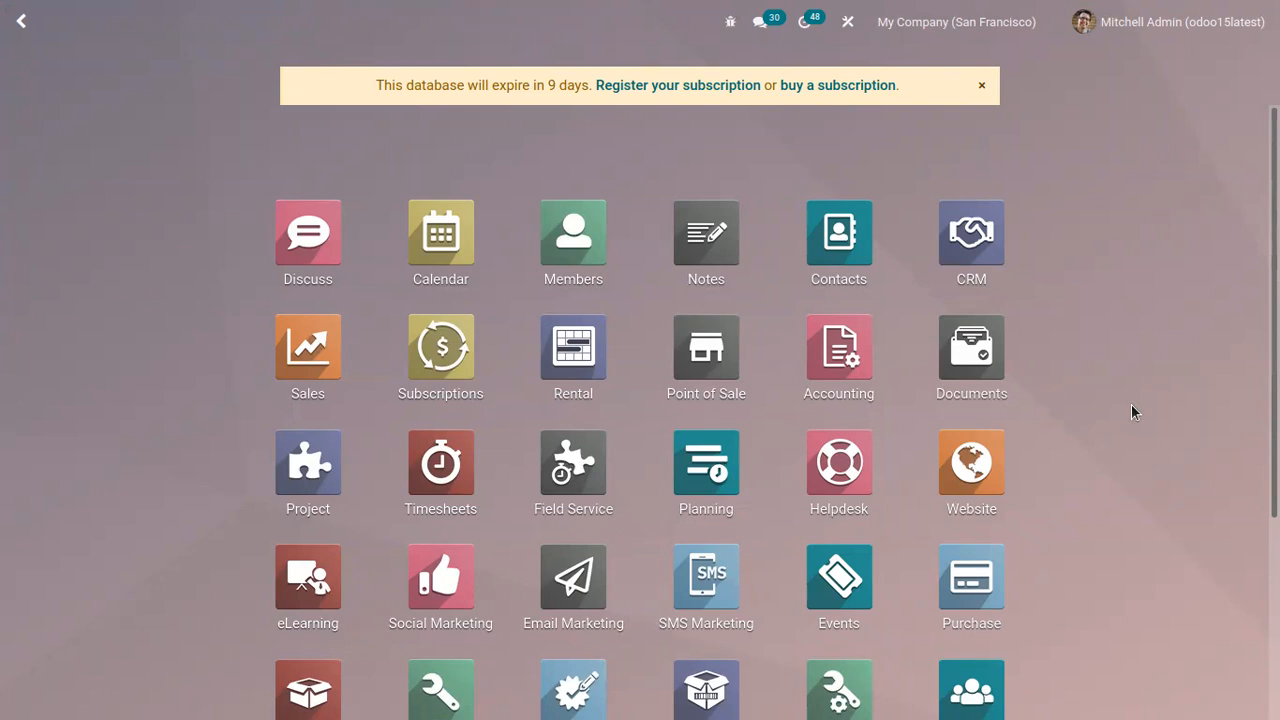
Step: Enter the Accounting app and show the Reporting menu's Management section
left_click(838, 356)
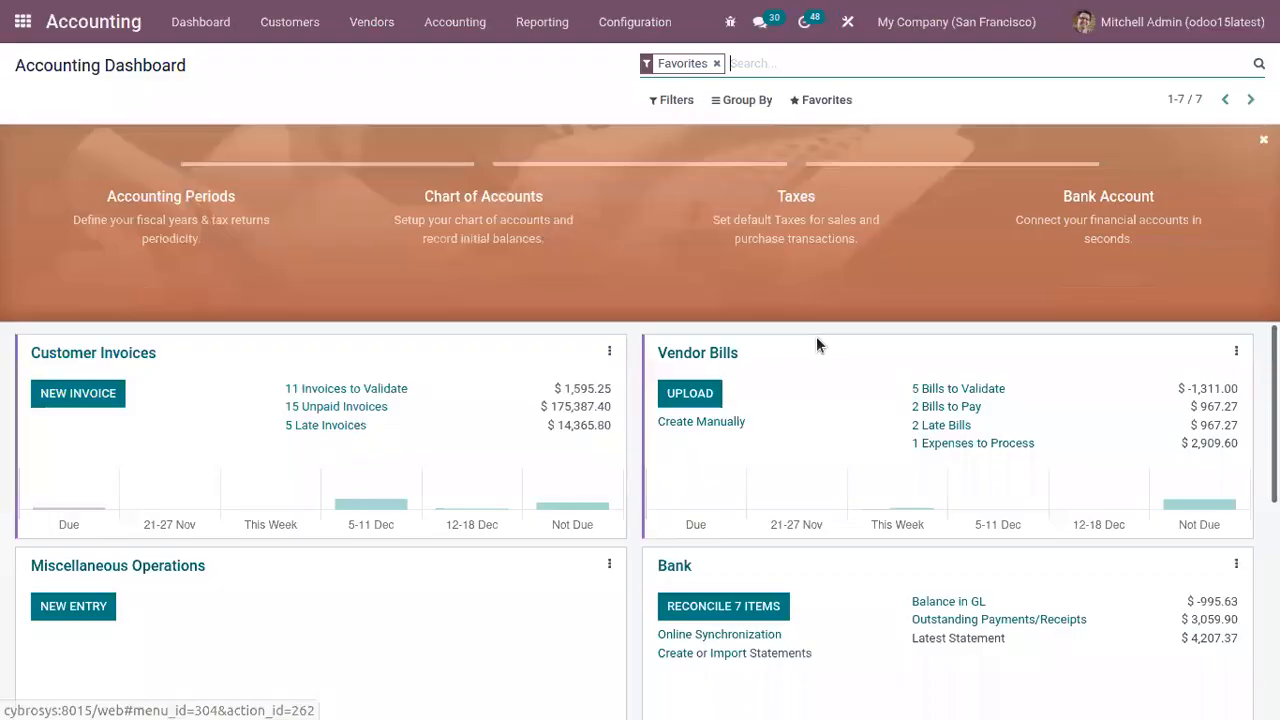
left_click(542, 20)
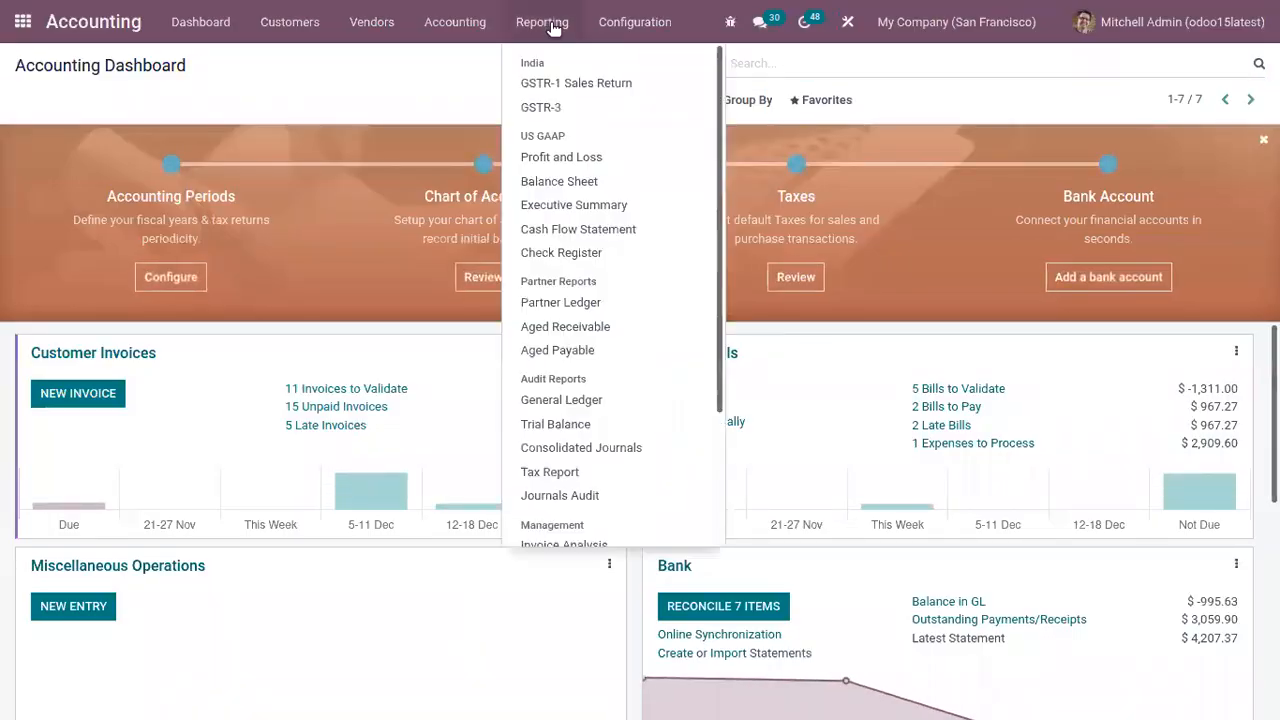
scroll("down", 3)
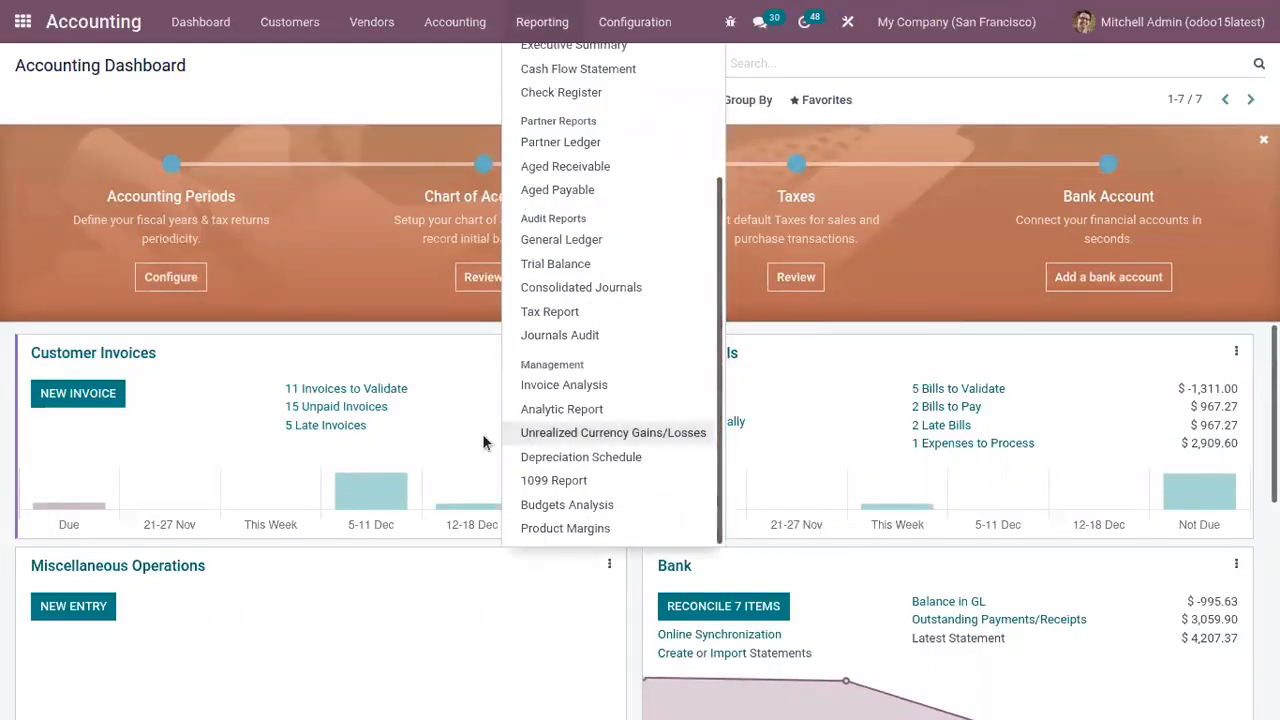
mouse_move(612, 432)
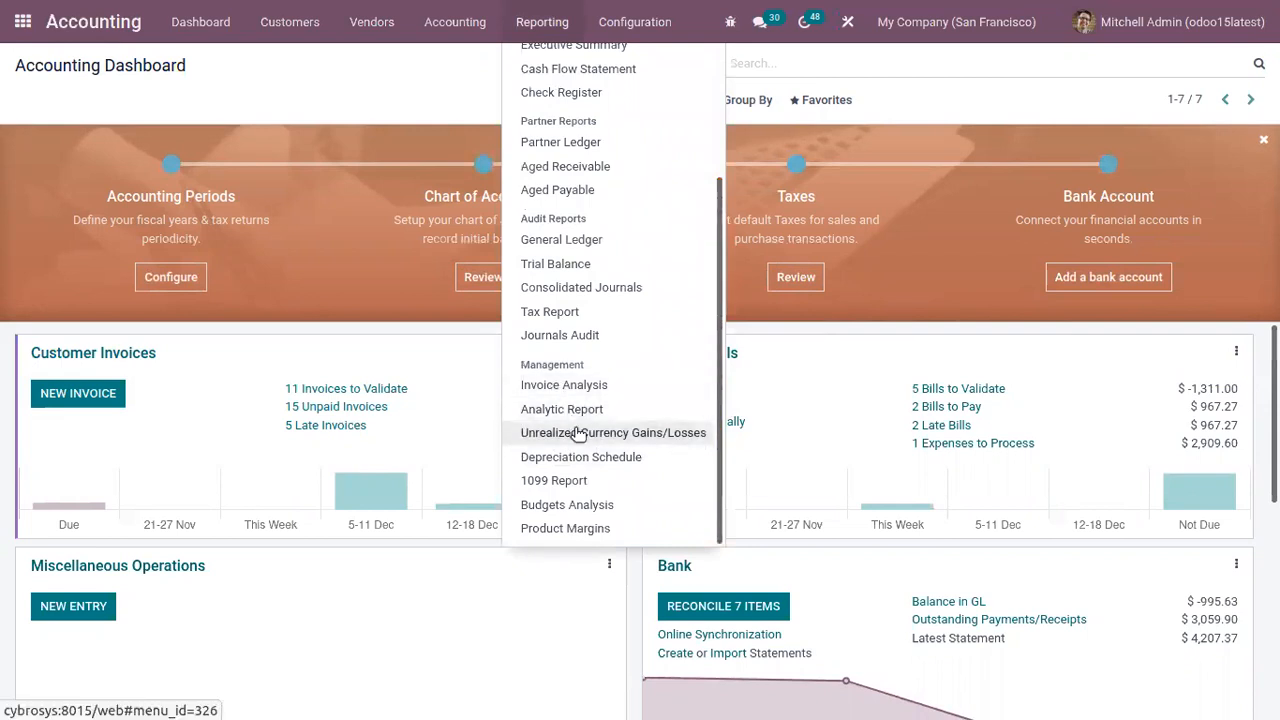
Step: Run the Unrealized Currency Gains/Losses report and expand 121000 Account Receivable to reveal INV/2021/00018
left_click(612, 432)
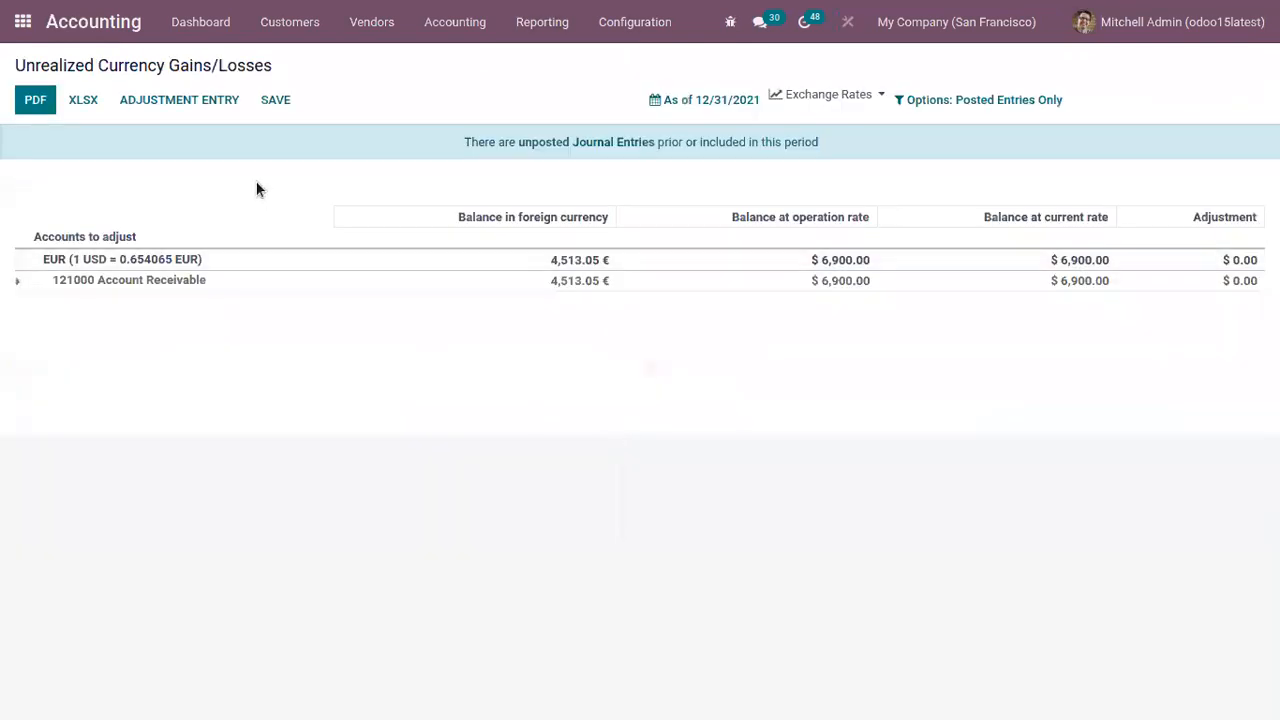
mouse_move(290, 132)
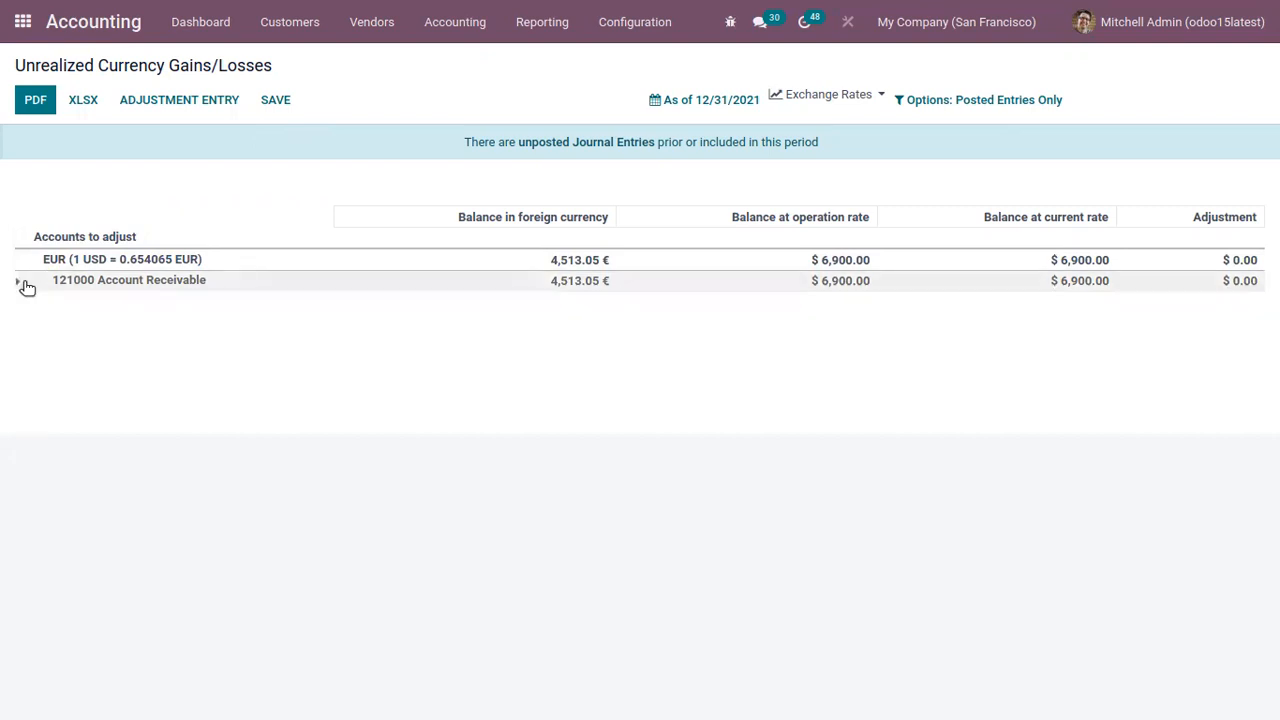
left_click(18, 280)
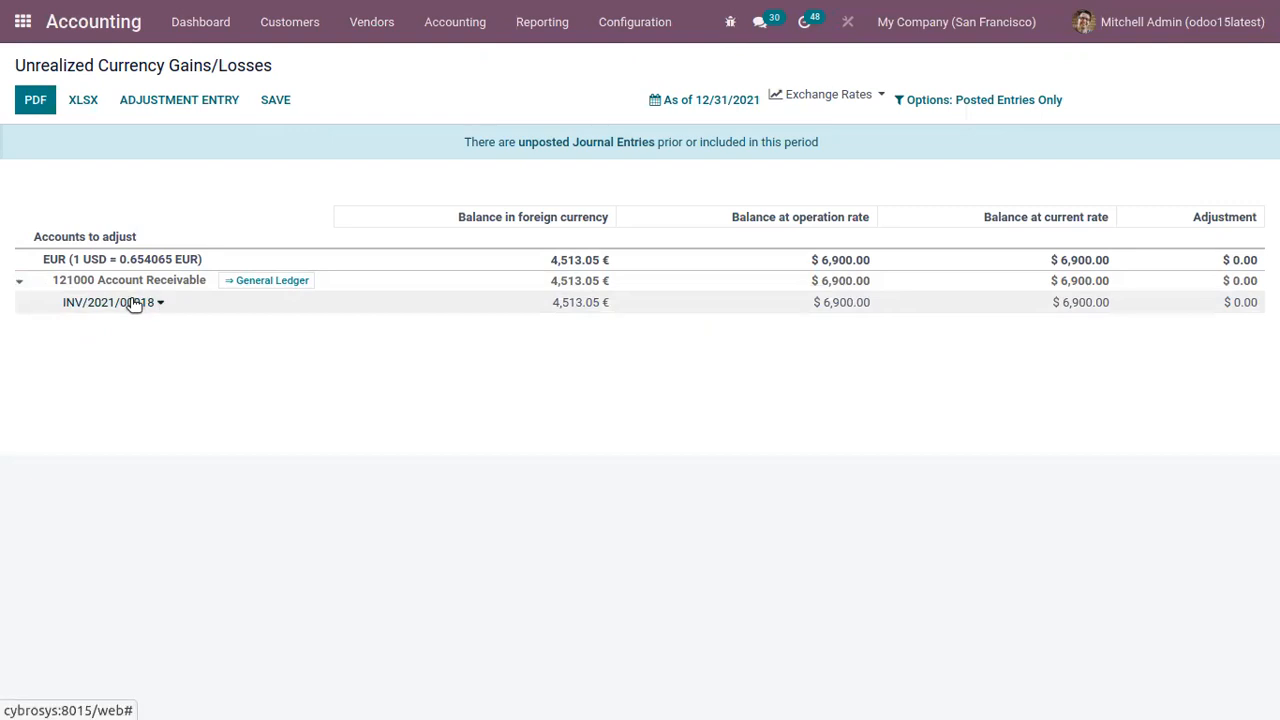
left_click(272, 280)
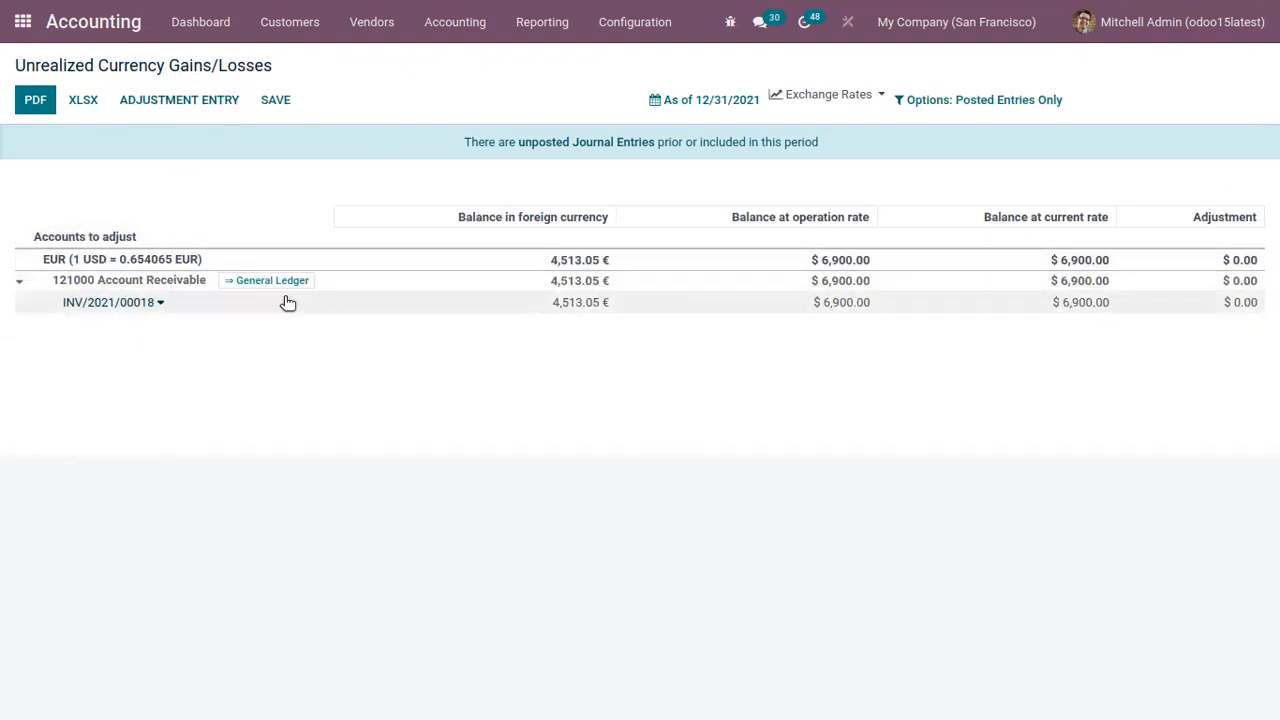
mouse_move(334, 320)
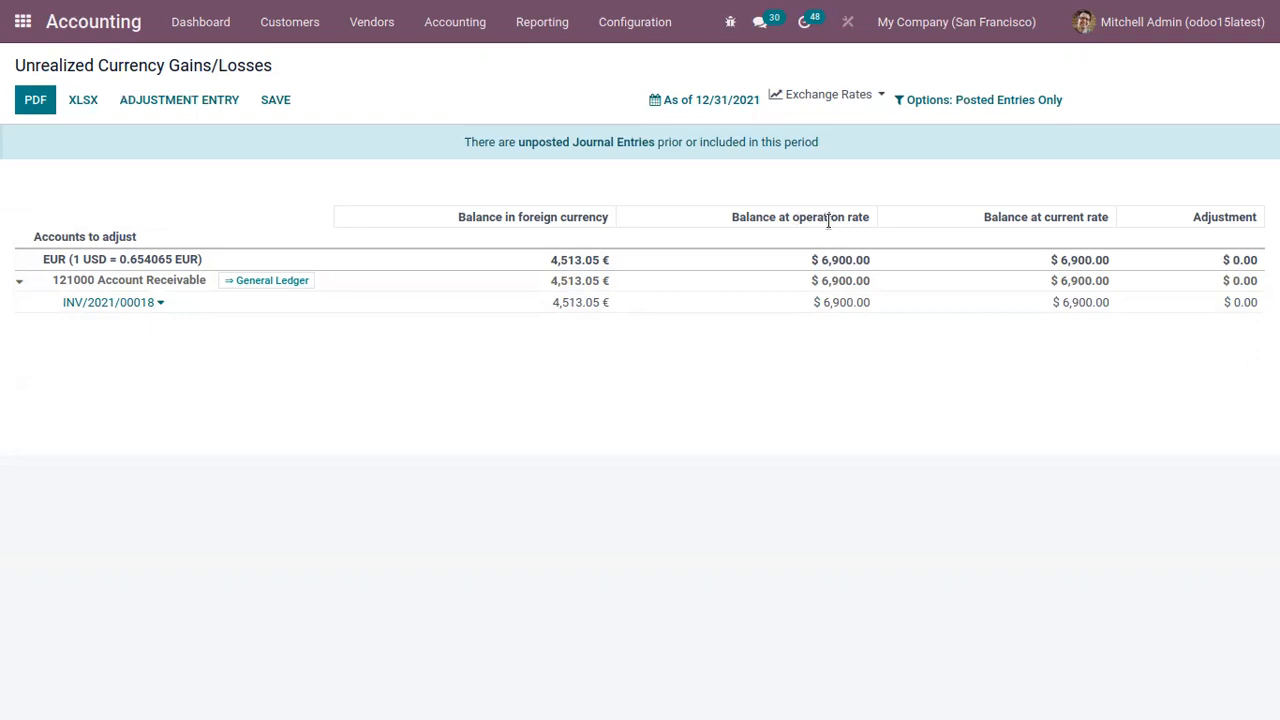
mouse_move(848, 280)
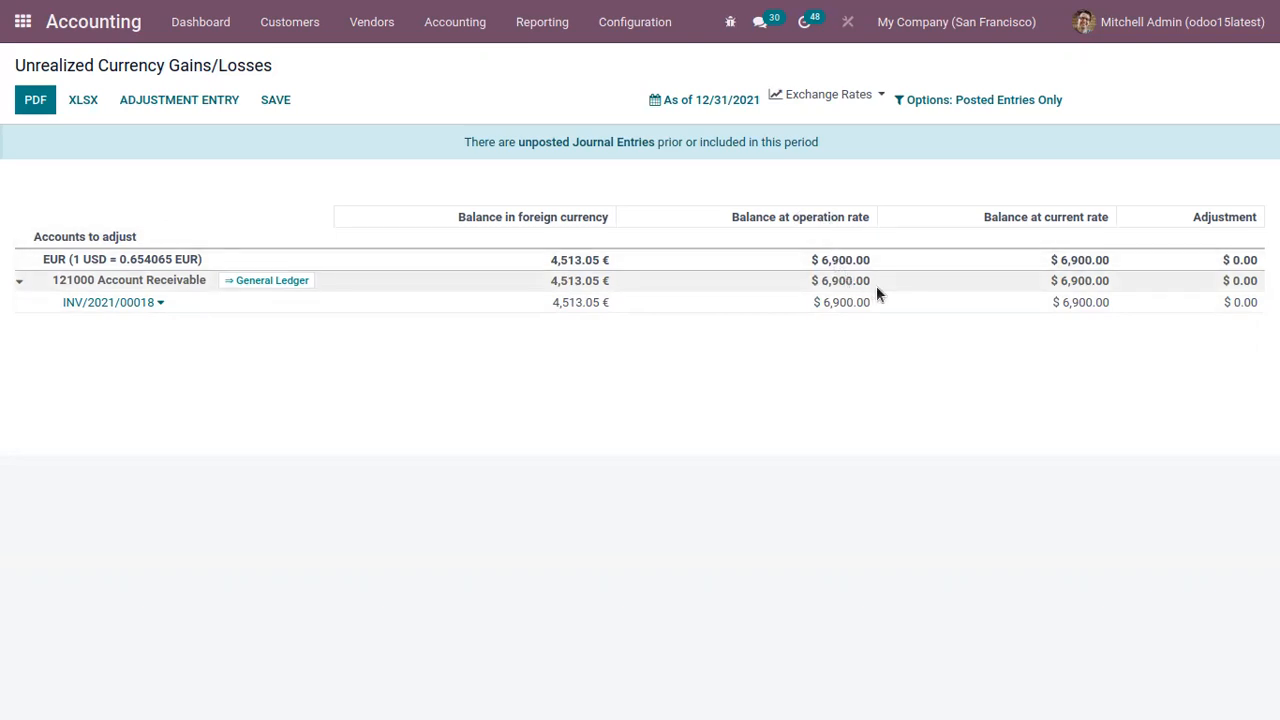
mouse_move(984, 216)
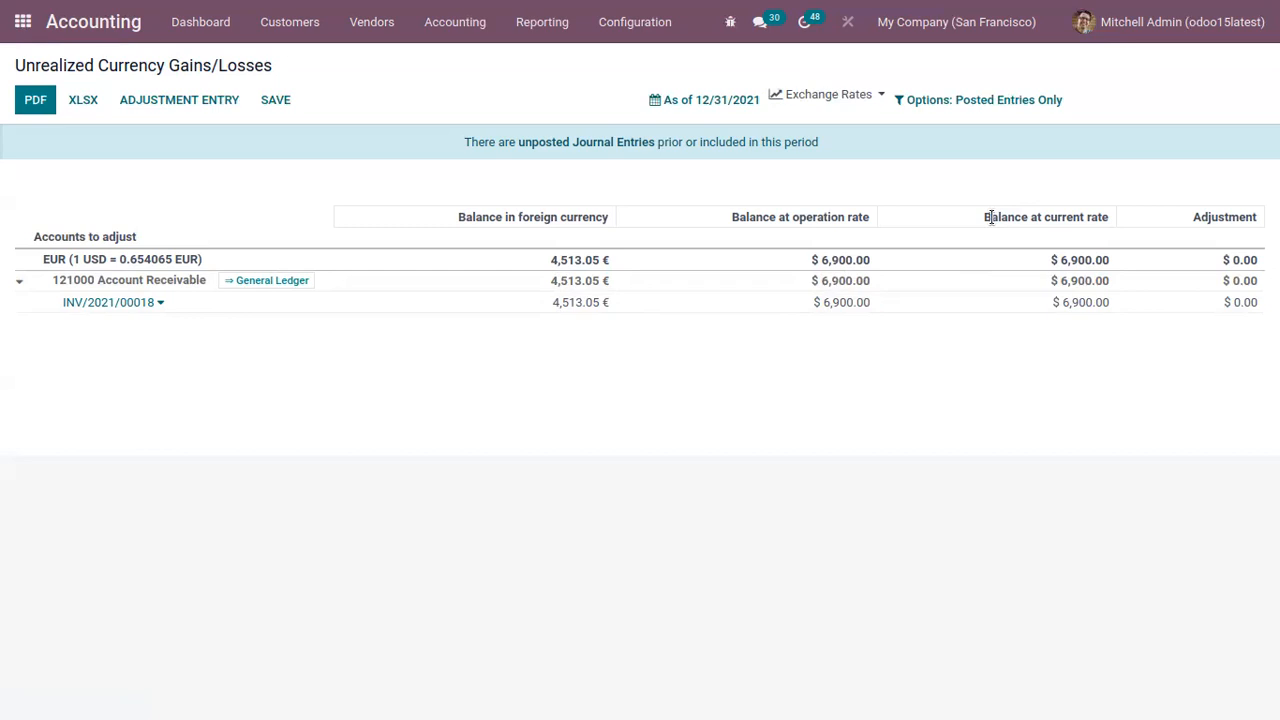
mouse_move(1194, 232)
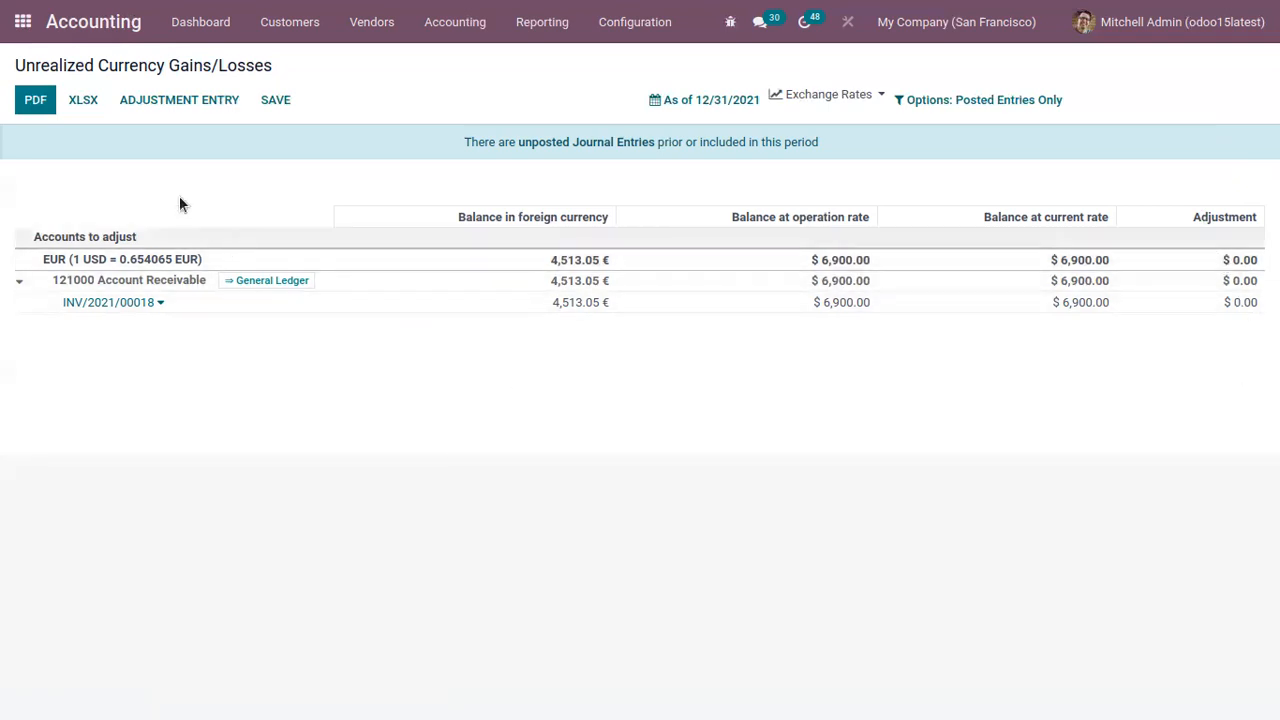
mouse_move(180, 100)
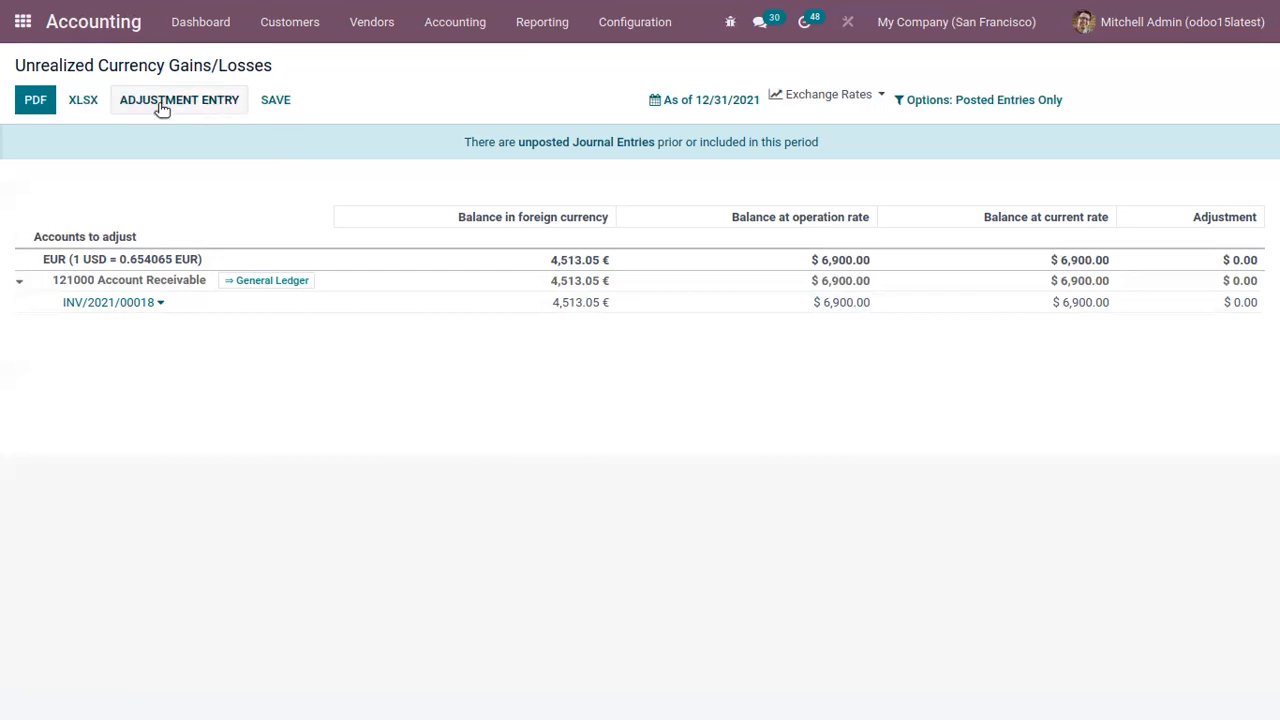
left_click(180, 100)
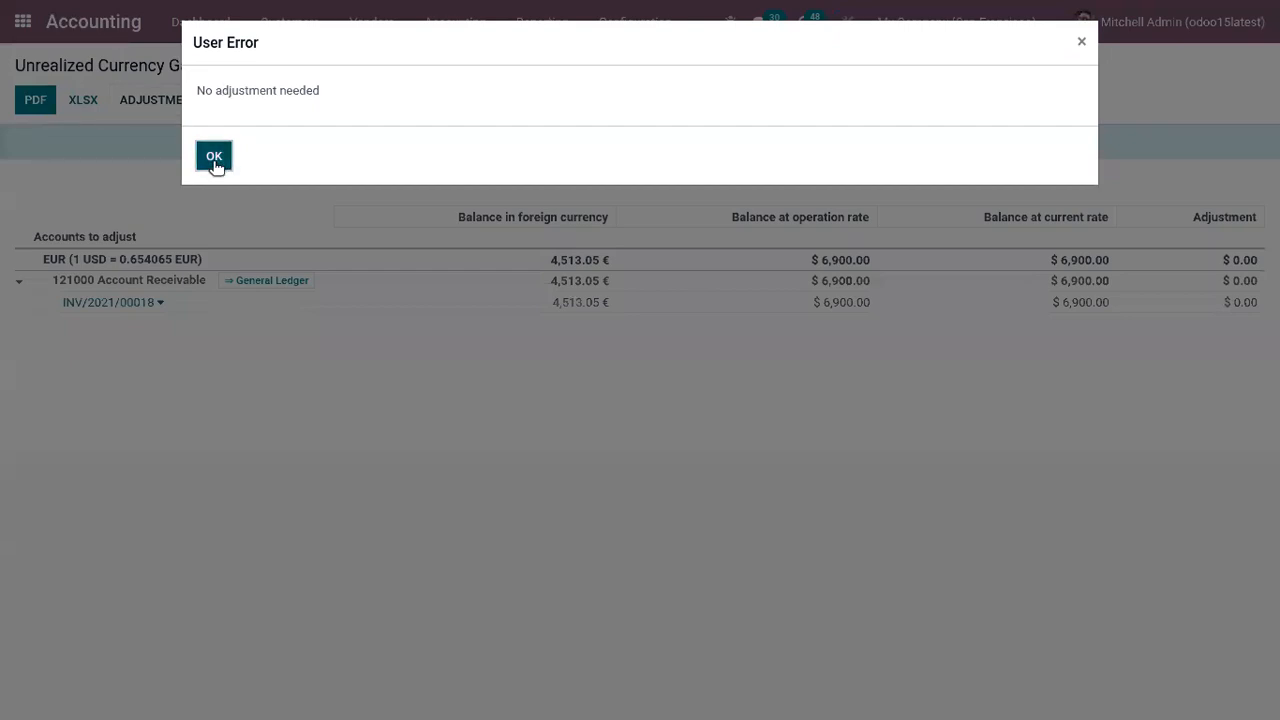
left_click(214, 156)
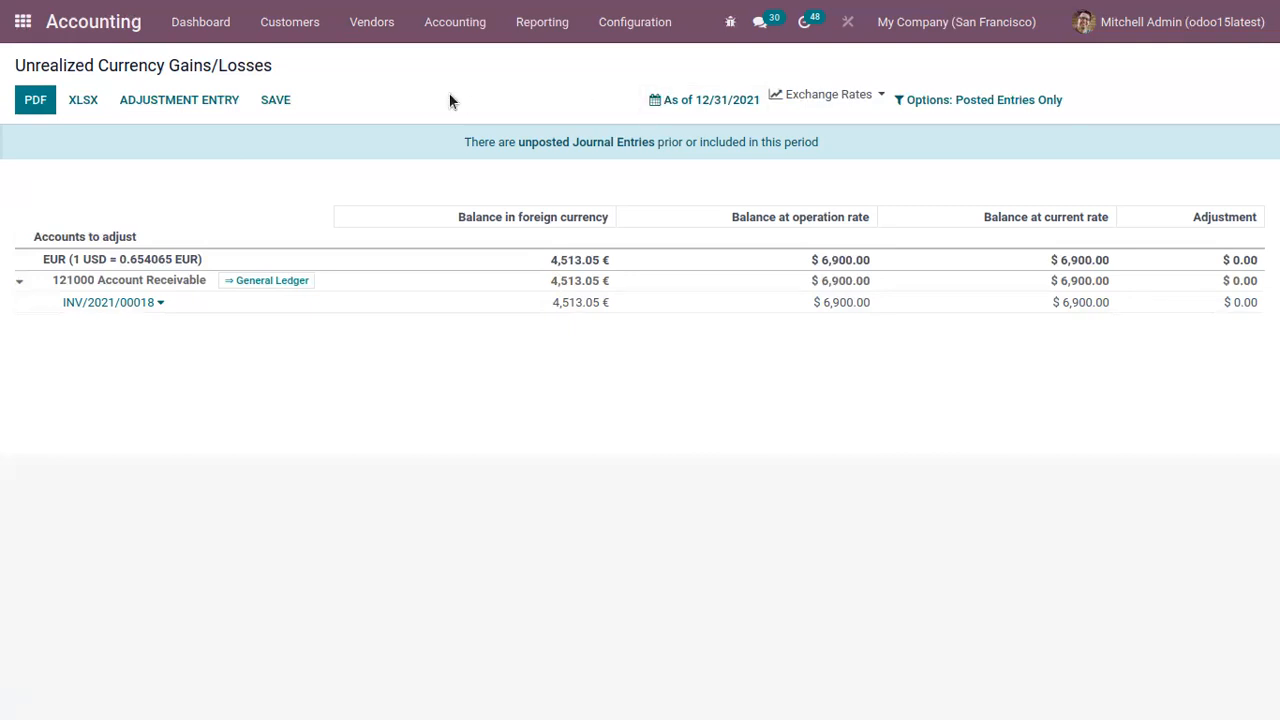
mouse_move(472, 128)
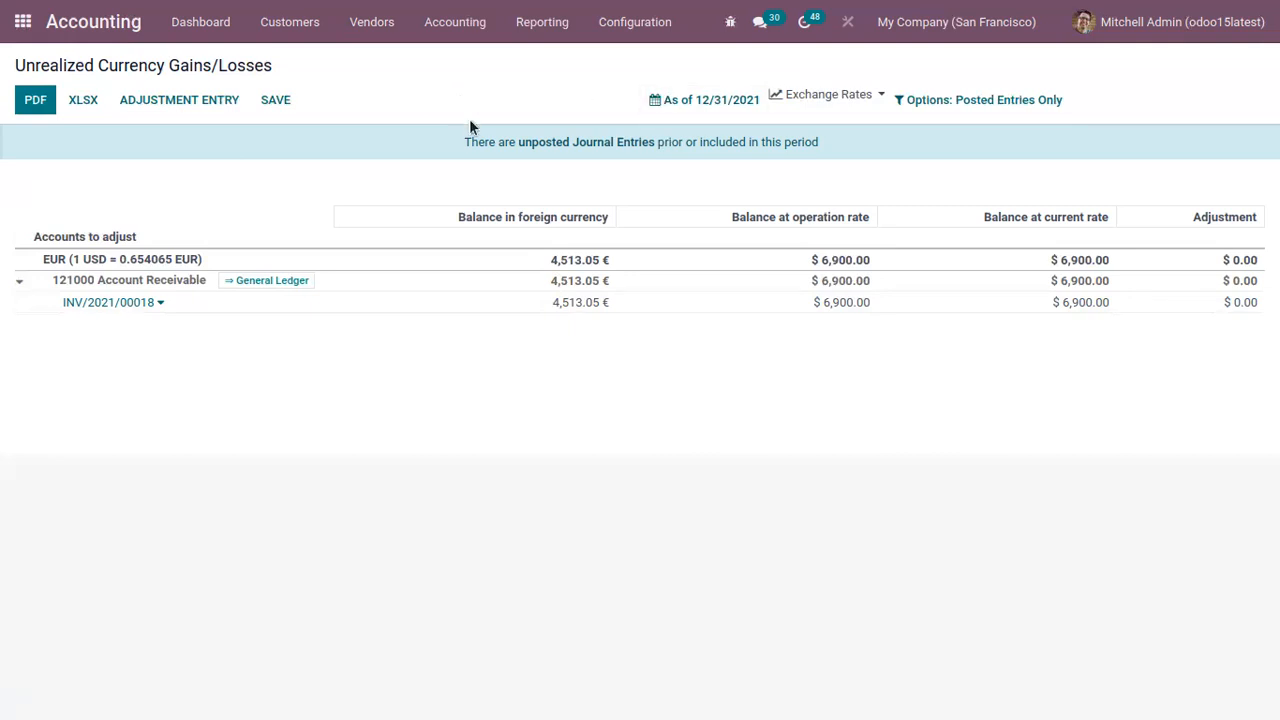
mouse_move(472, 324)
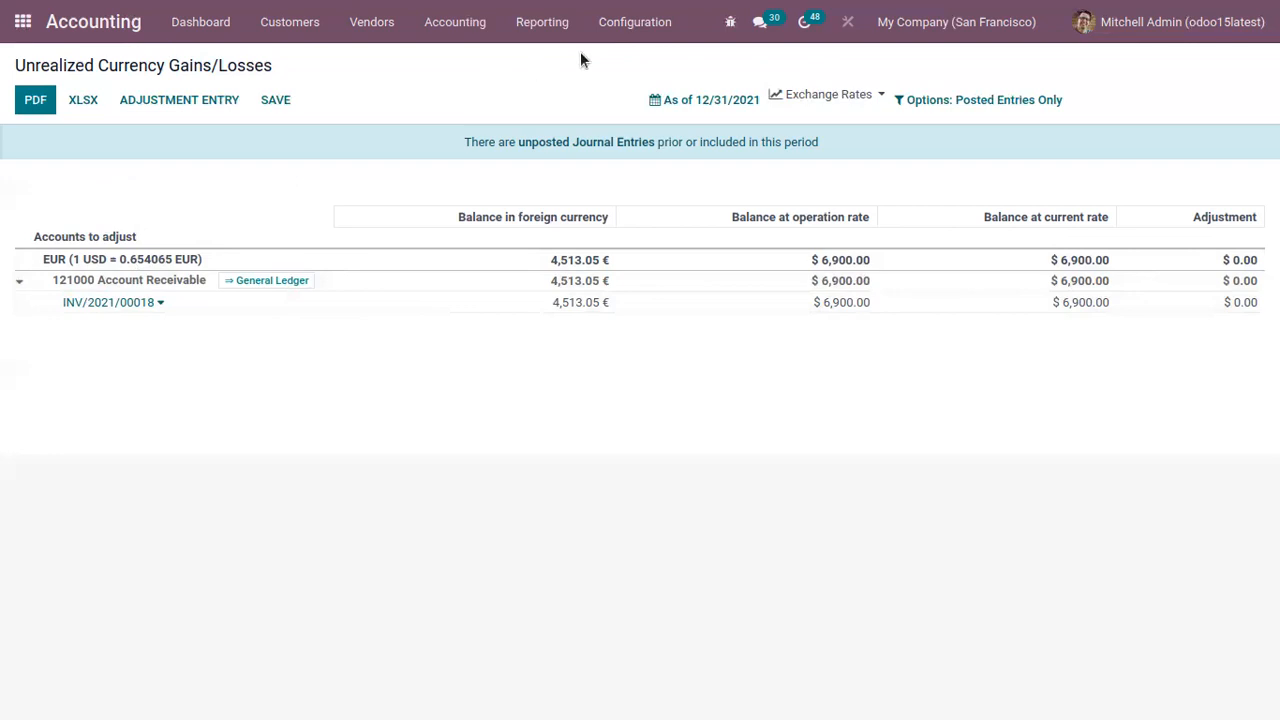
Step: Go to Configuration > Currencies and switch the Australian dollar (AUD) to active
left_click(634, 20)
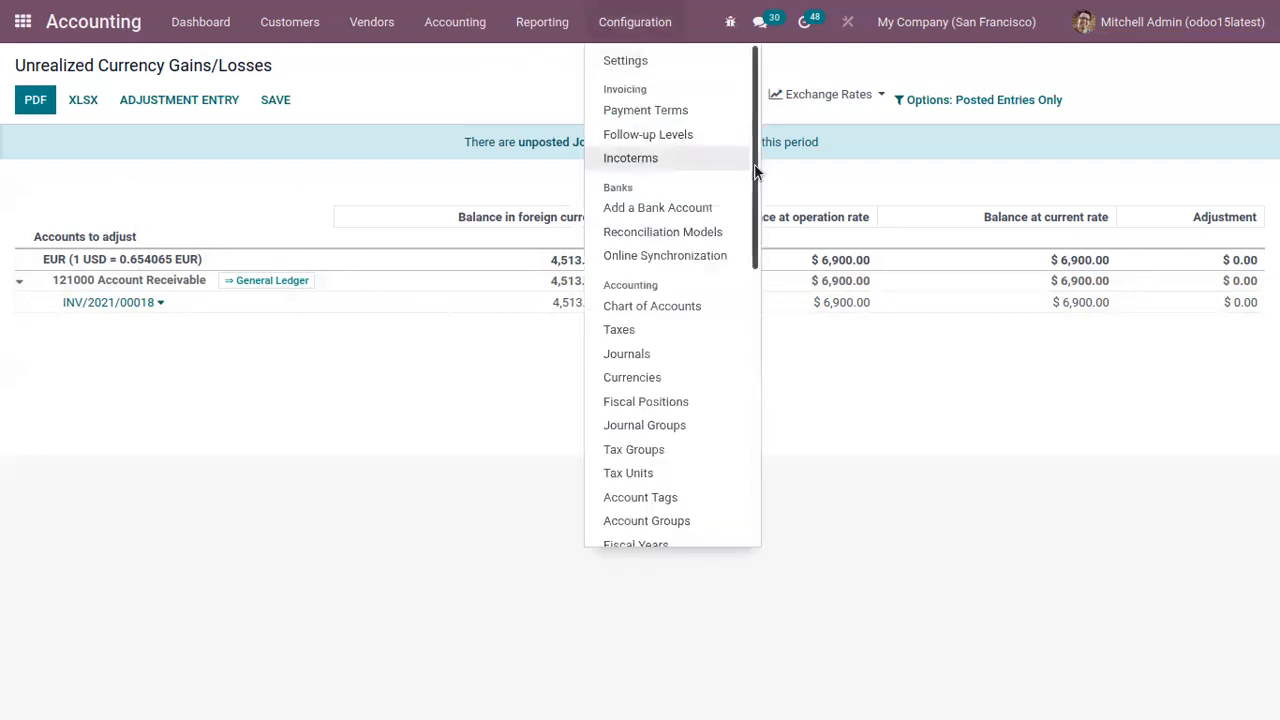
scroll("down", 3)
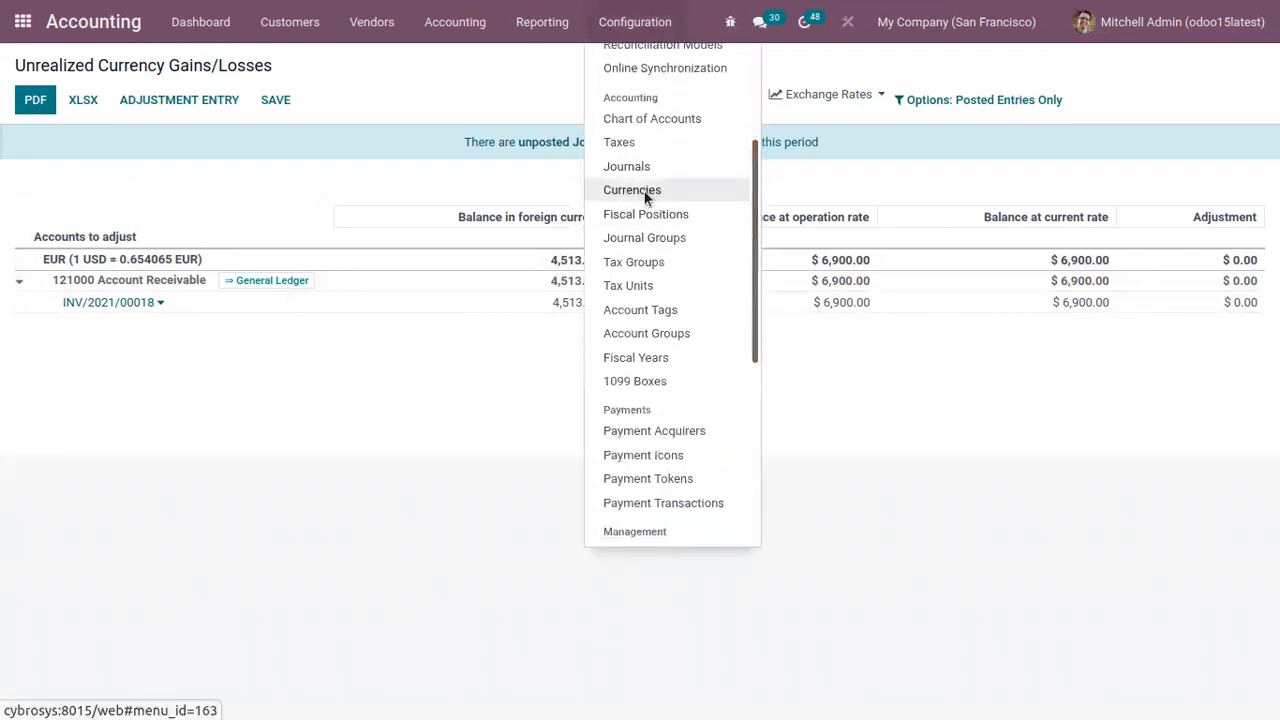
left_click(632, 188)
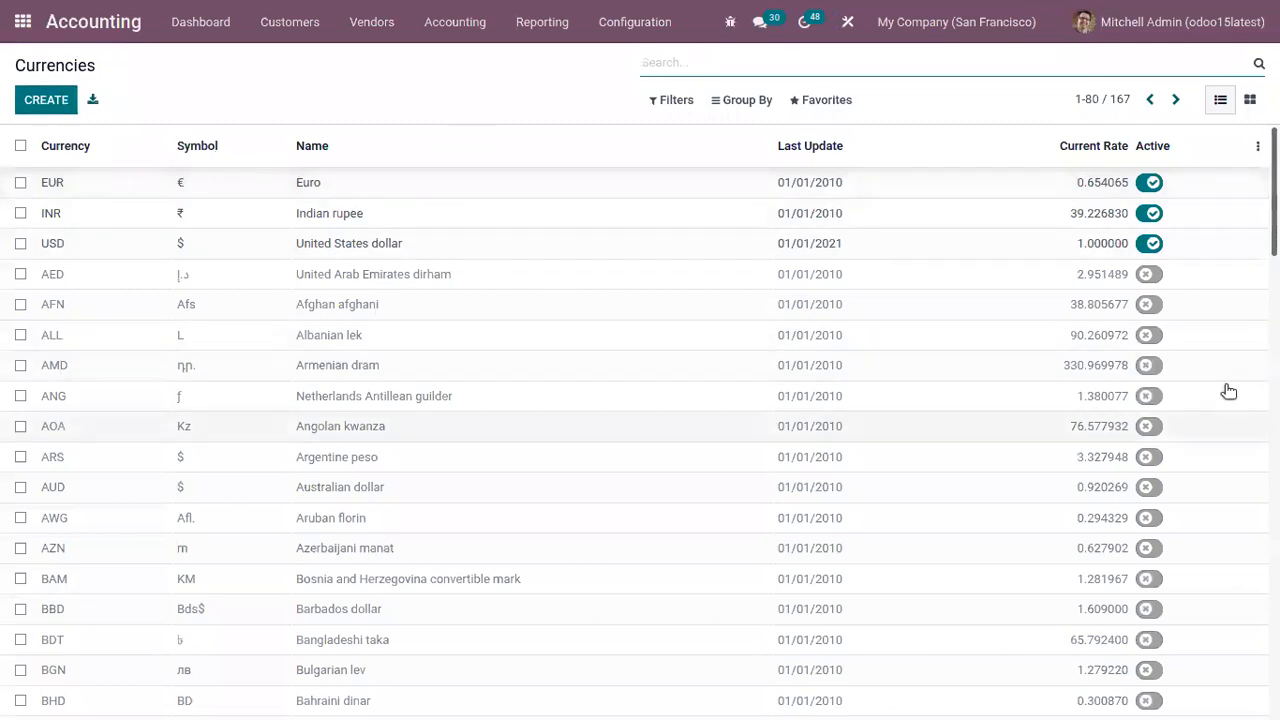
scroll("down", 3)
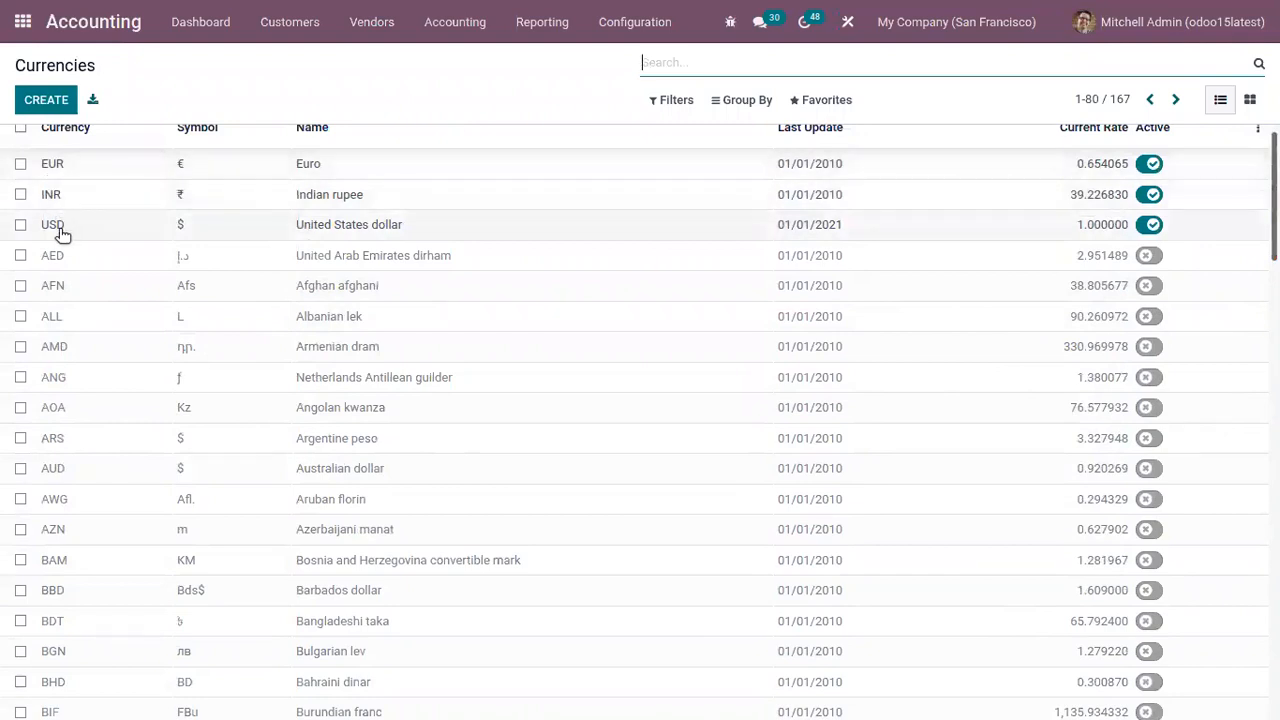
mouse_move(758, 172)
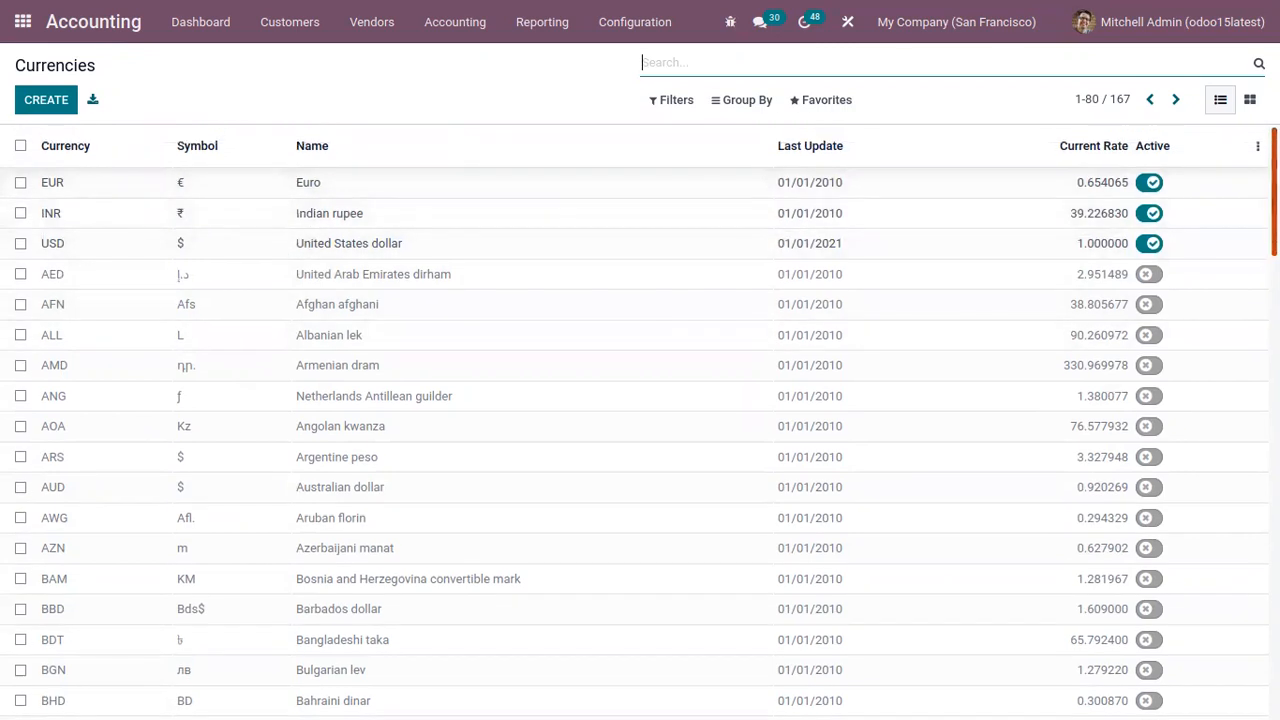
mouse_move(30, 296)
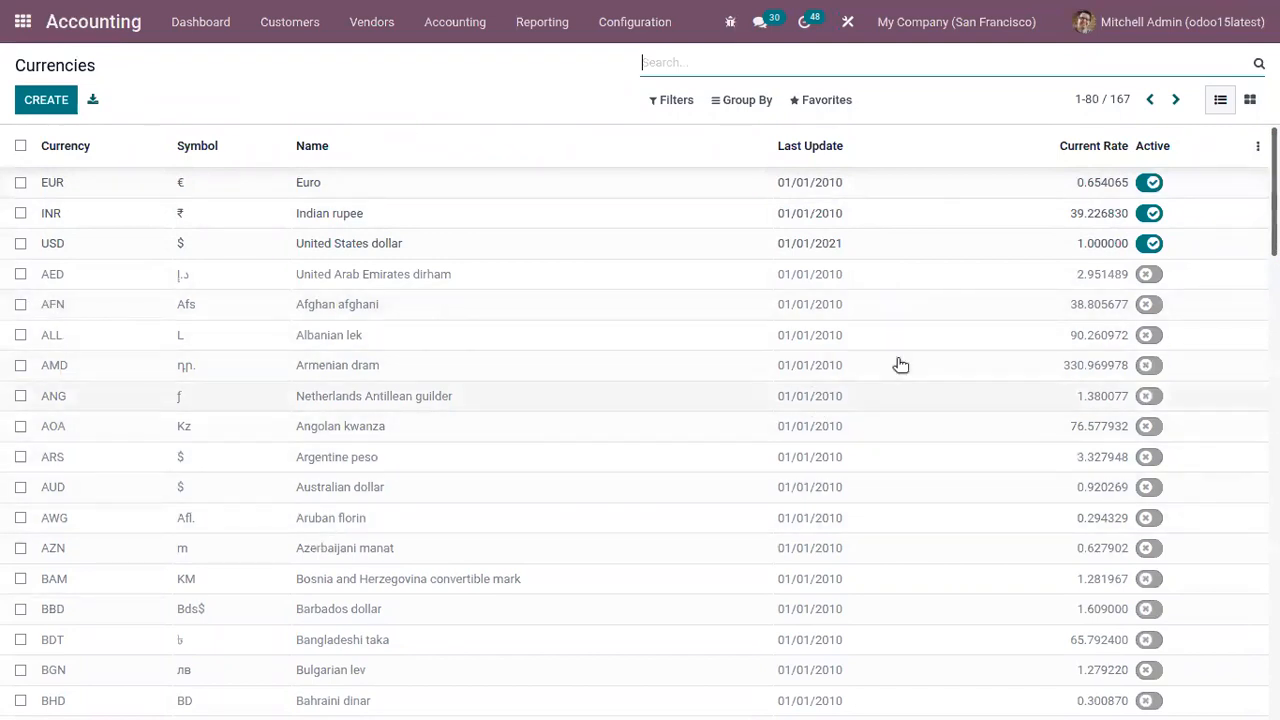
mouse_move(248, 512)
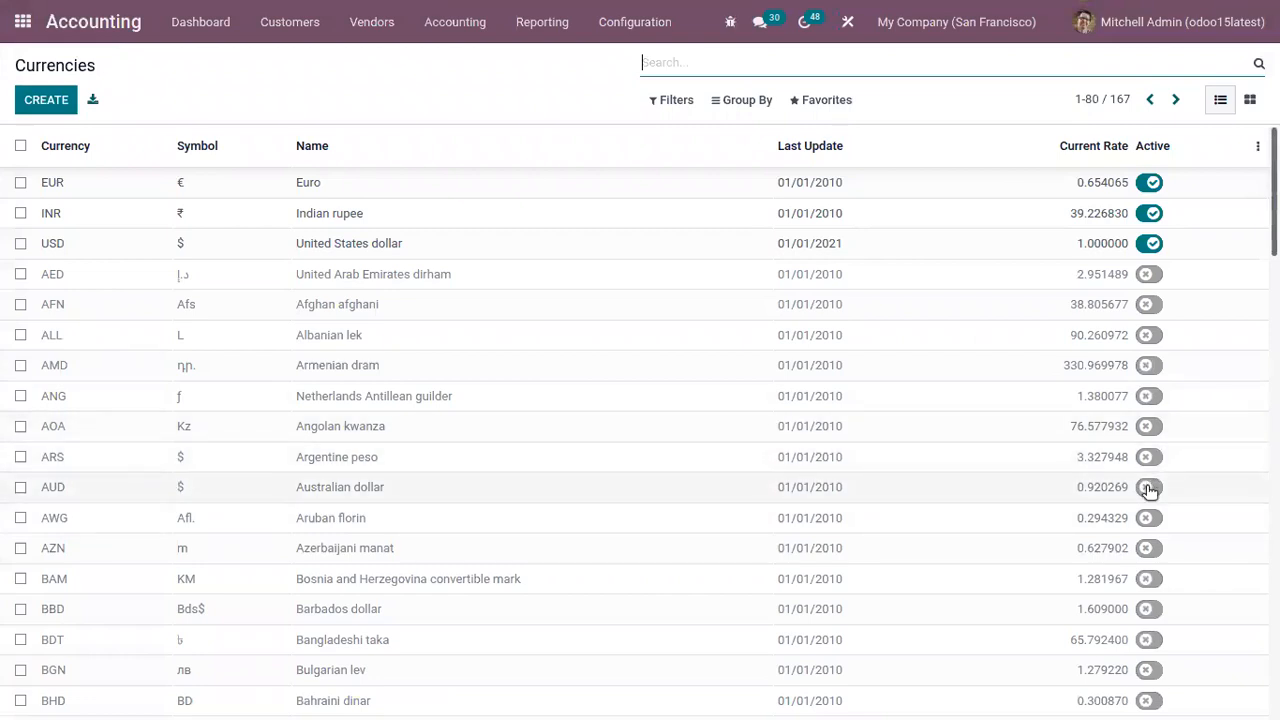
left_click(1148, 488)
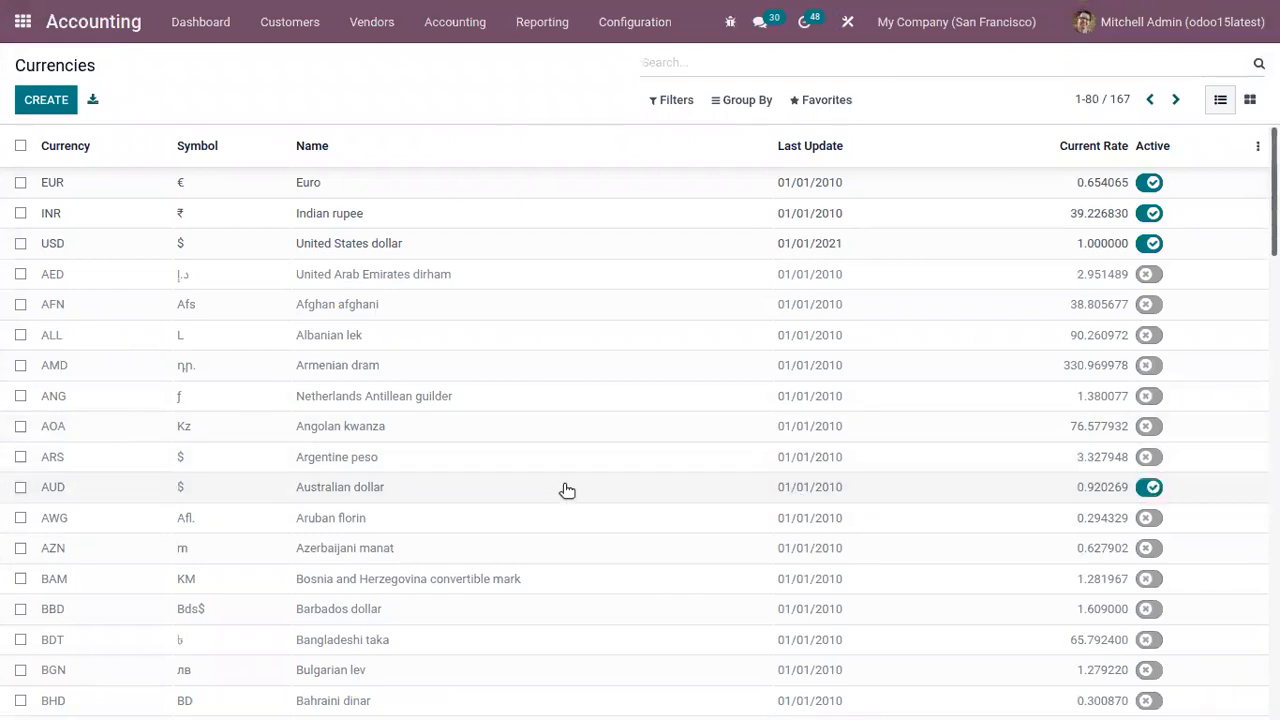
Step: Open the AUD currency record to add a rate line dated 12/01/2021
left_click(340, 488)
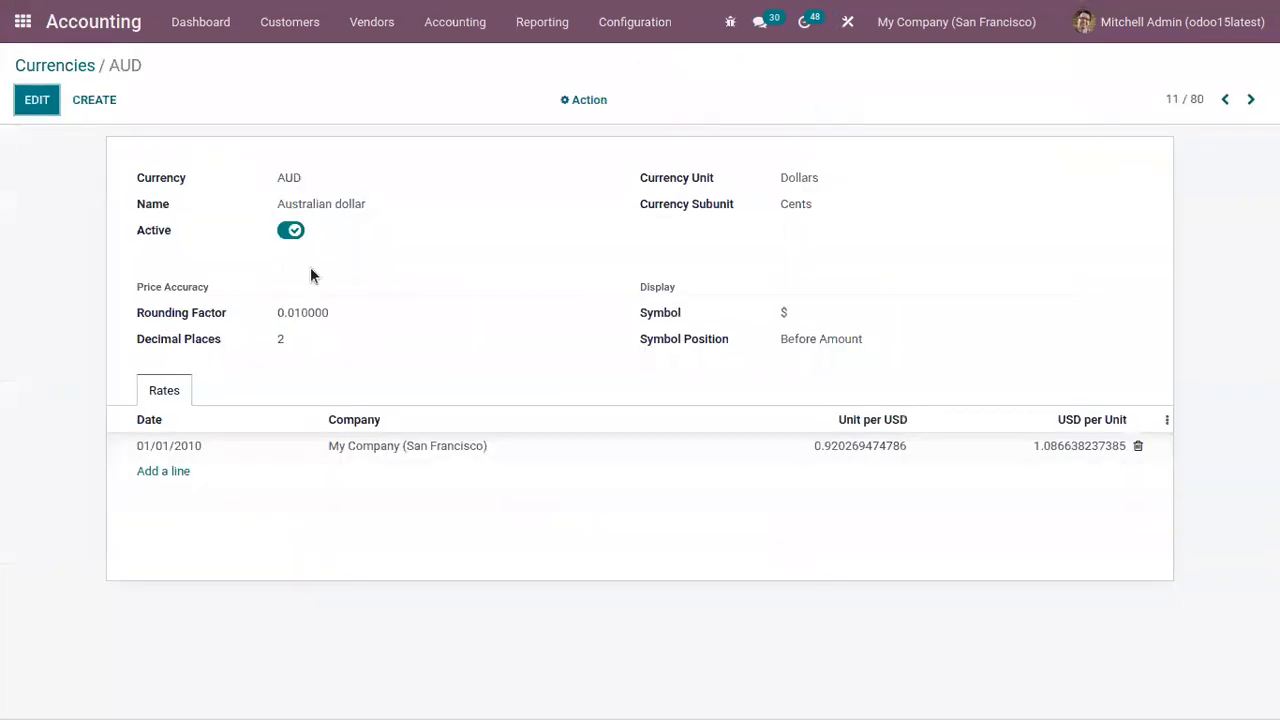
mouse_move(398, 348)
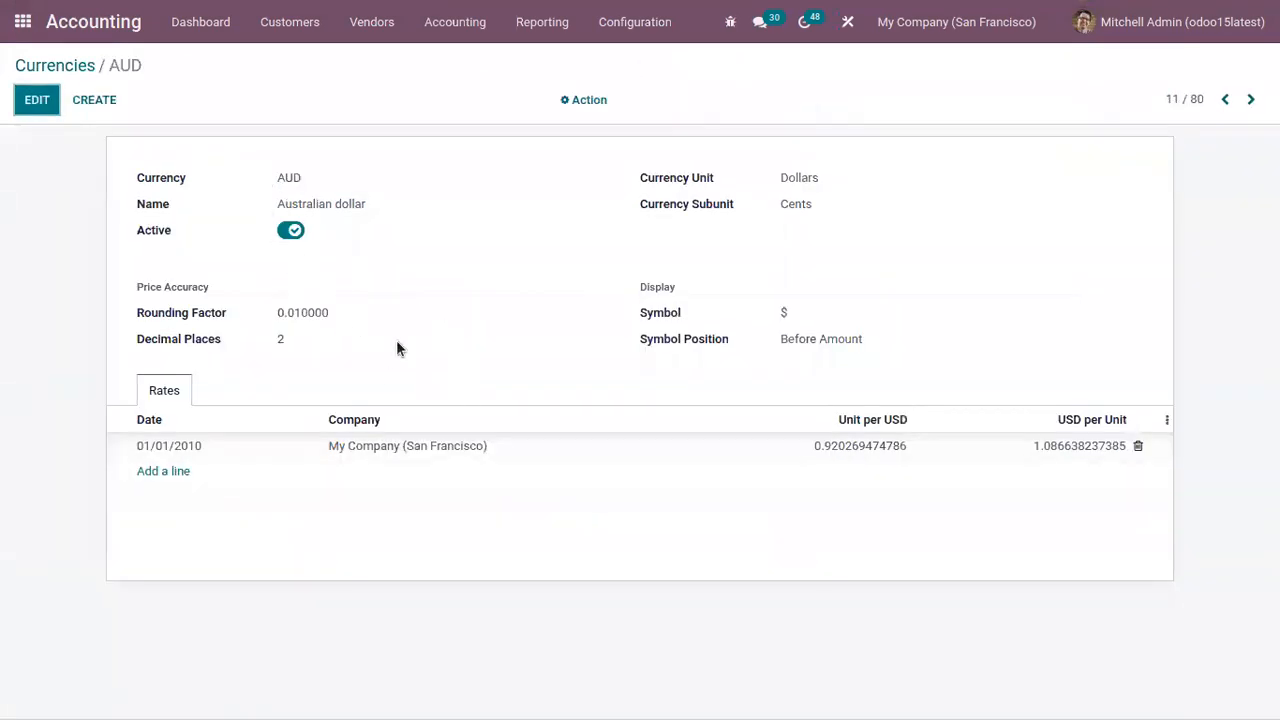
mouse_move(338, 388)
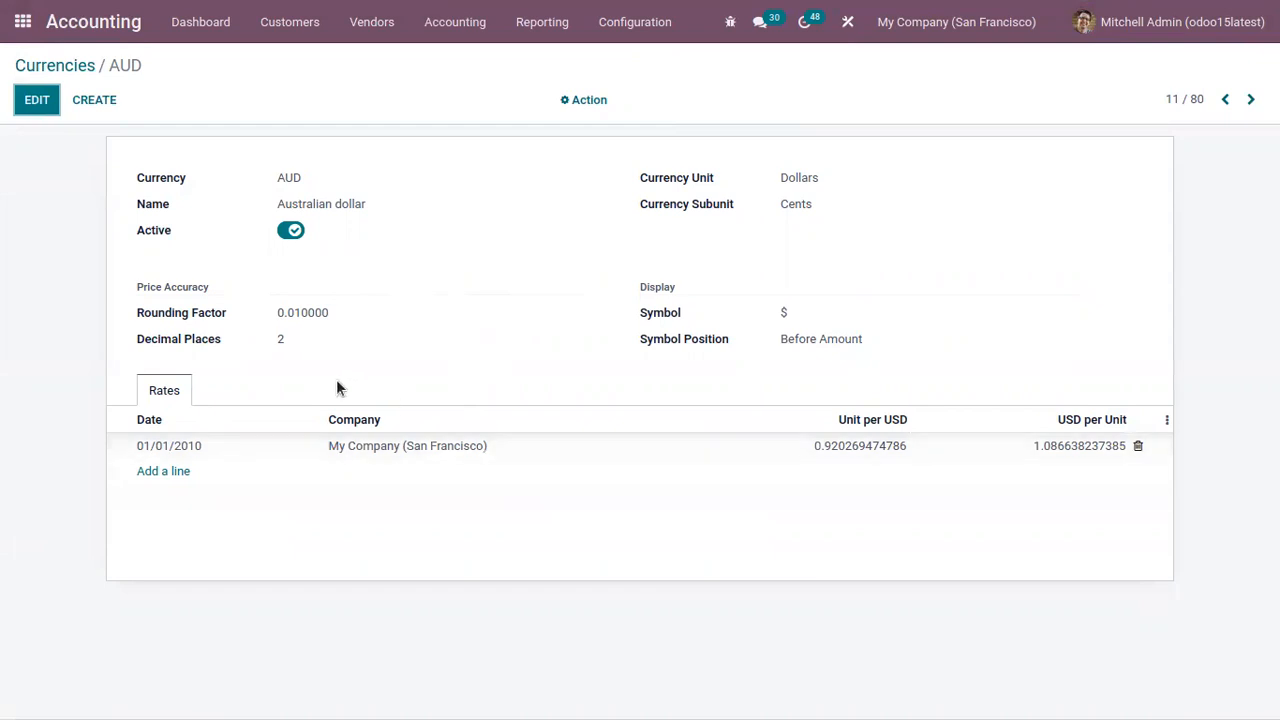
mouse_move(164, 390)
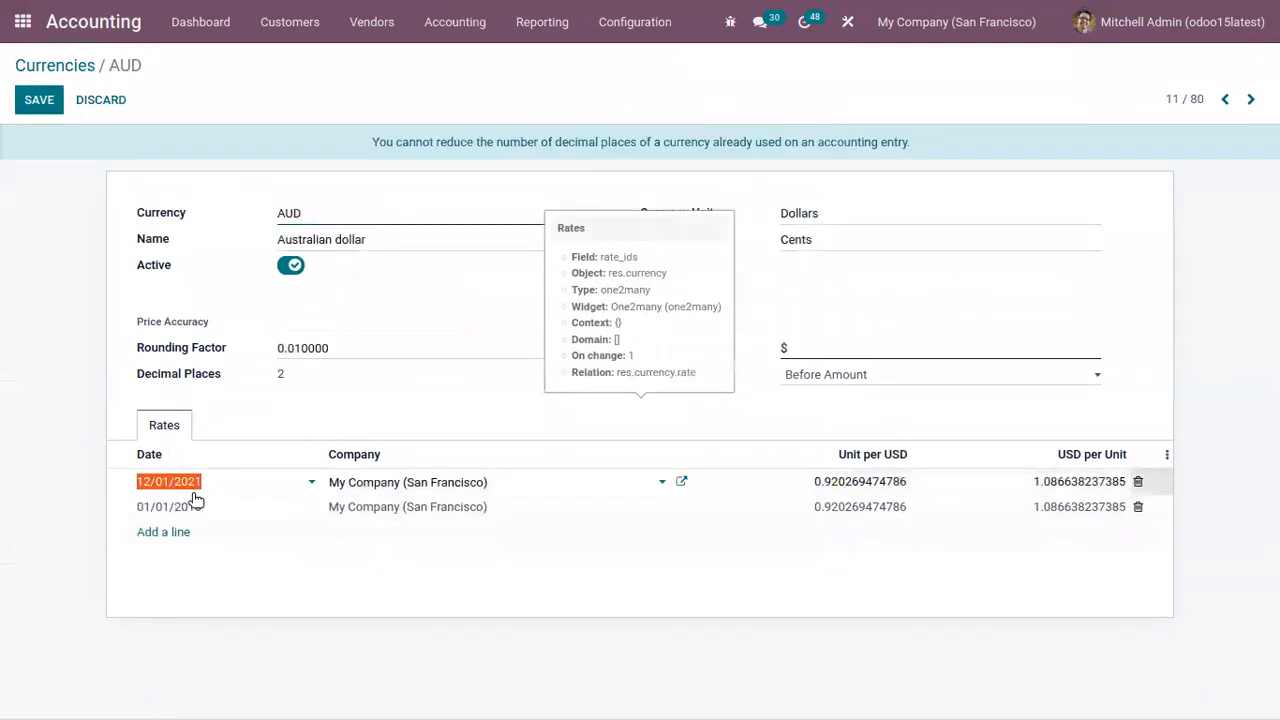
Step: Set the new AUD line's Unit per USD to 0.930269474786 and save the currency
left_click(860, 480)
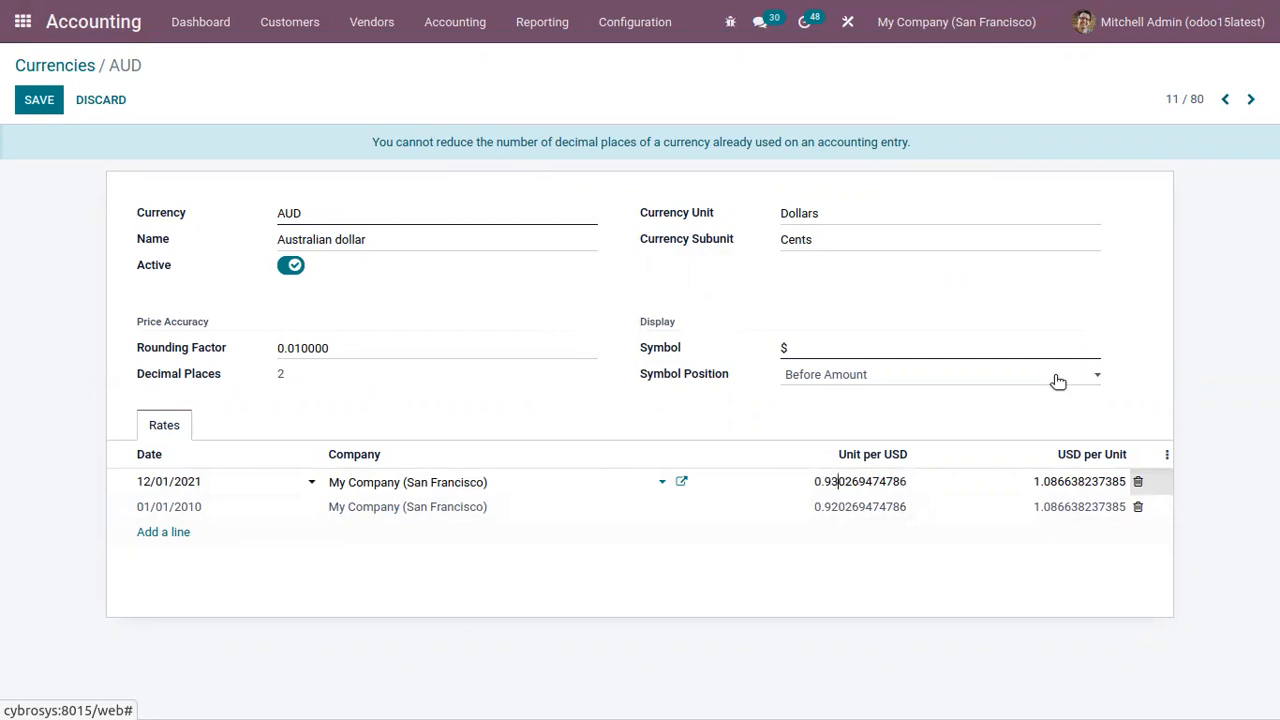
mouse_move(980, 436)
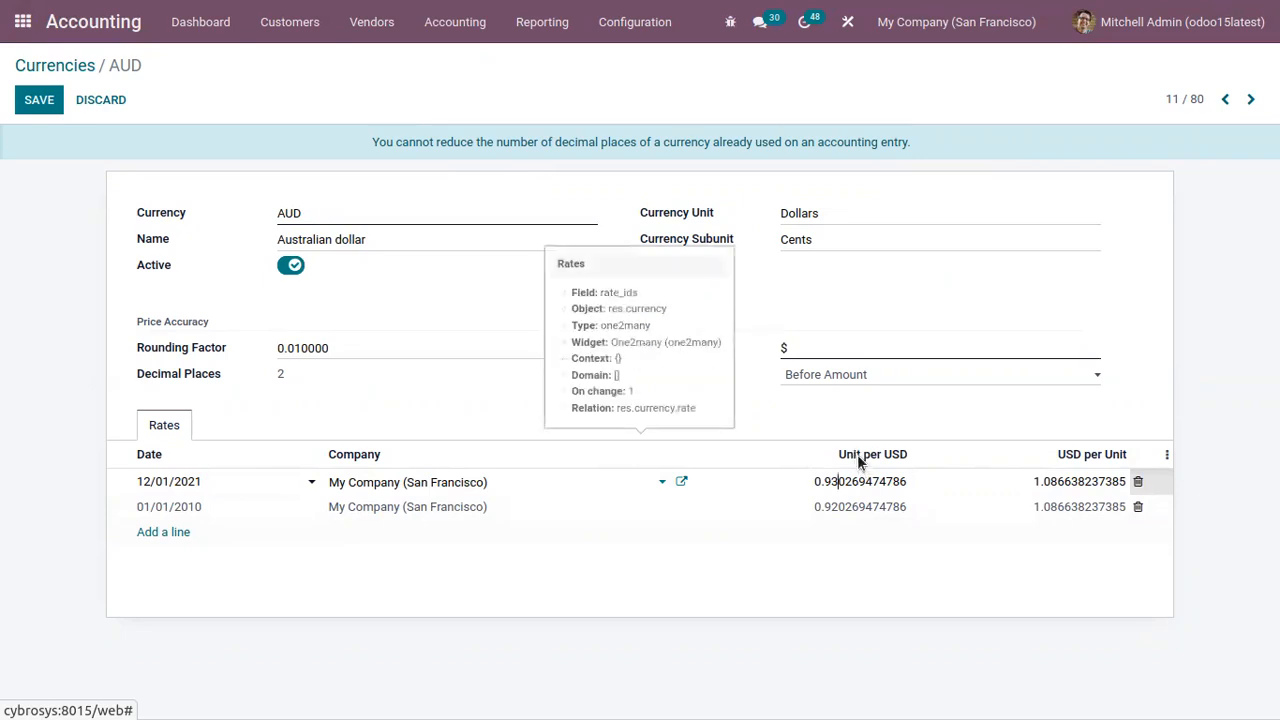
mouse_move(930, 424)
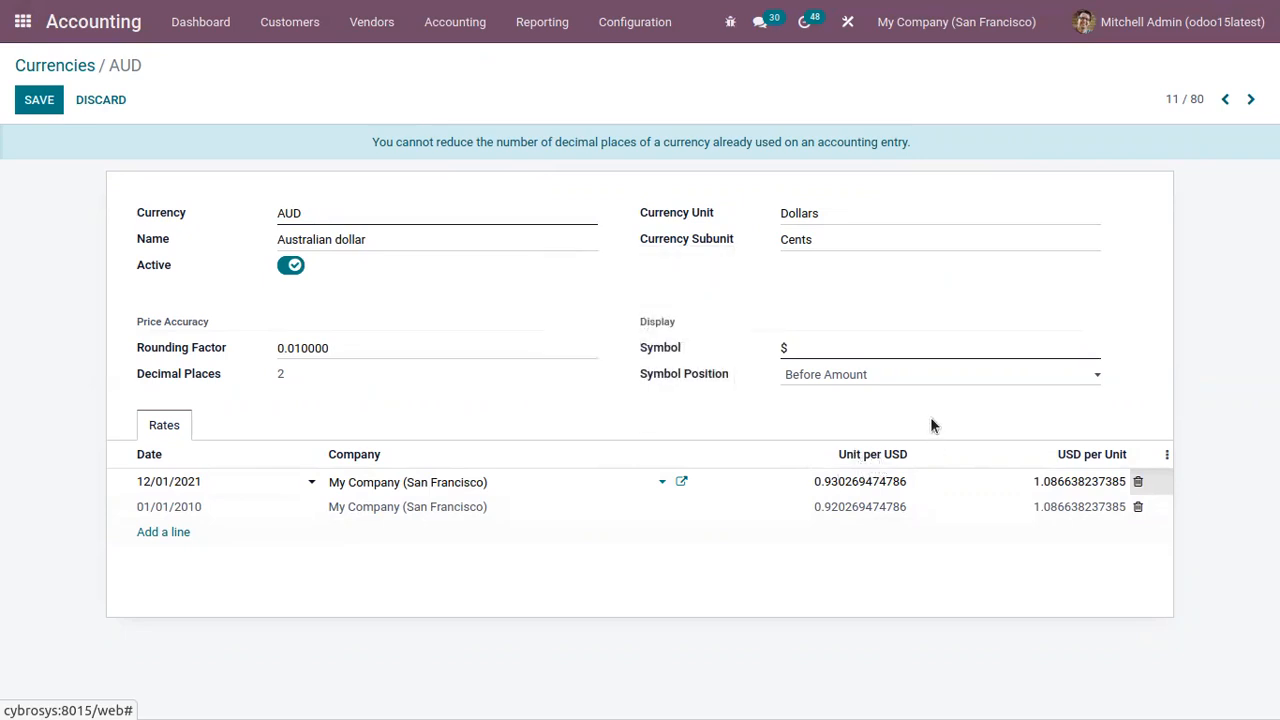
left_click(40, 100)
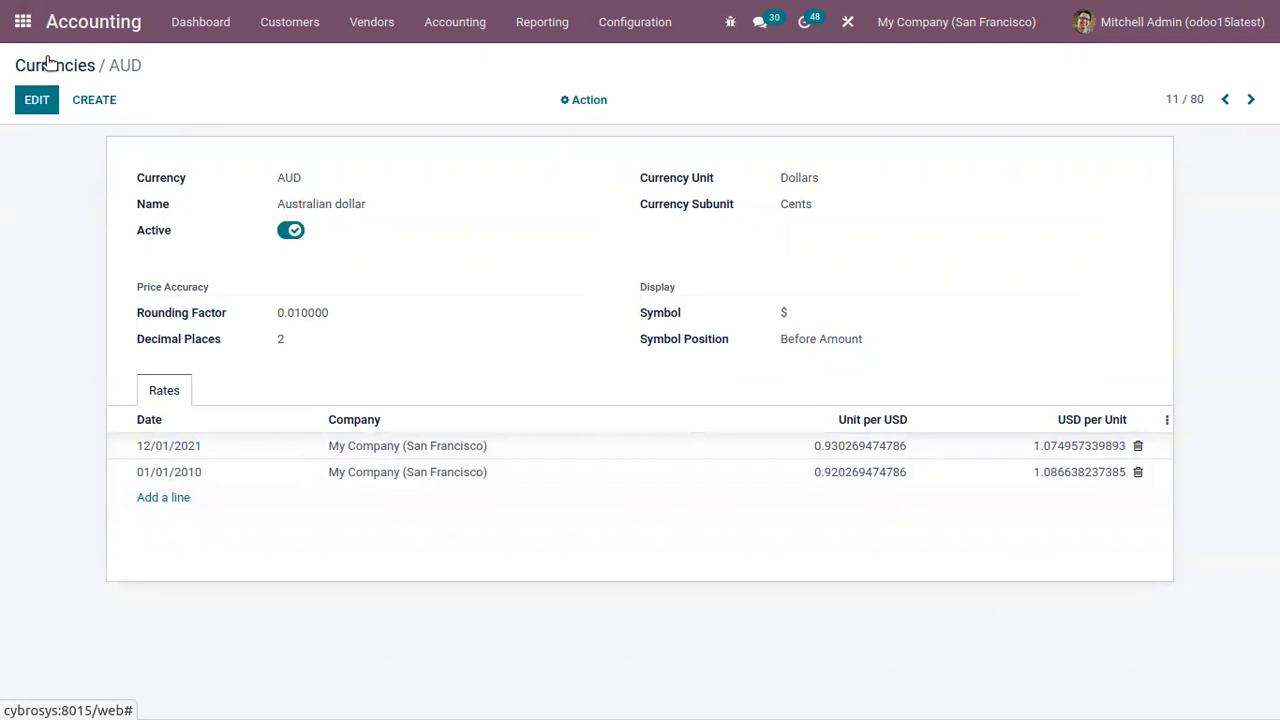
Step: Return to the Currencies list, then go to Customers > Invoices
left_click(54, 64)
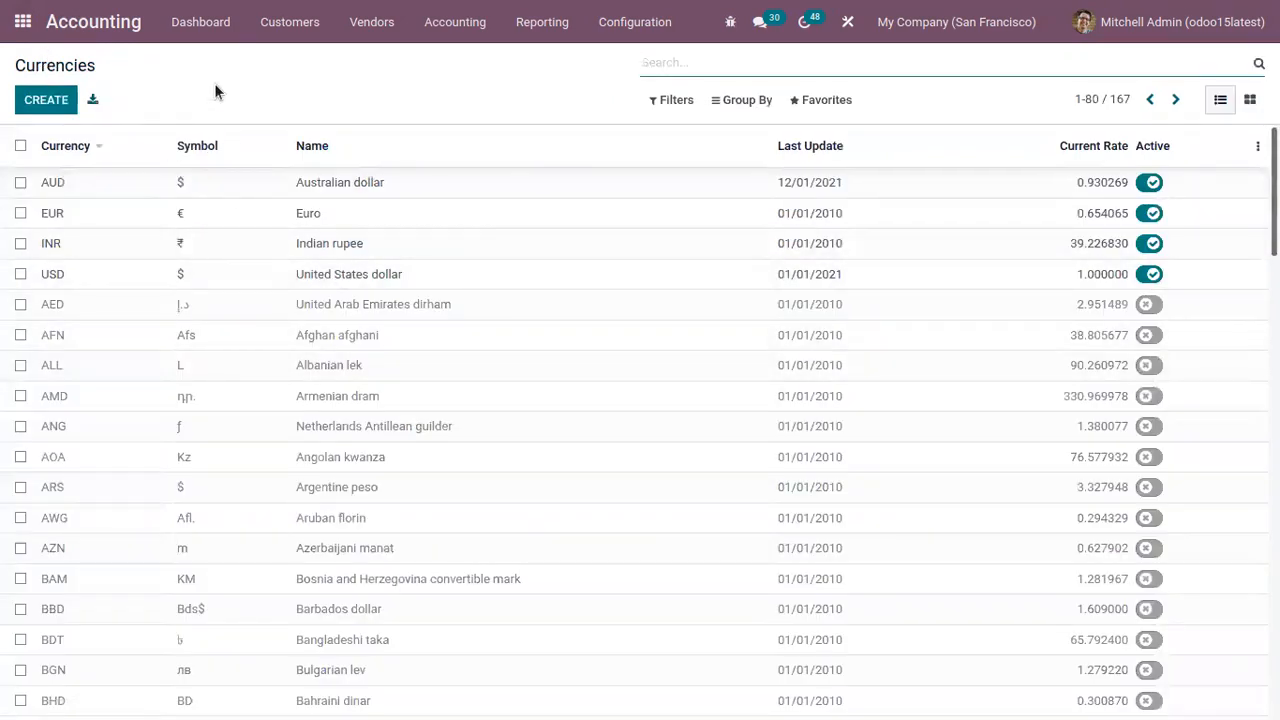
mouse_move(338, 86)
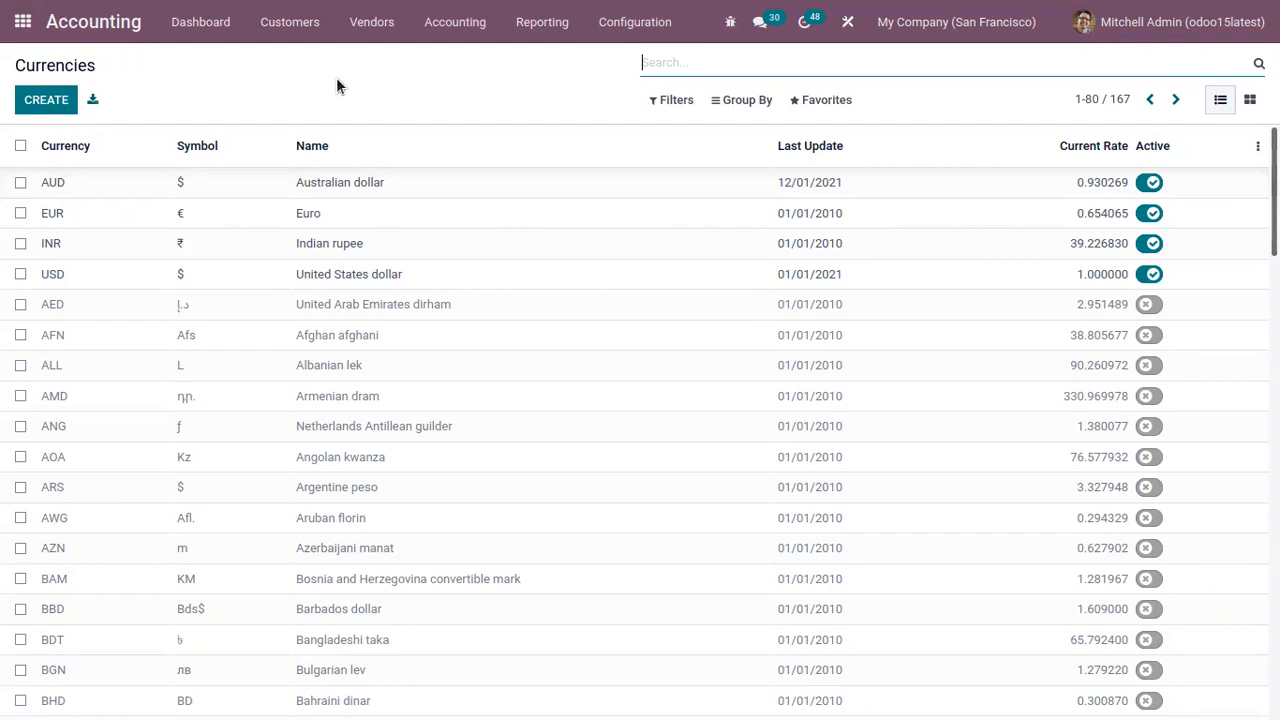
mouse_move(372, 22)
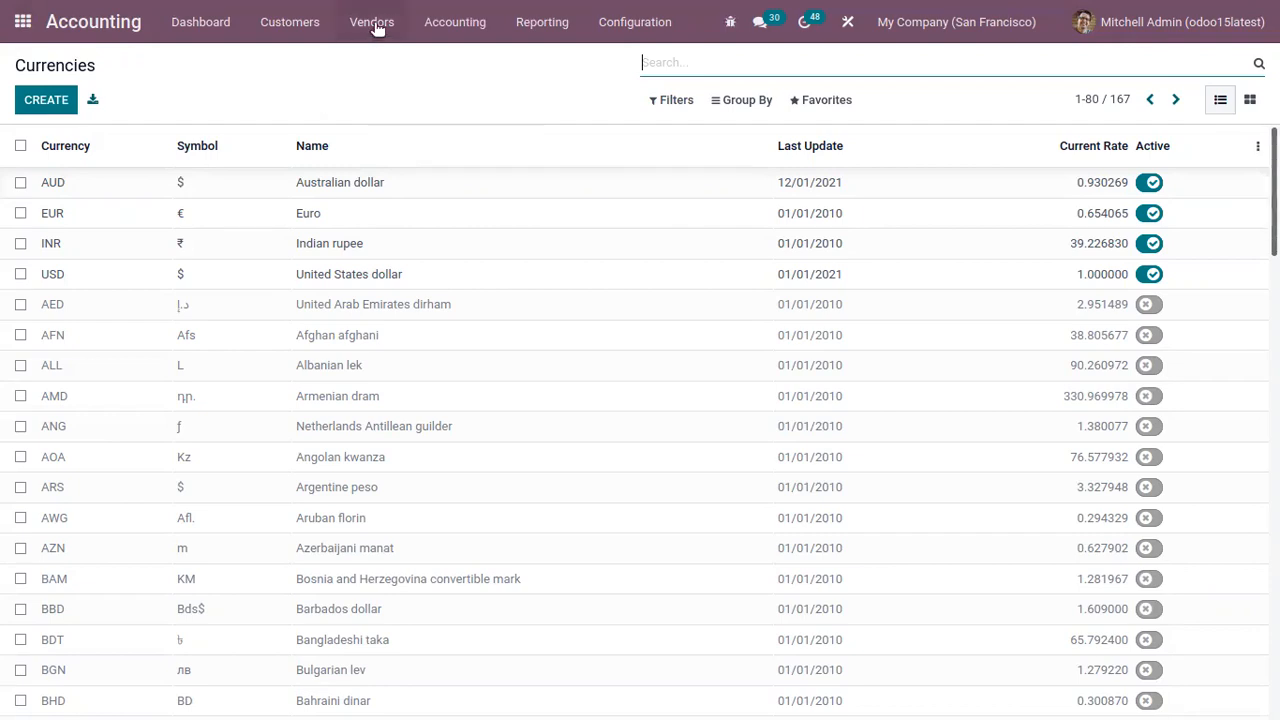
left_click(288, 20)
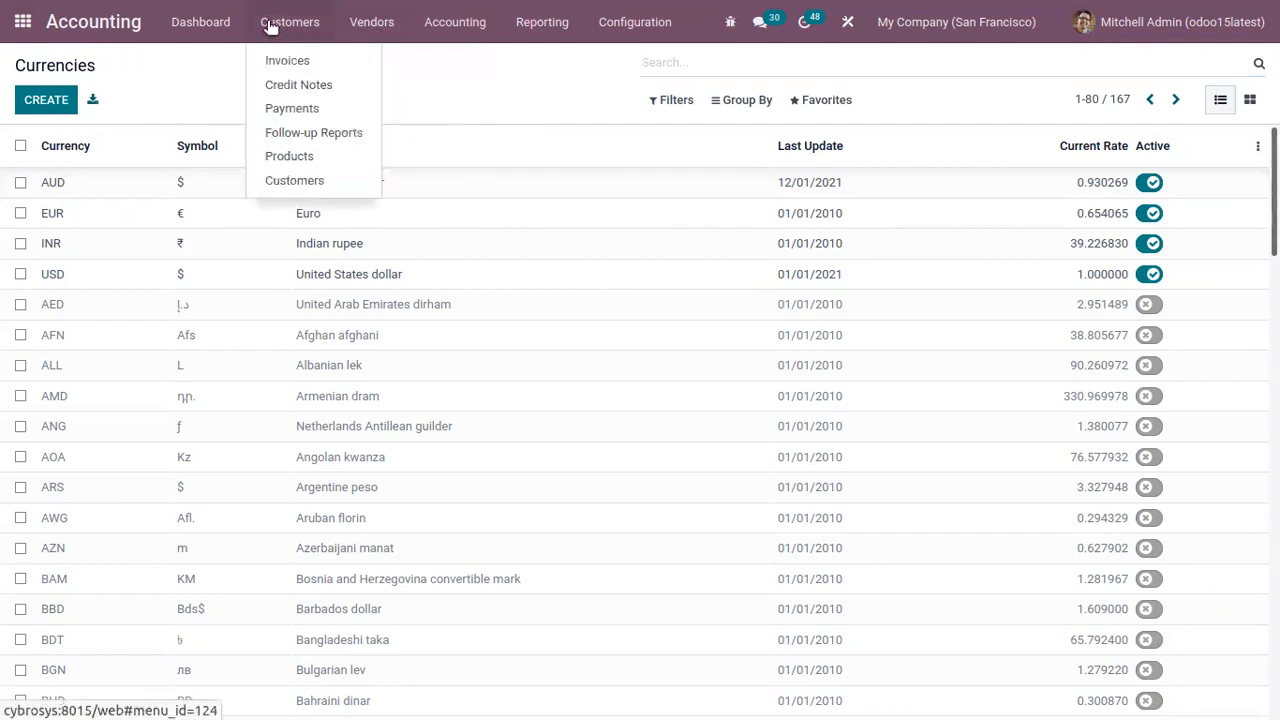
left_click(64, 132)
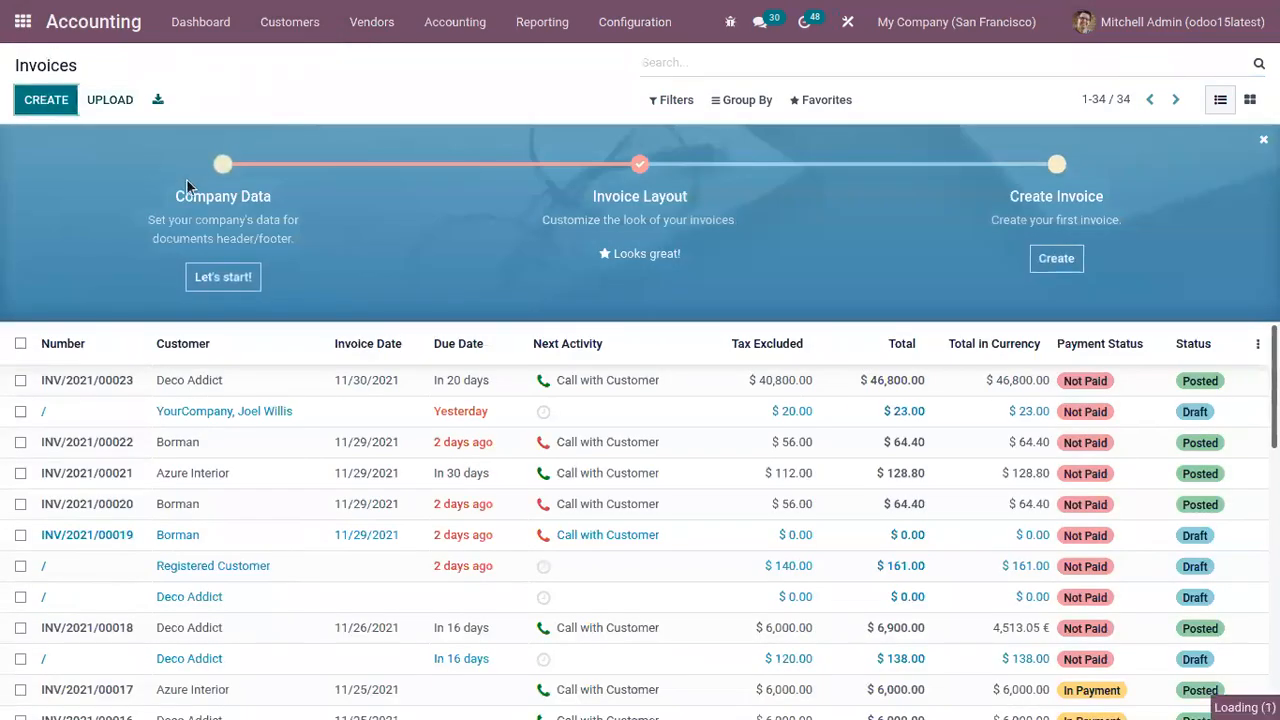
Step: Start a new customer invoice for Borman with currency AUD
left_click(44, 100)
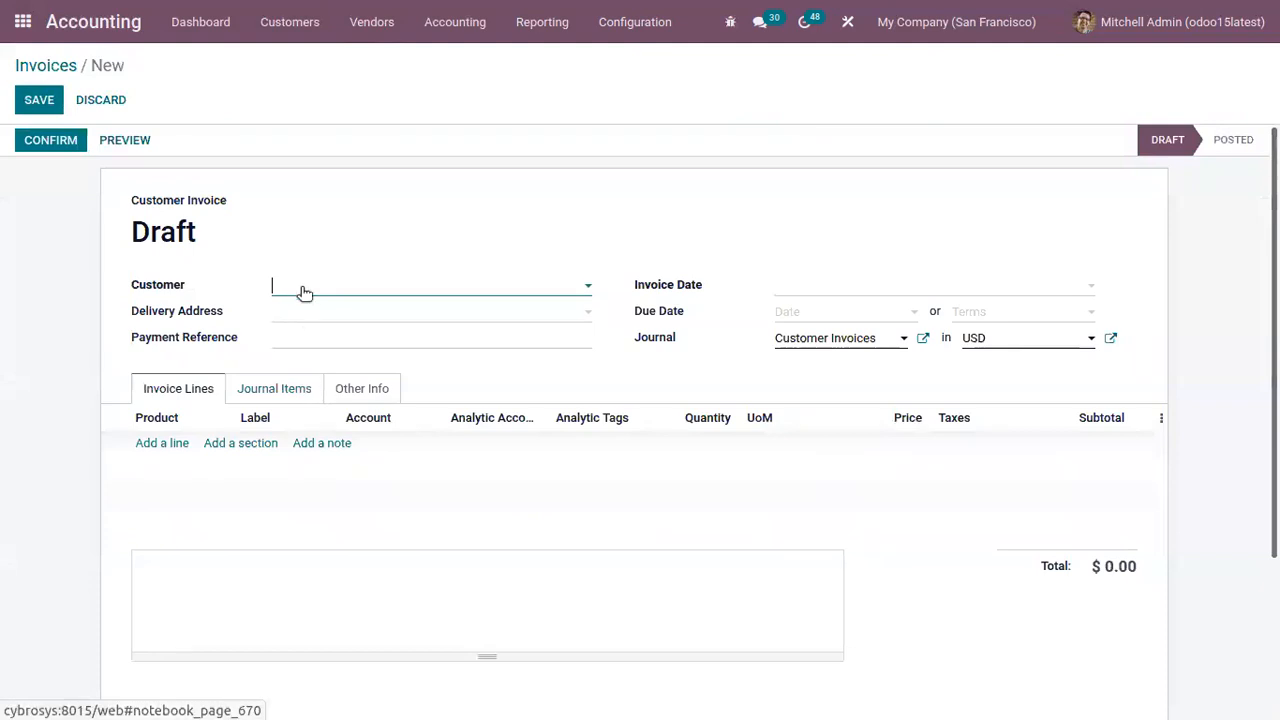
left_click(430, 284)
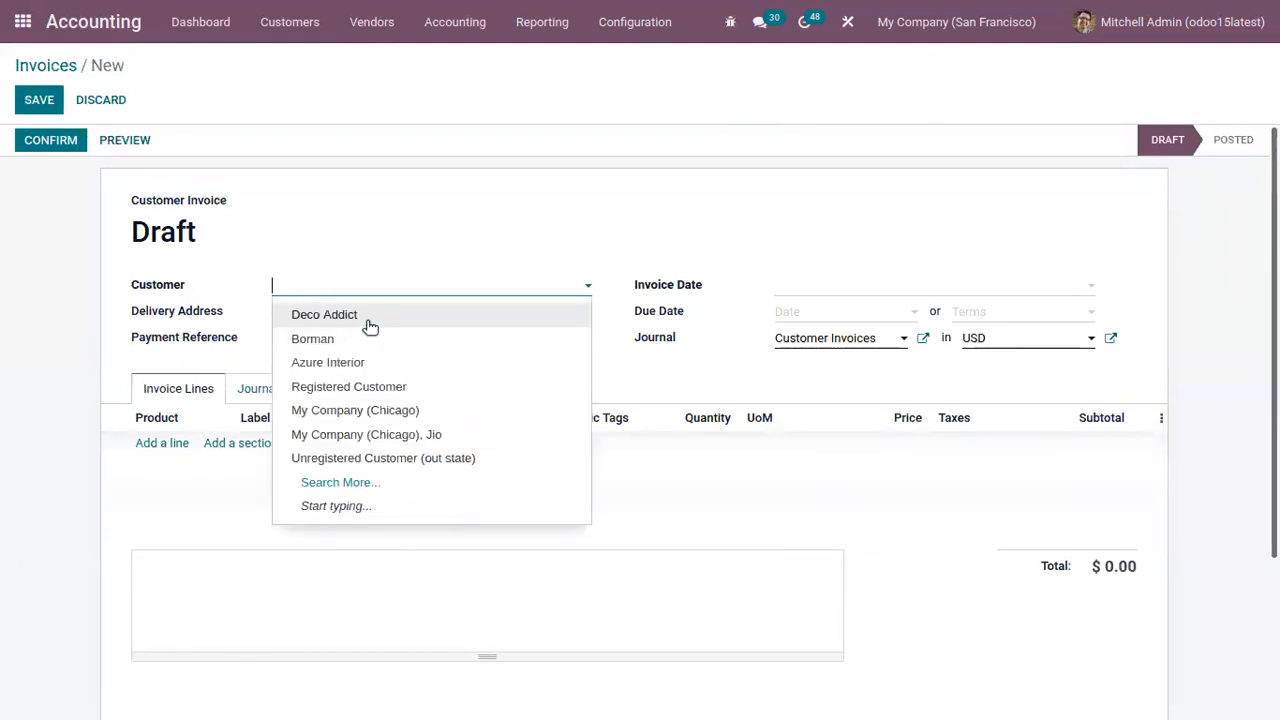
left_click(312, 338)
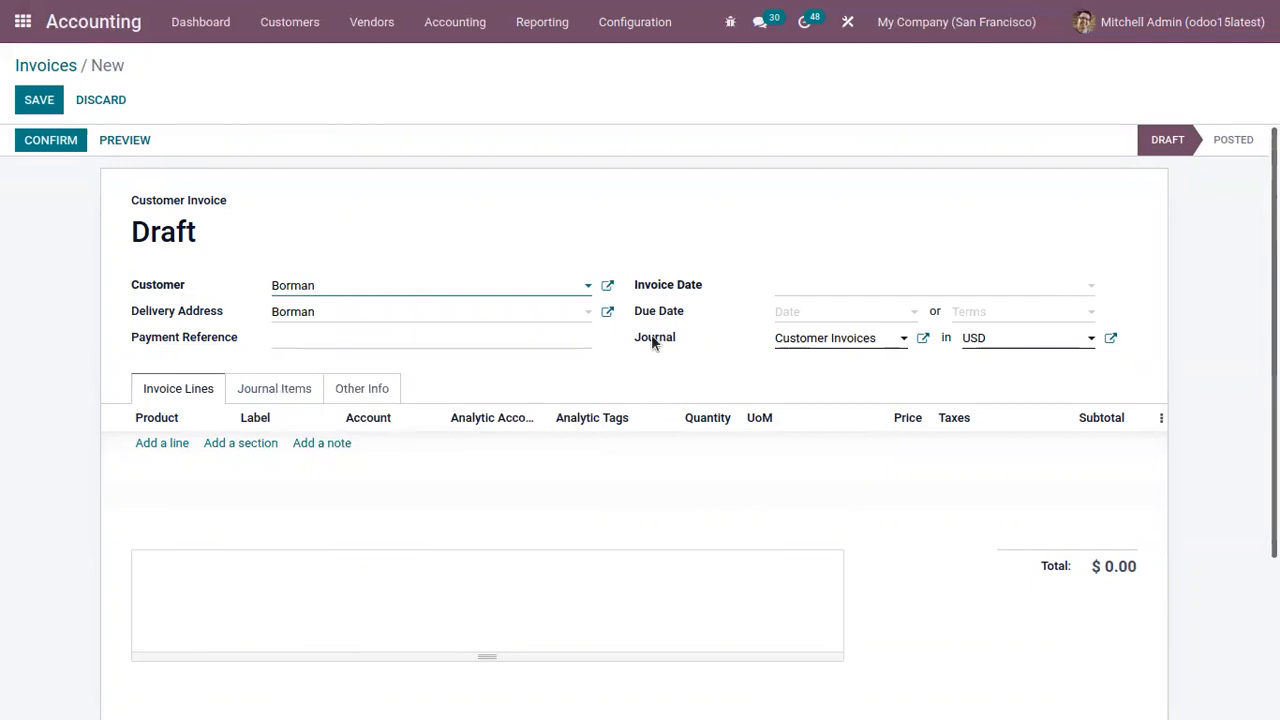
left_click(1024, 336)
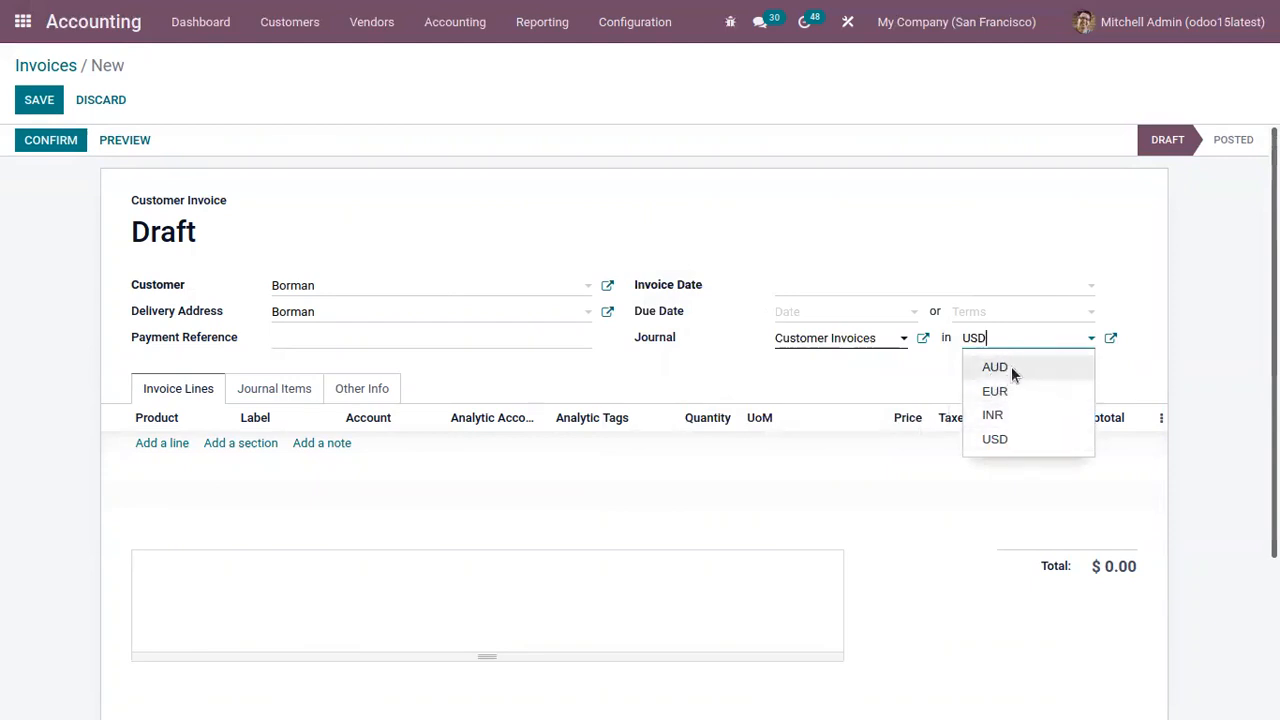
left_click(994, 366)
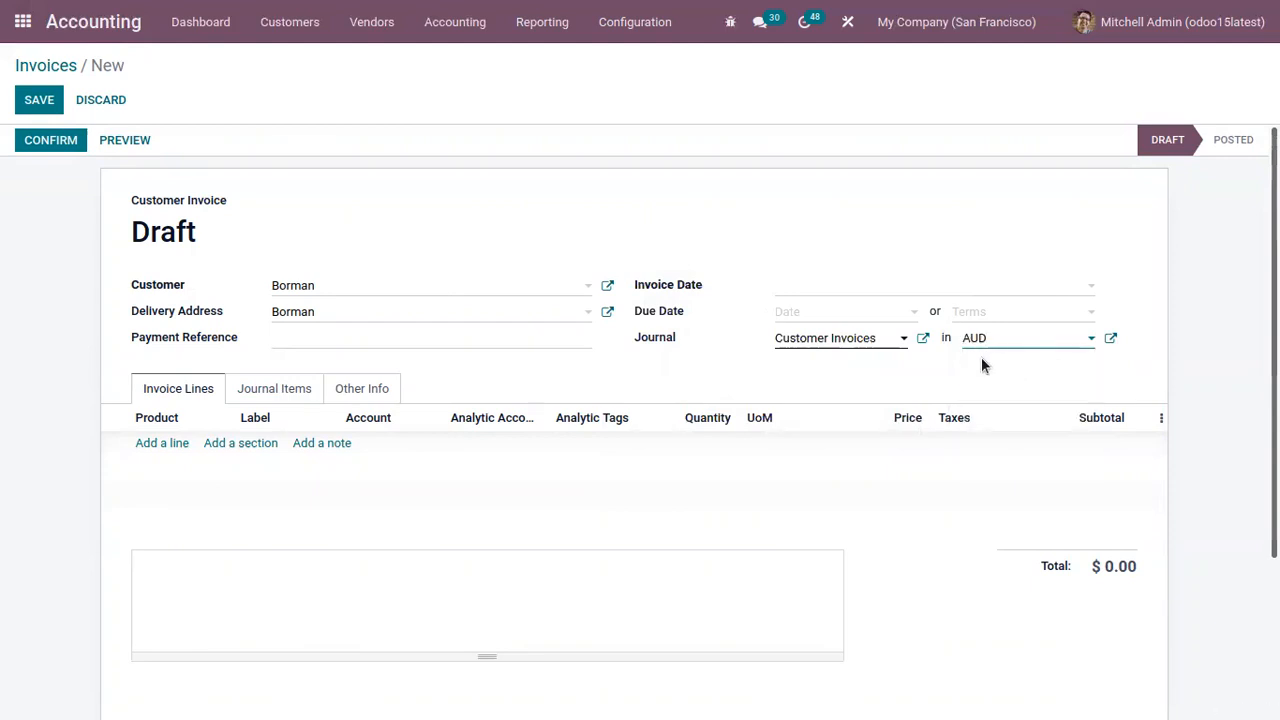
Step: Add a Cabinet with Doors line, review the product record, and save the draft invoice
left_click(160, 444)
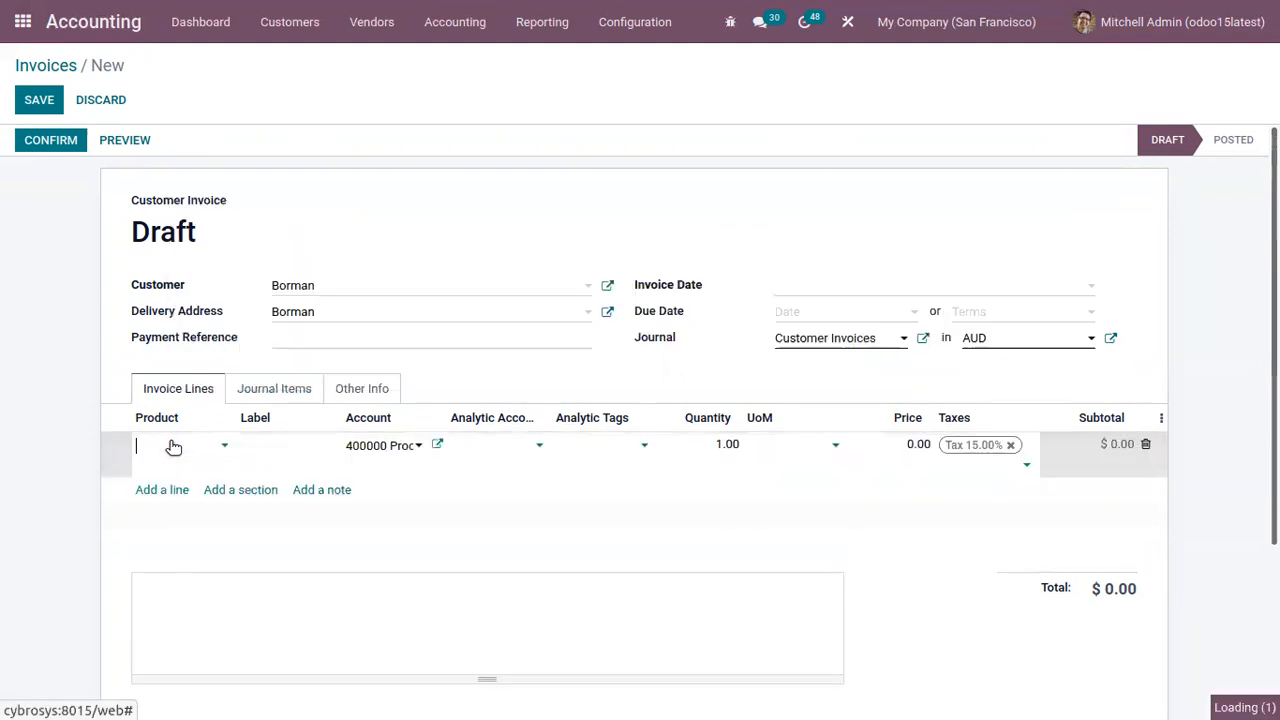
left_click(180, 444)
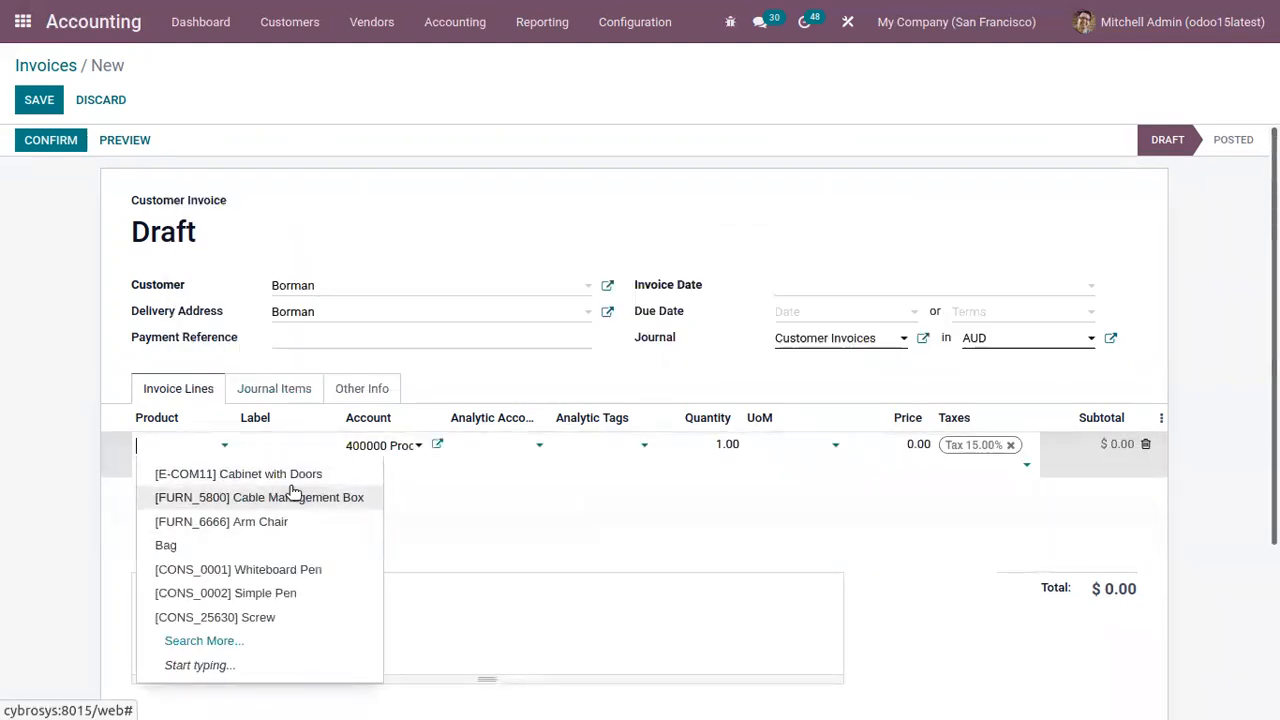
mouse_move(294, 486)
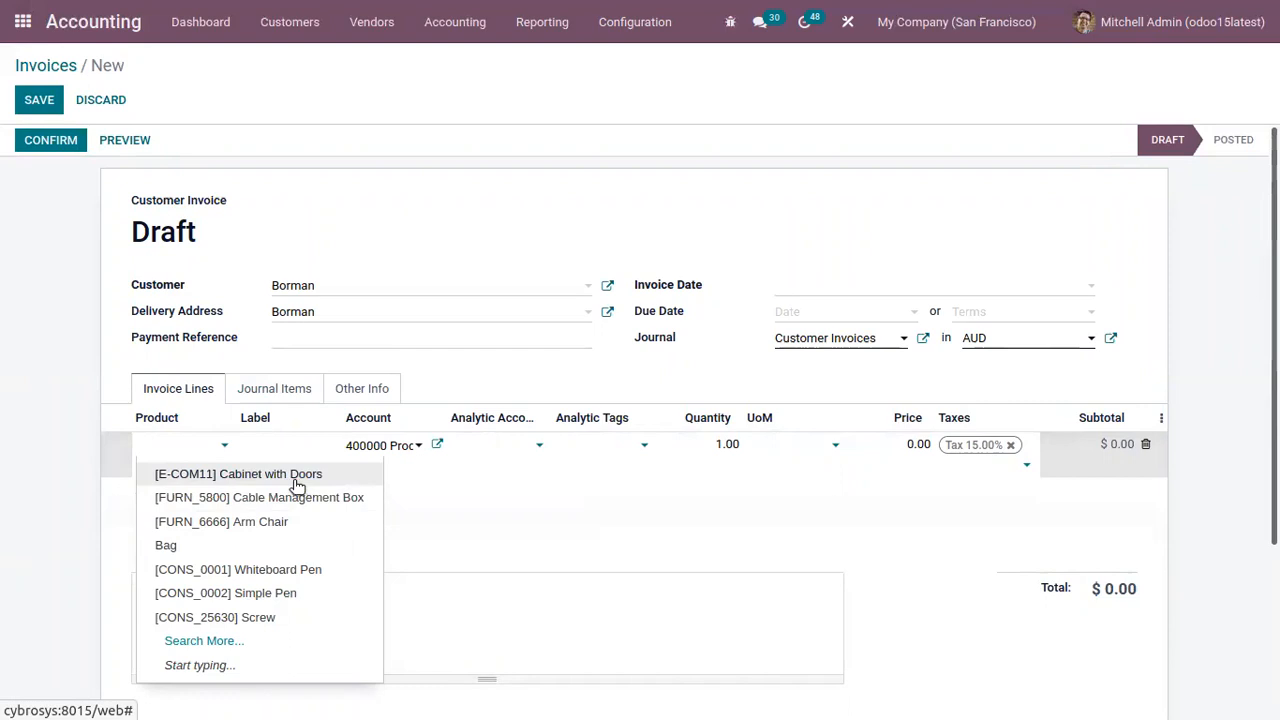
mouse_move(304, 468)
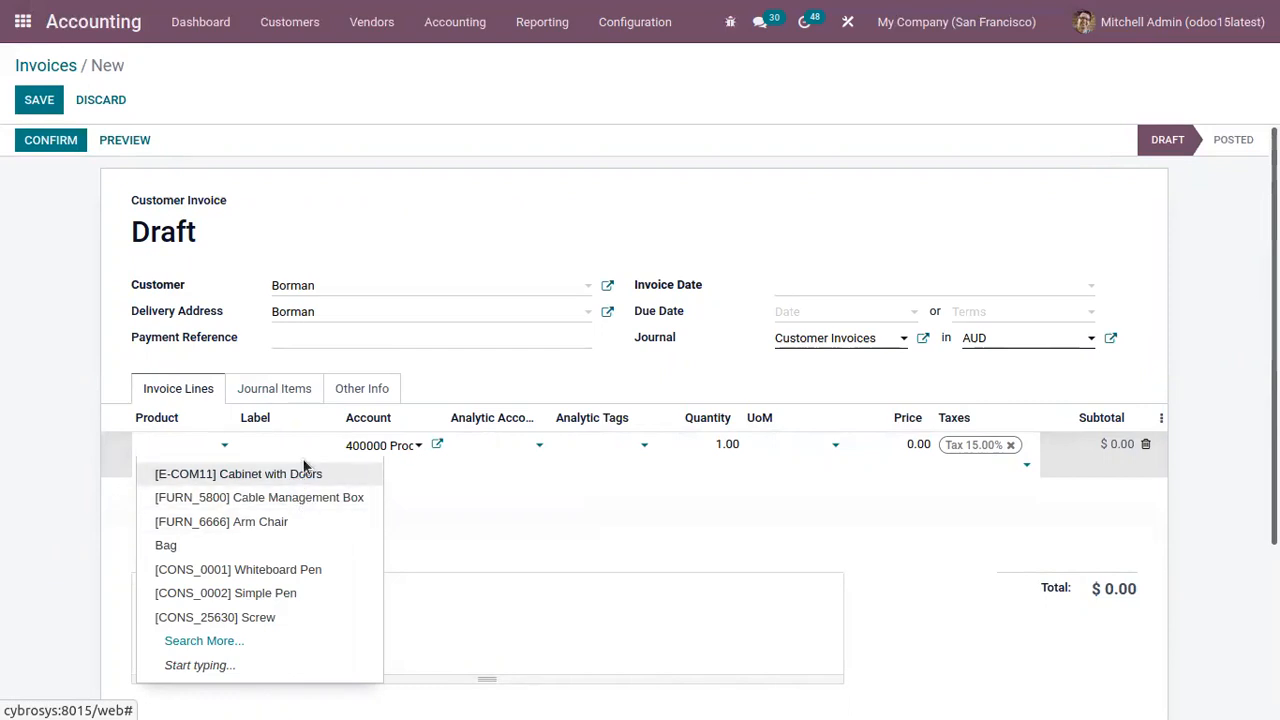
left_click(238, 472)
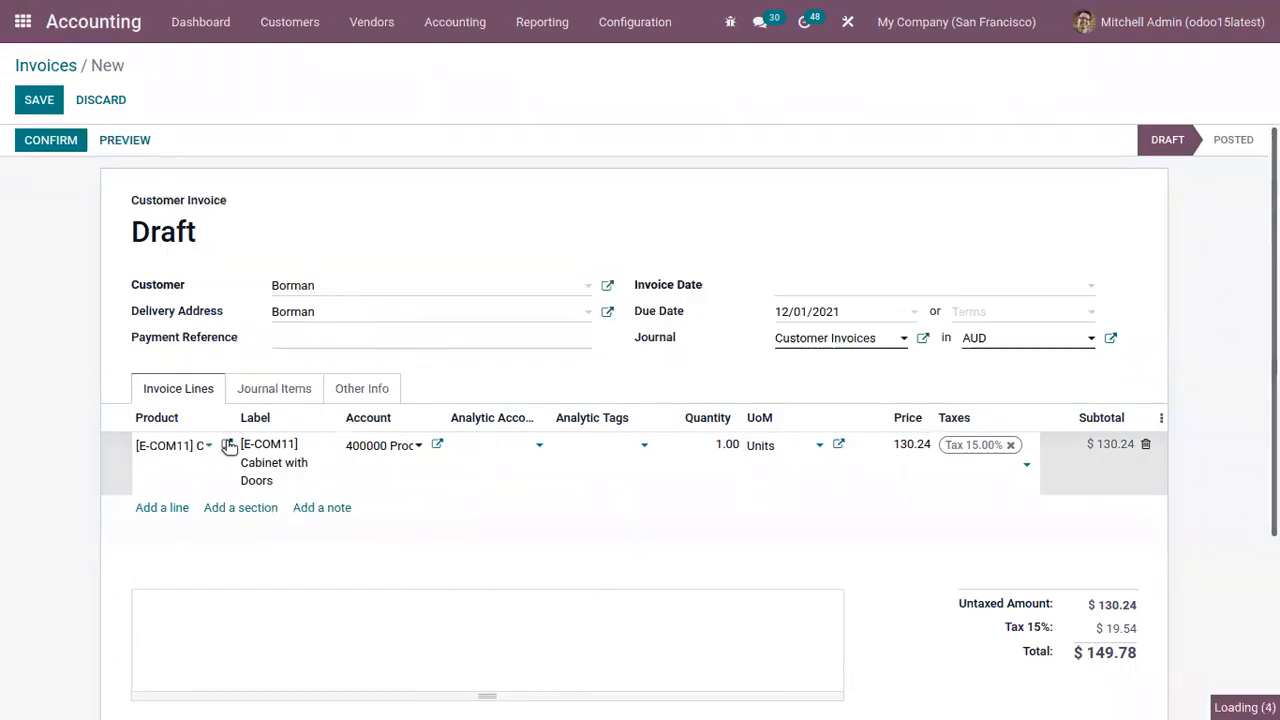
left_click(230, 444)
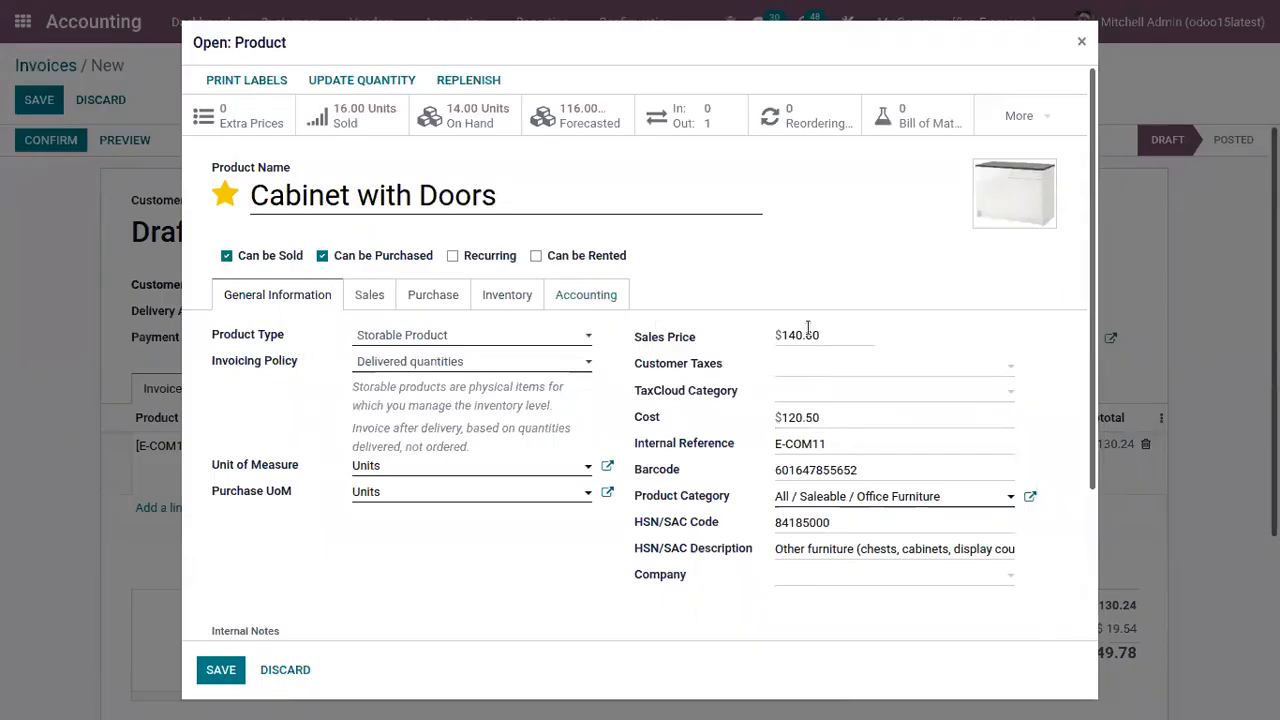
left_click(1080, 40)
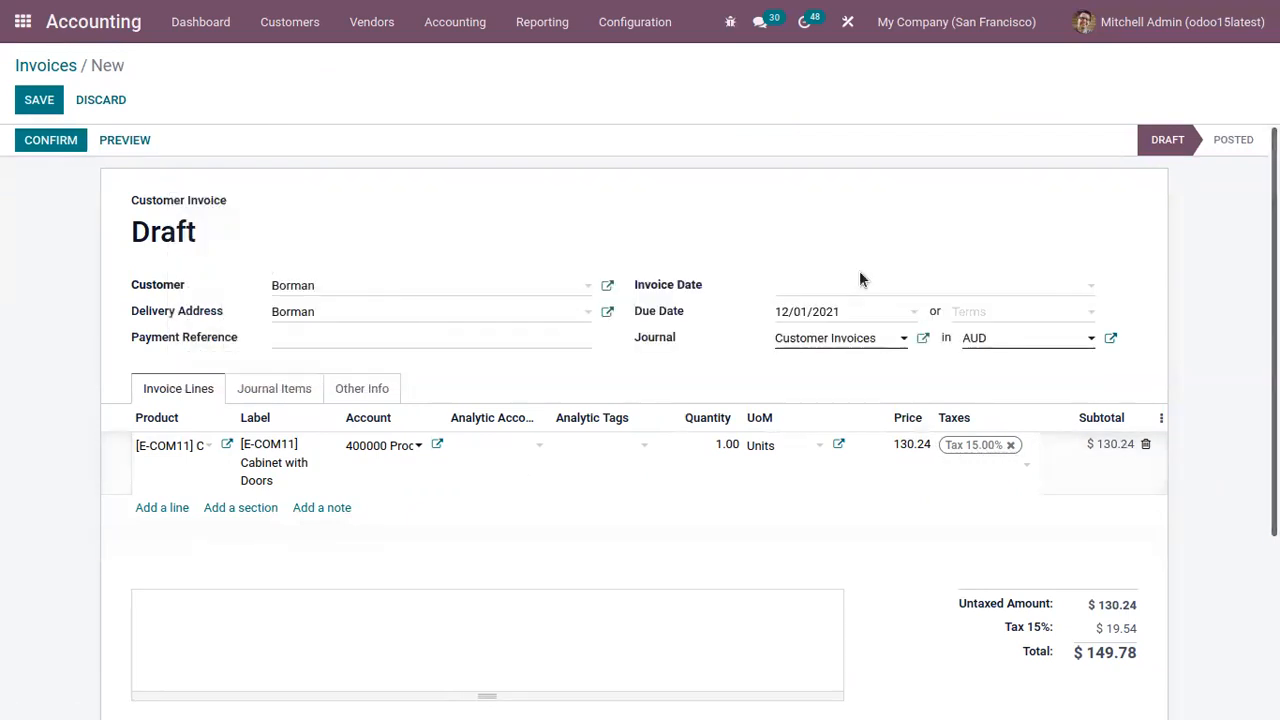
left_click(50, 140)
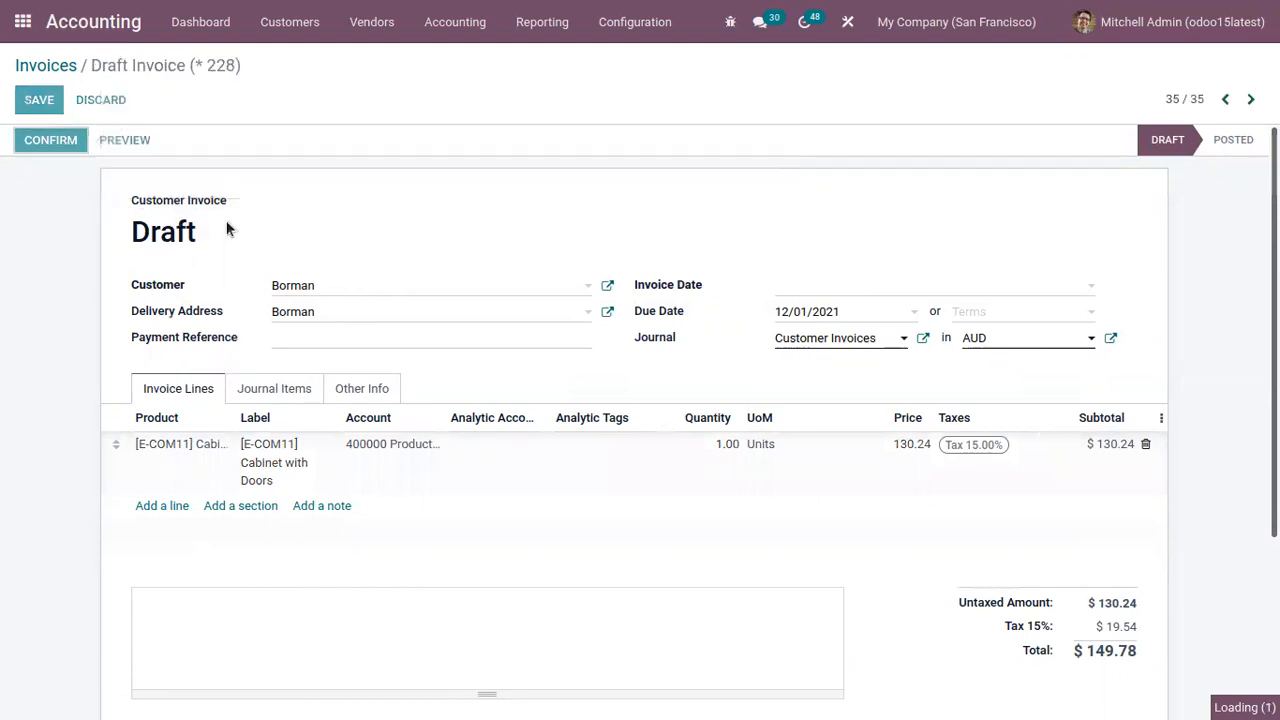
Step: Post the Borman invoice as INV/2021/00024 and rerun the Unrealized Currency Gains/Losses report
left_click(50, 140)
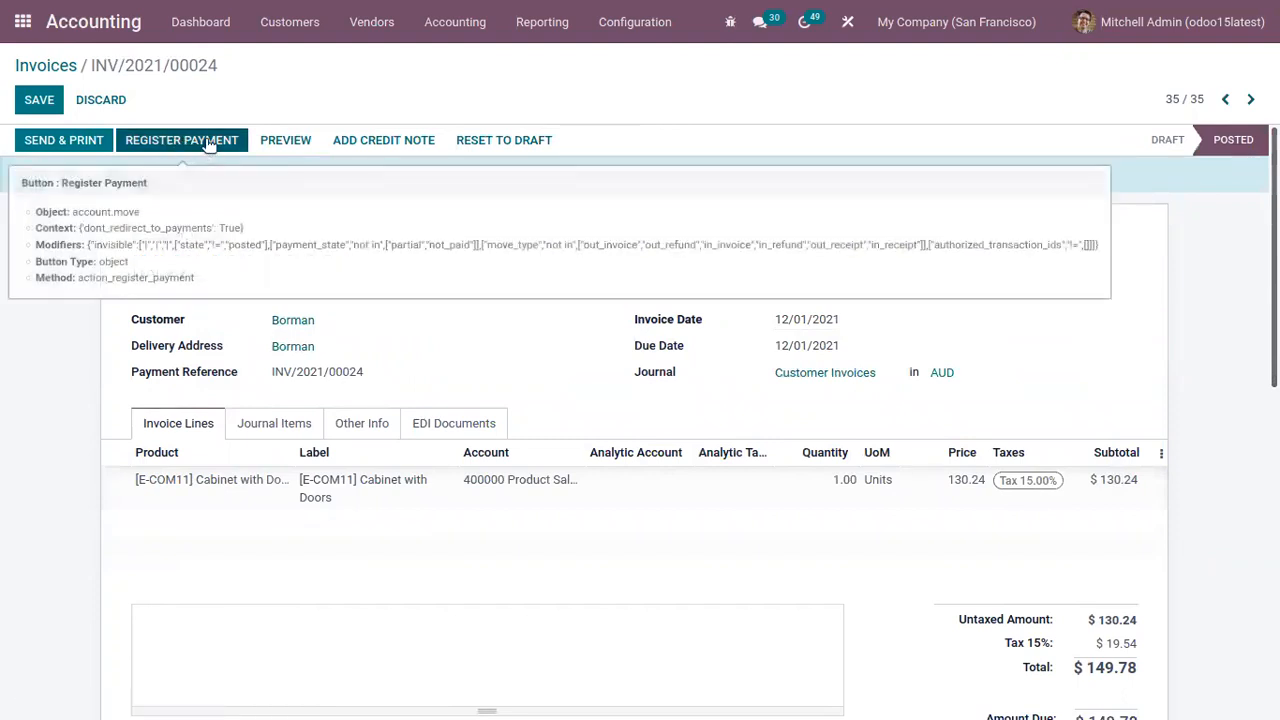
left_click(542, 22)
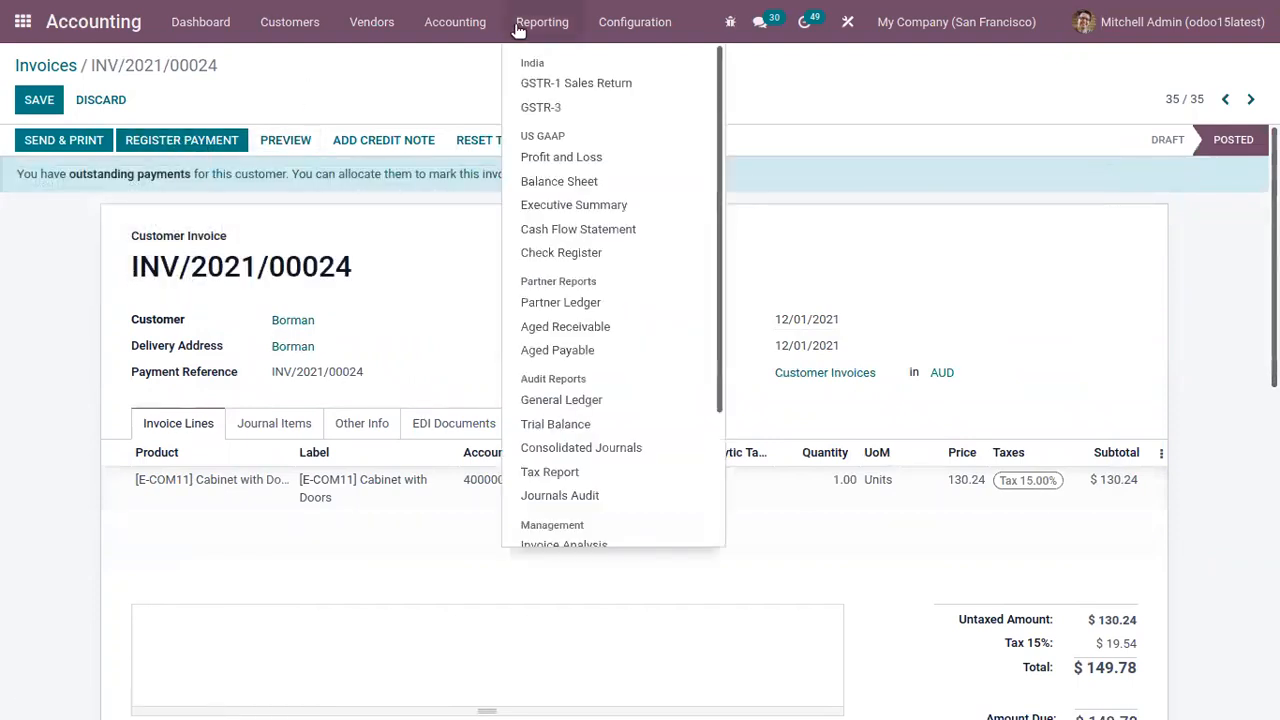
scroll("down", 3)
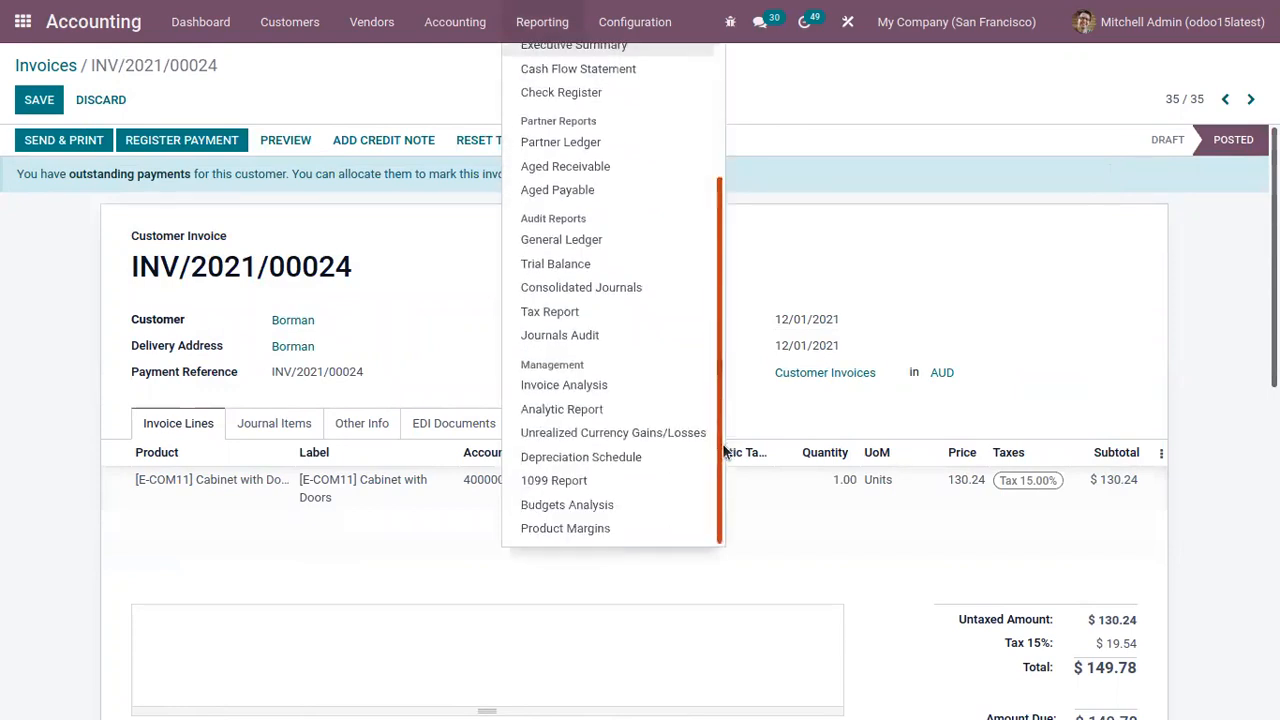
left_click(612, 432)
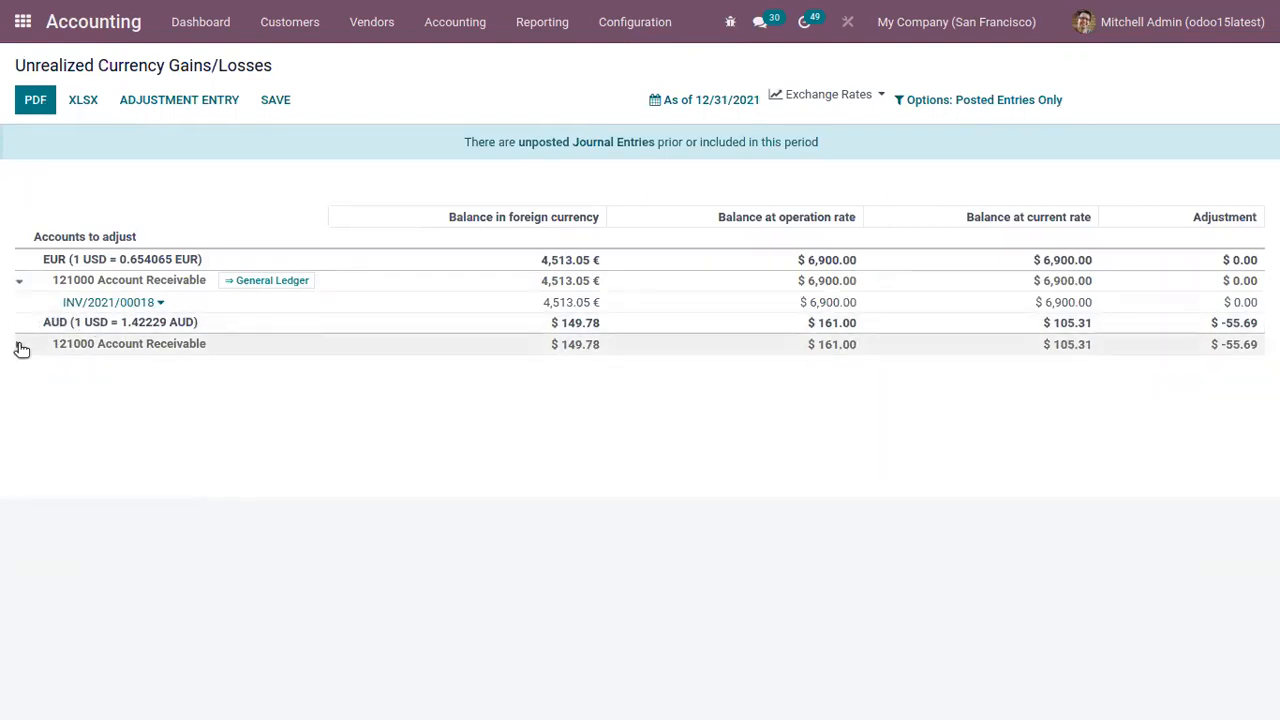
Step: View the AUD line's journal entry and register full payment of 149.78 AUD for INV/2021/00024
left_click(20, 344)
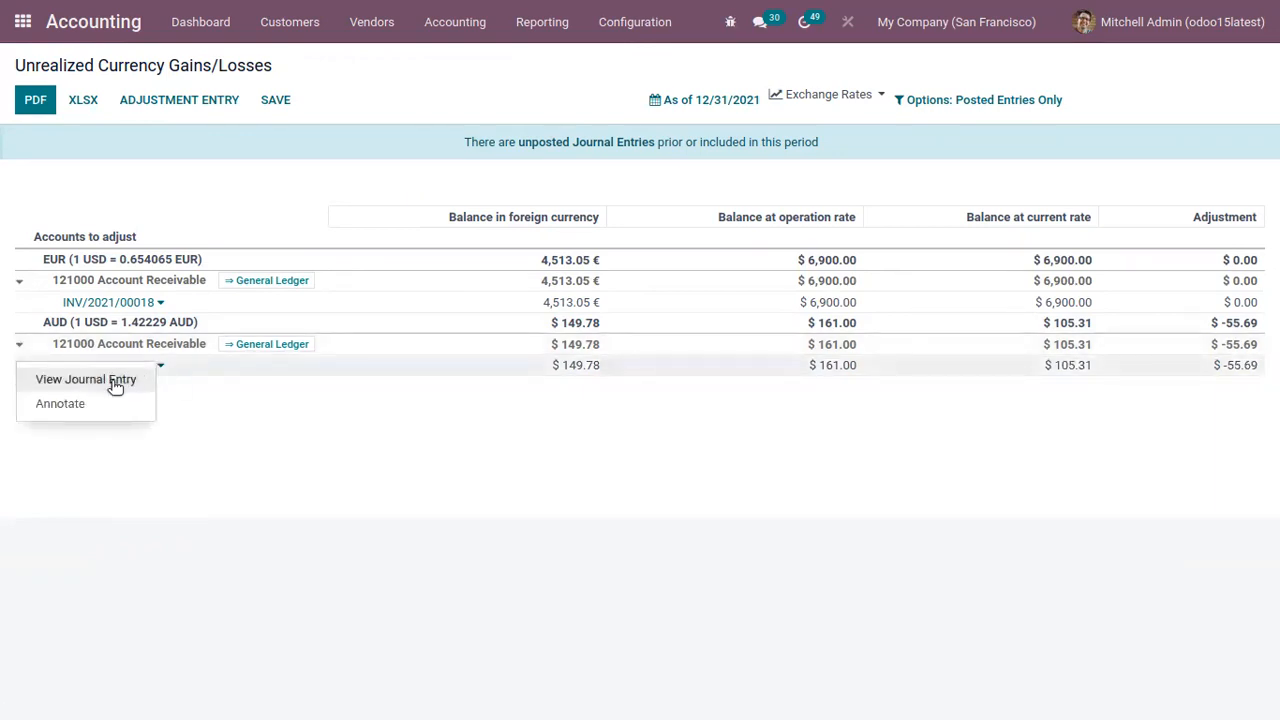
left_click(86, 380)
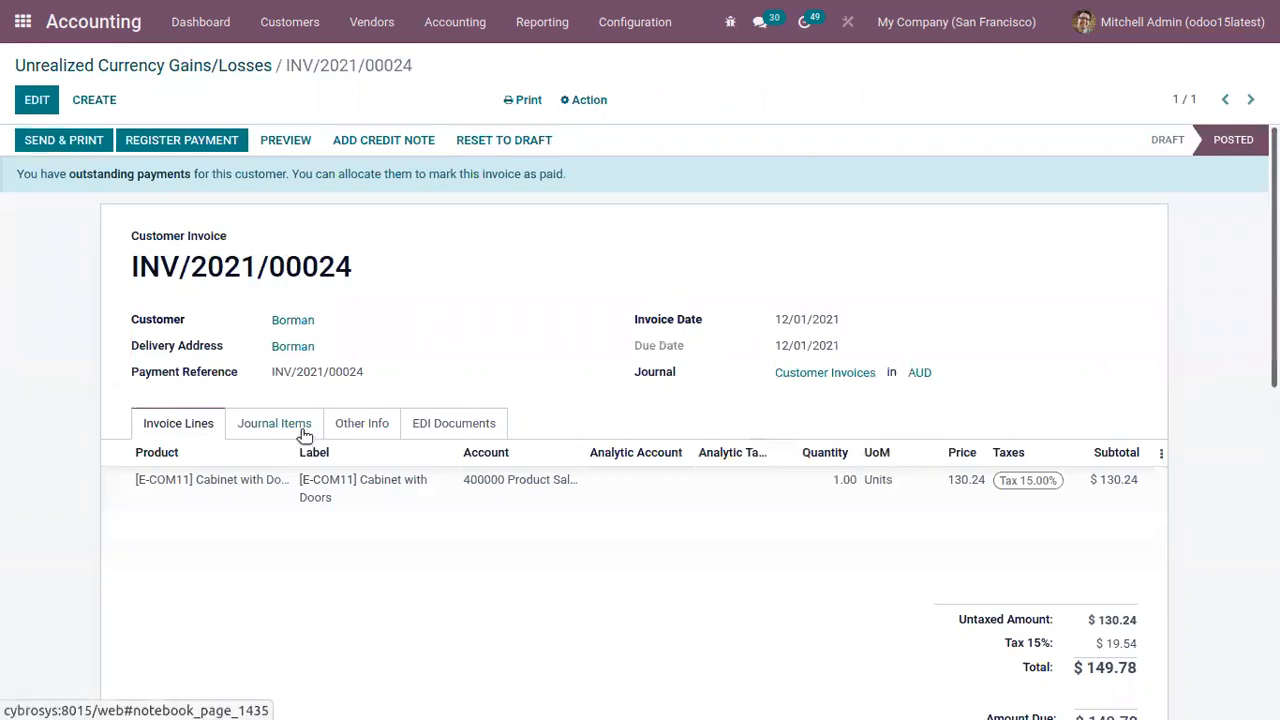
left_click(274, 424)
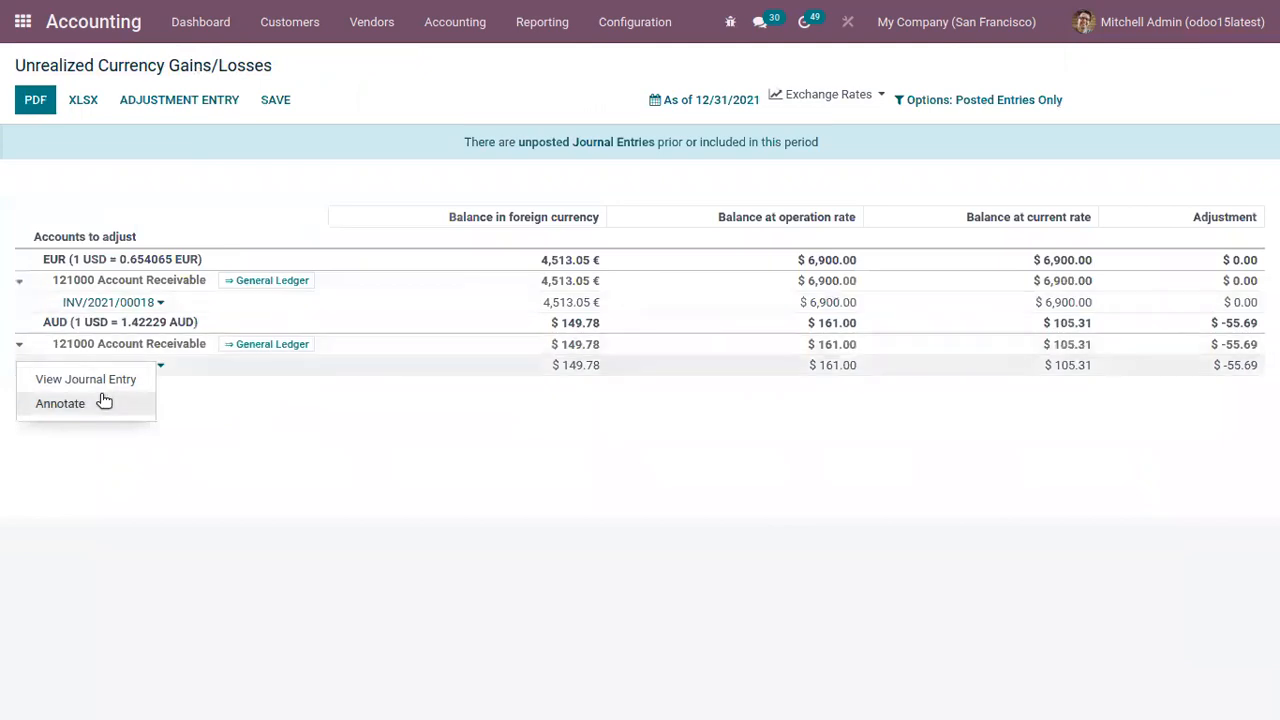
left_click(84, 380)
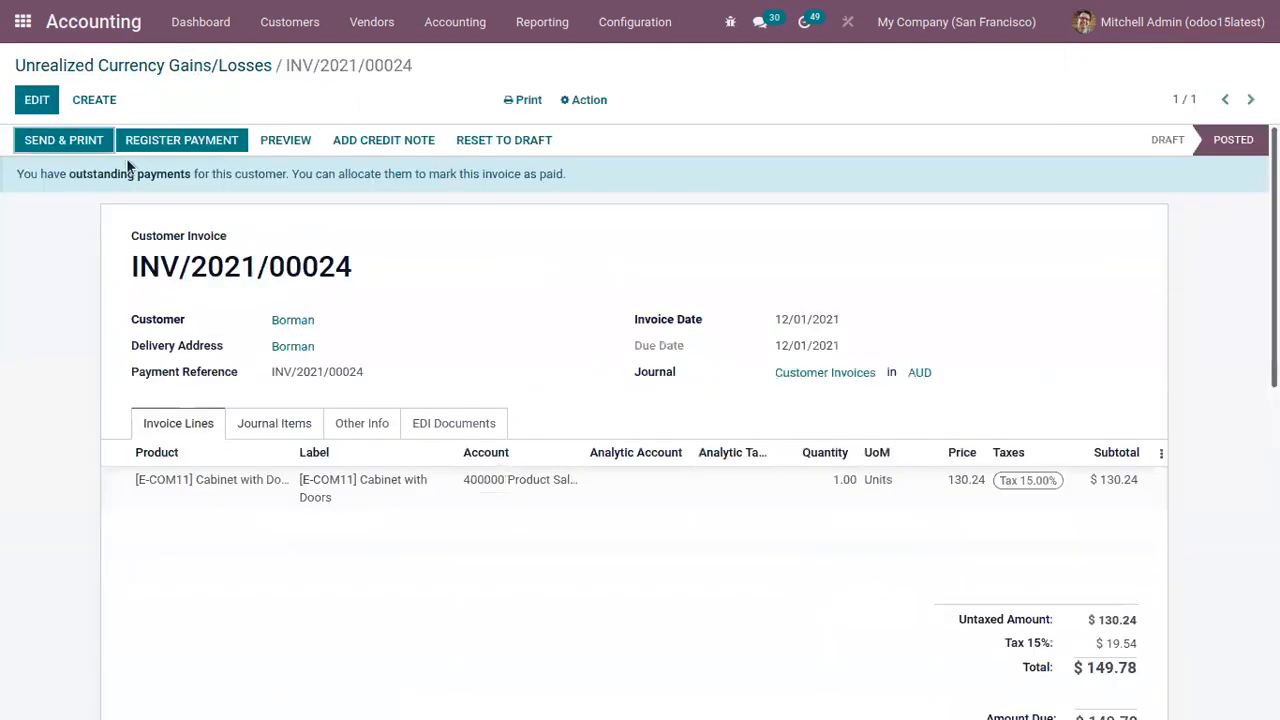
left_click(180, 140)
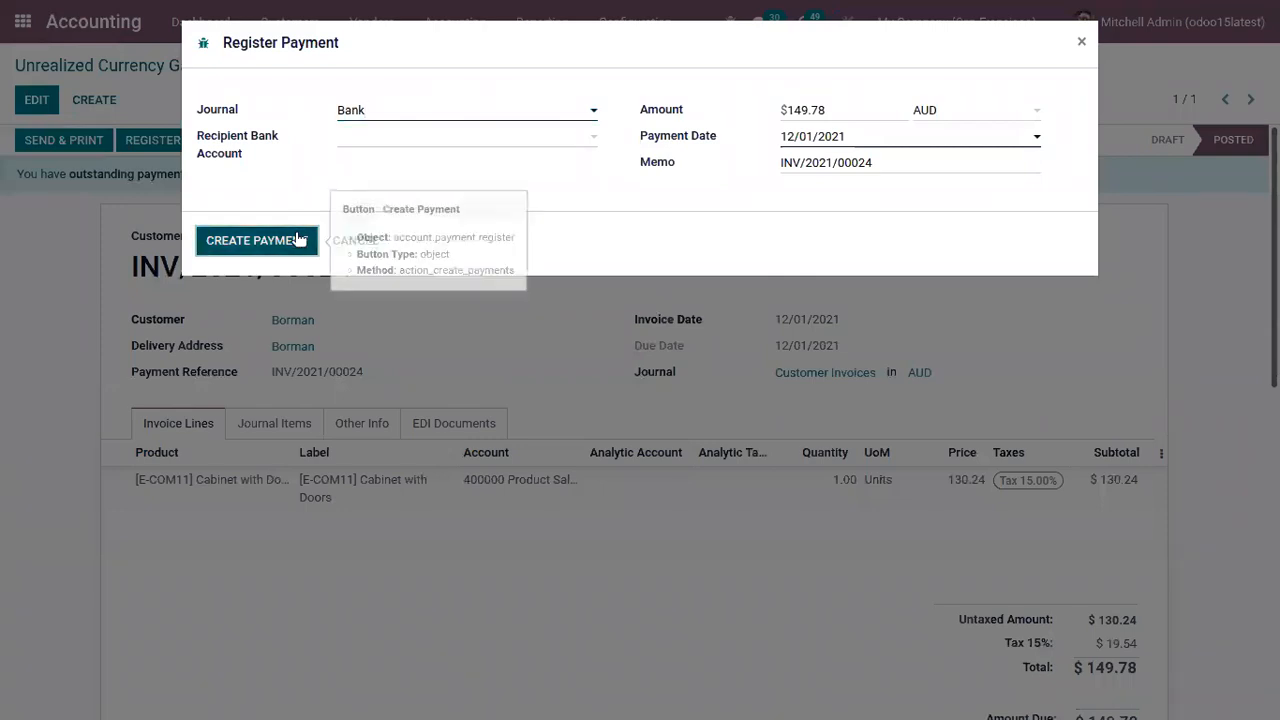
left_click(256, 240)
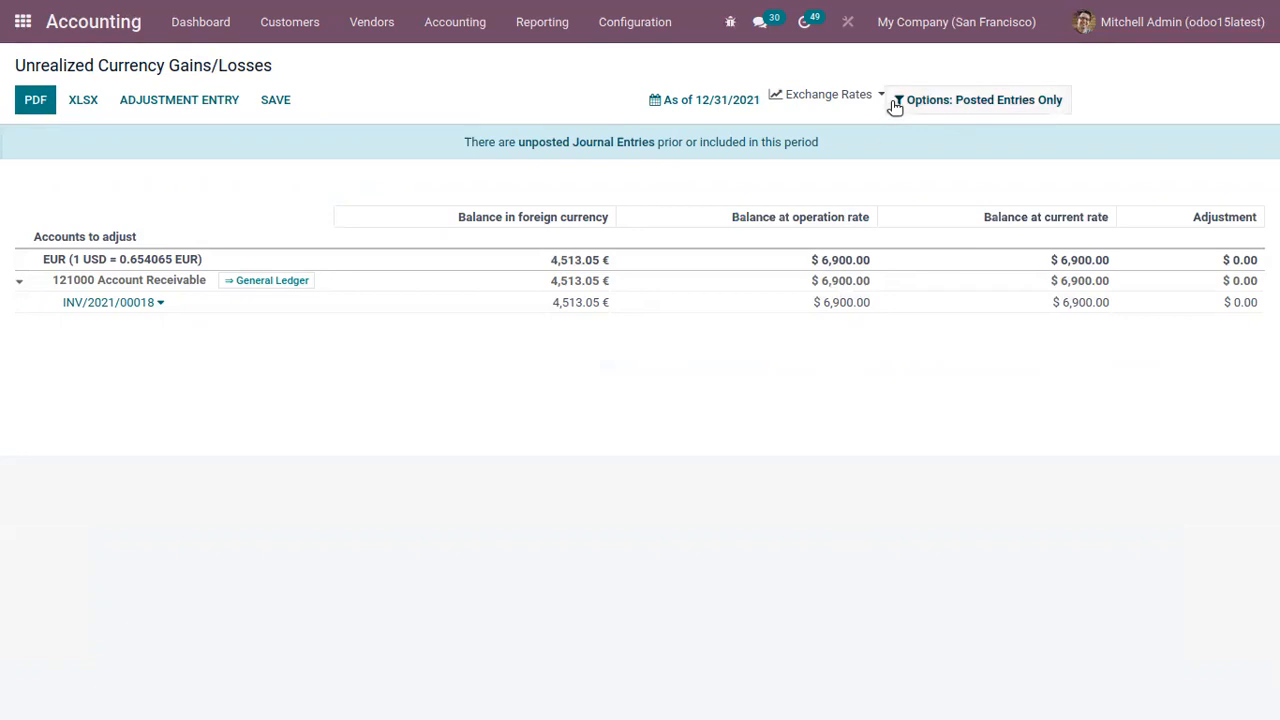
Step: Enable Include Unposted Entries and apply a custom USD-to-INR rate of 60.9739 to the report
left_click(984, 100)
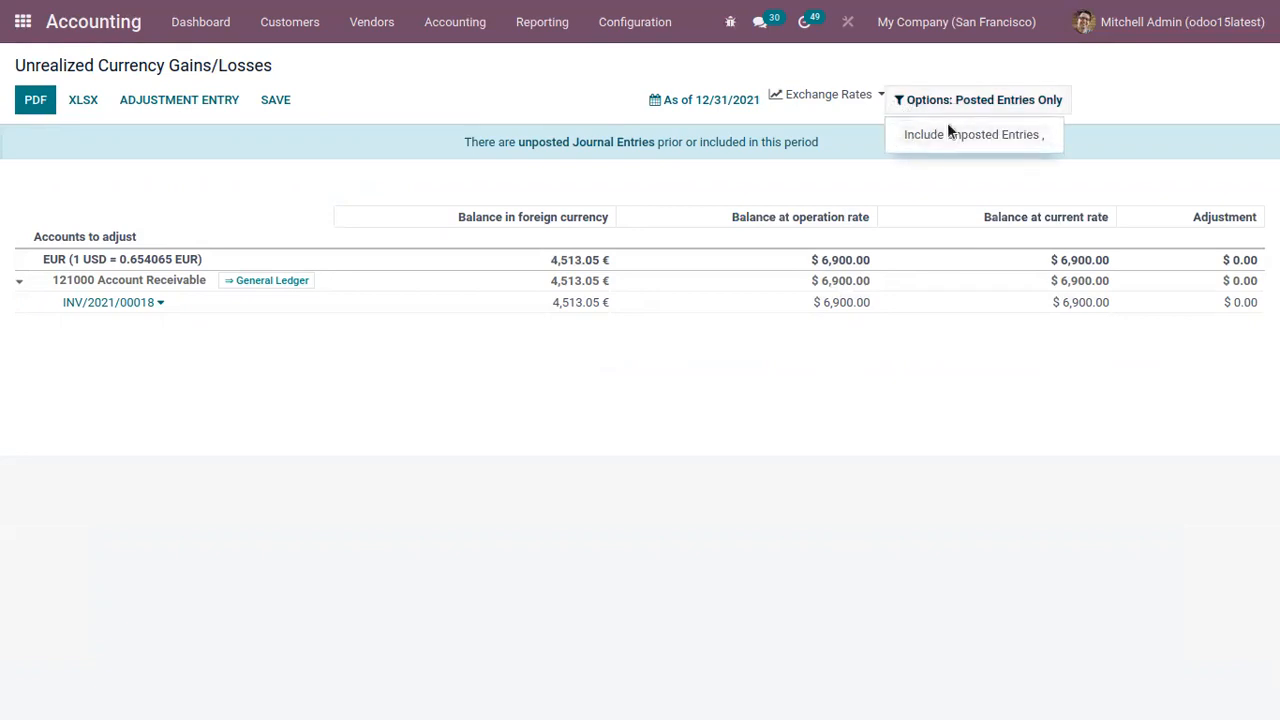
left_click(972, 134)
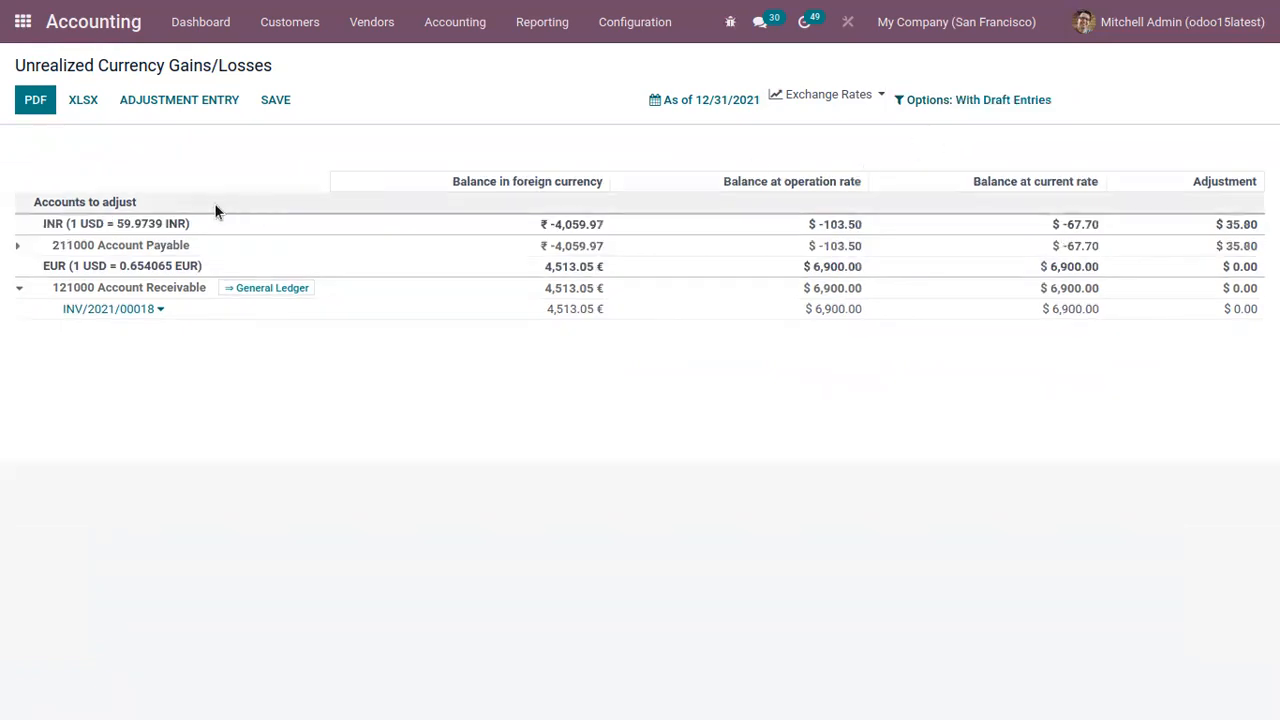
left_click(828, 94)
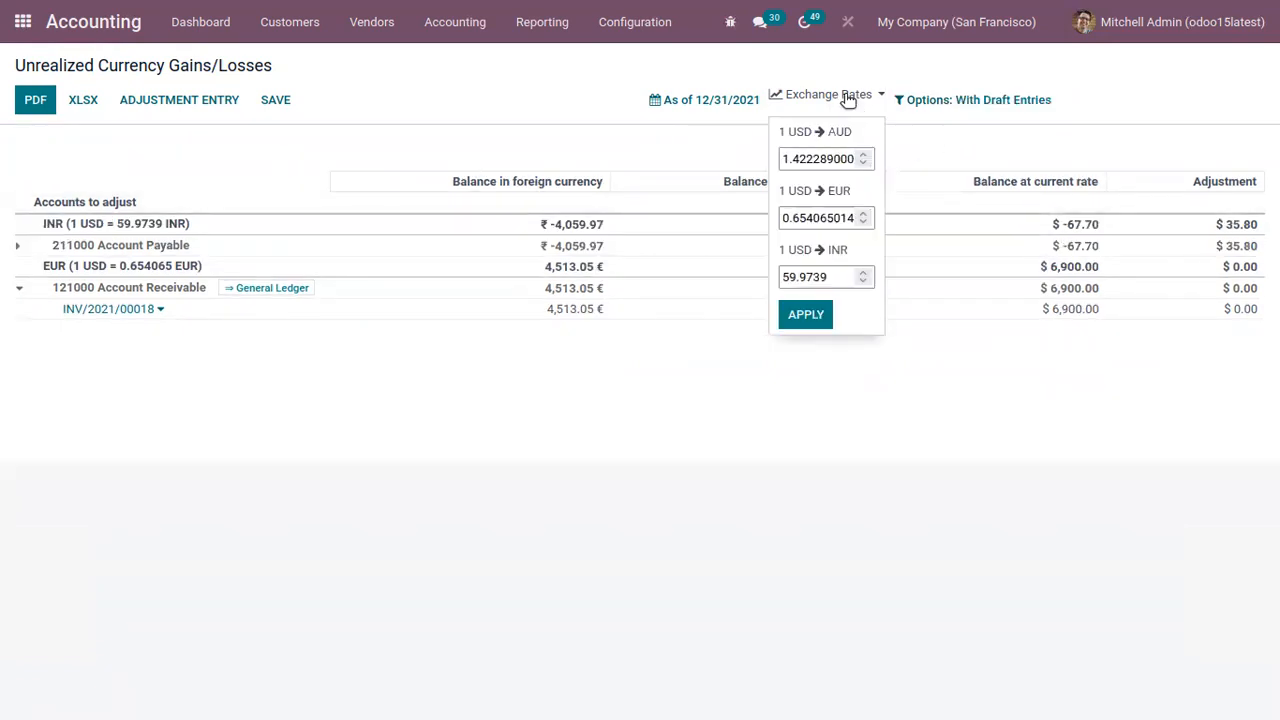
left_click(820, 158)
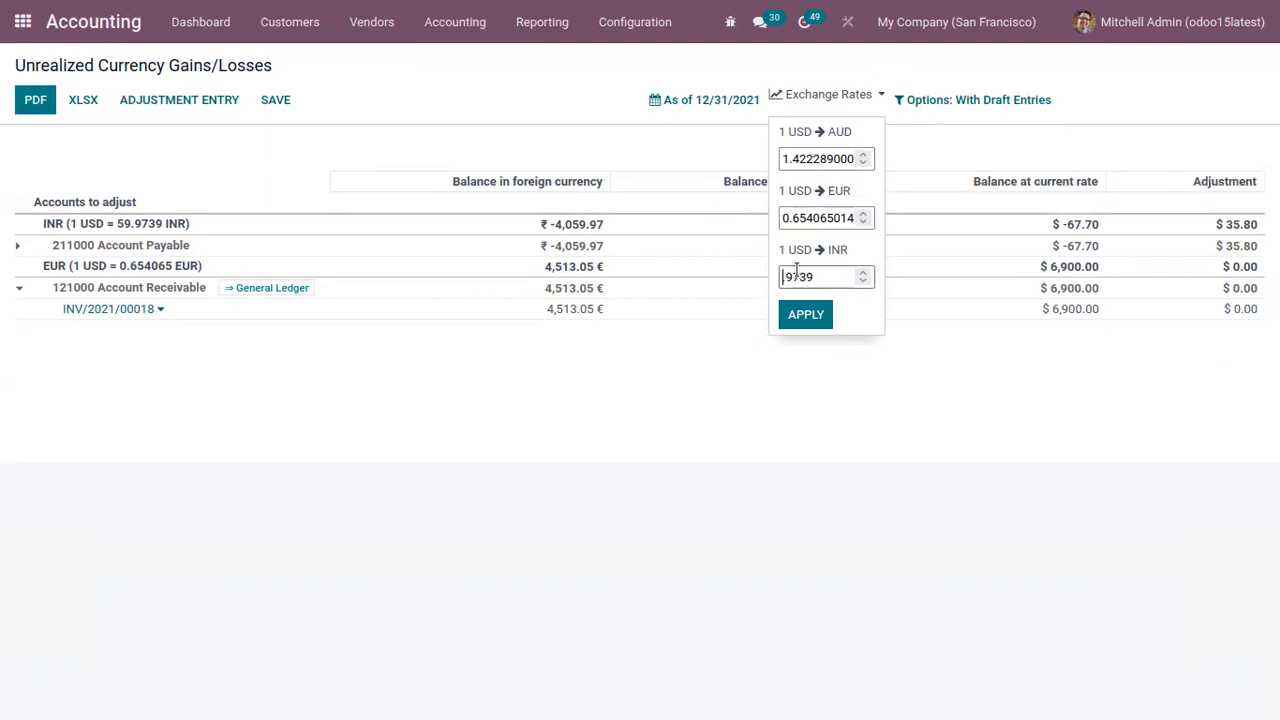
left_click(804, 314)
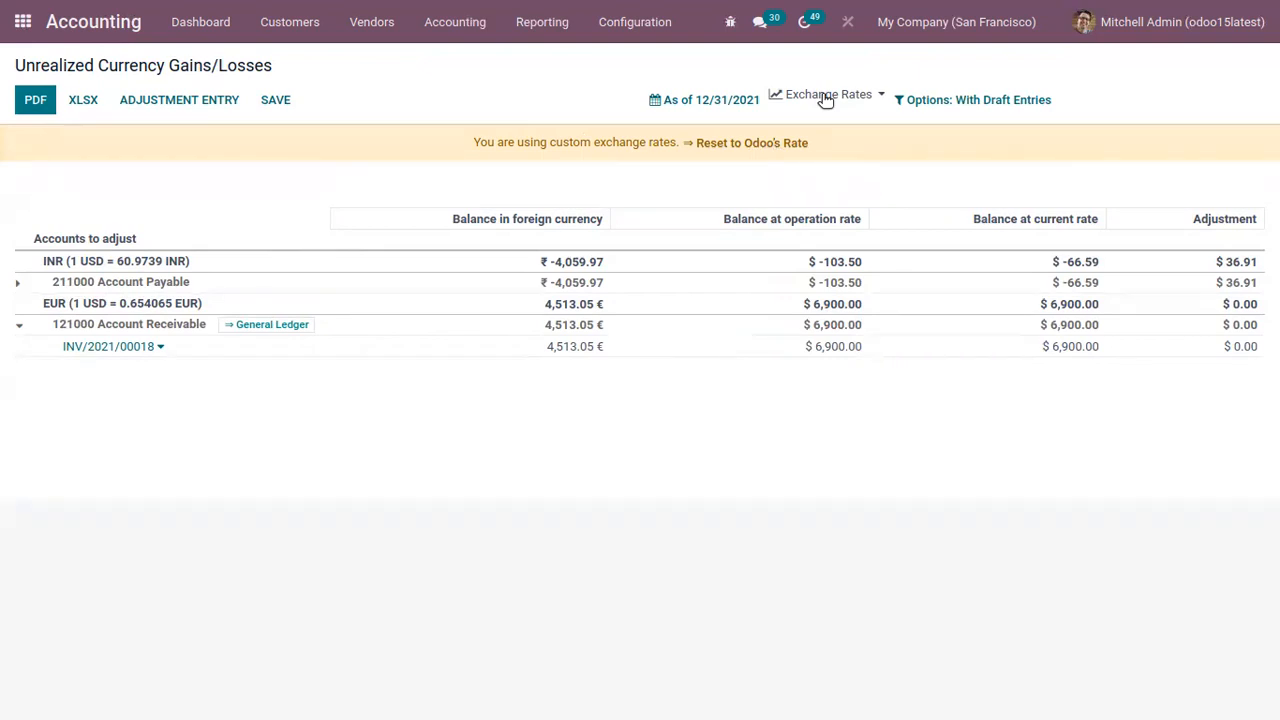
left_click(828, 94)
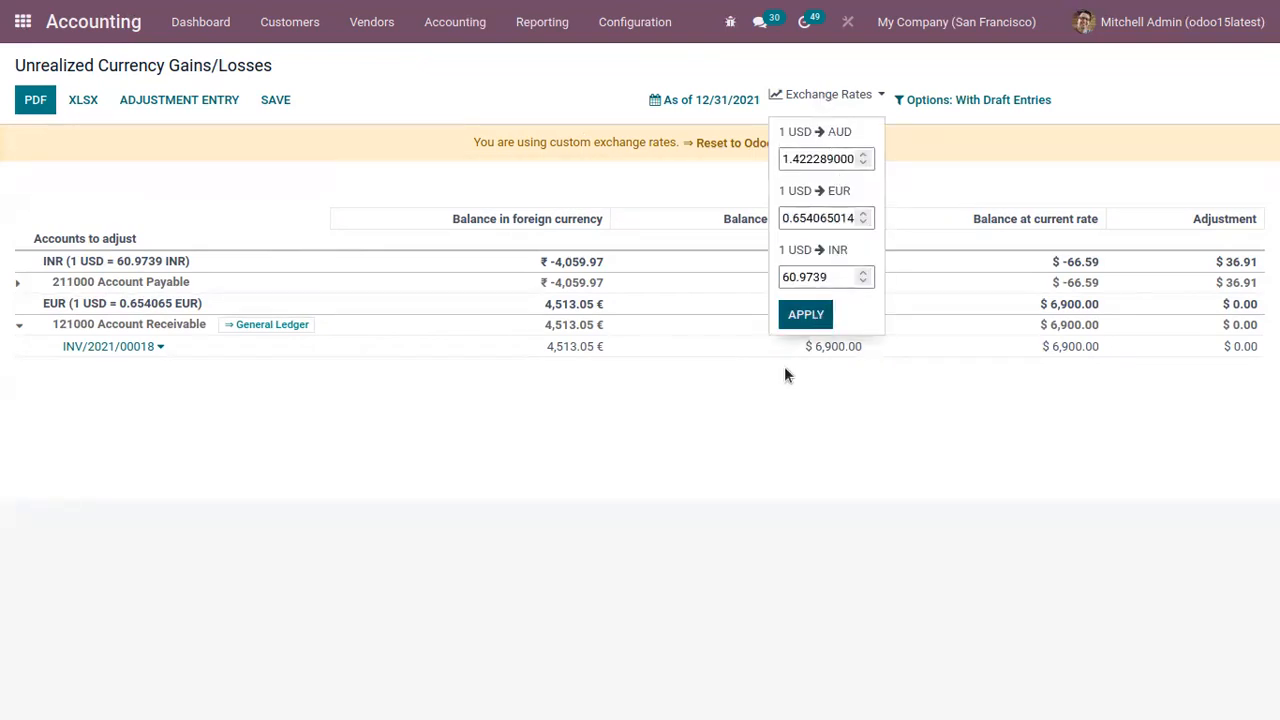
left_click(804, 314)
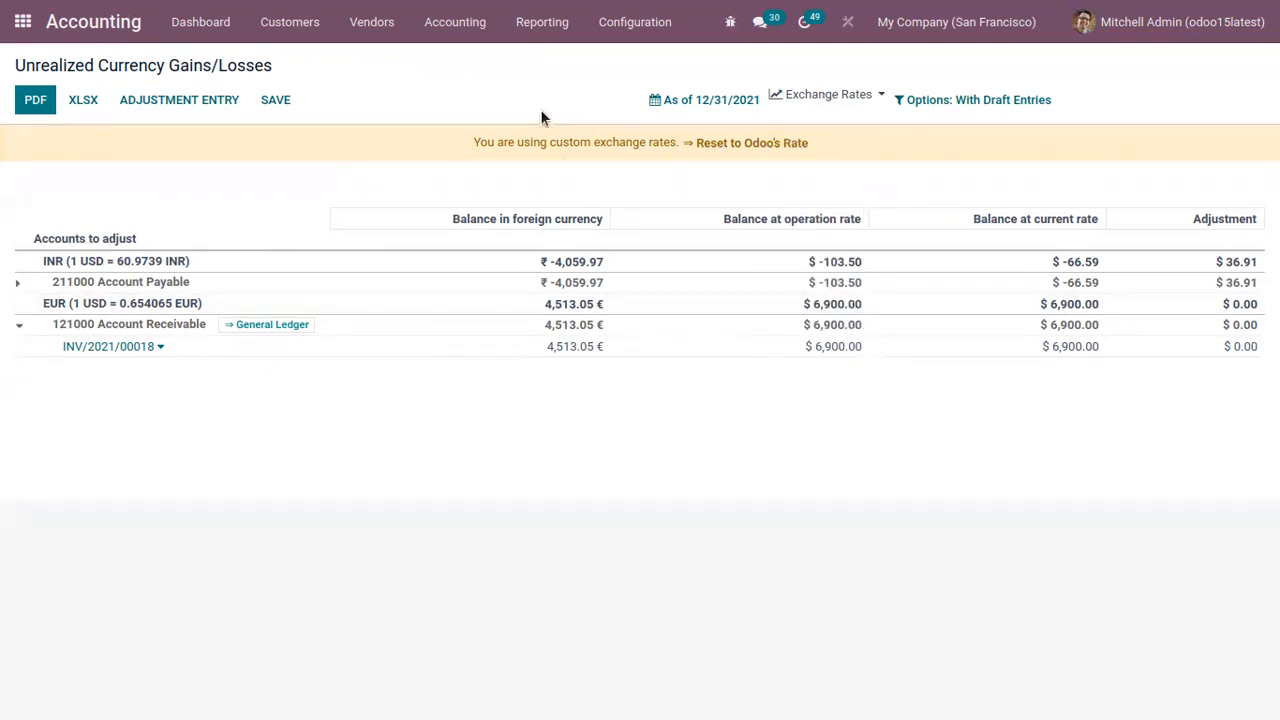
mouse_move(564, 160)
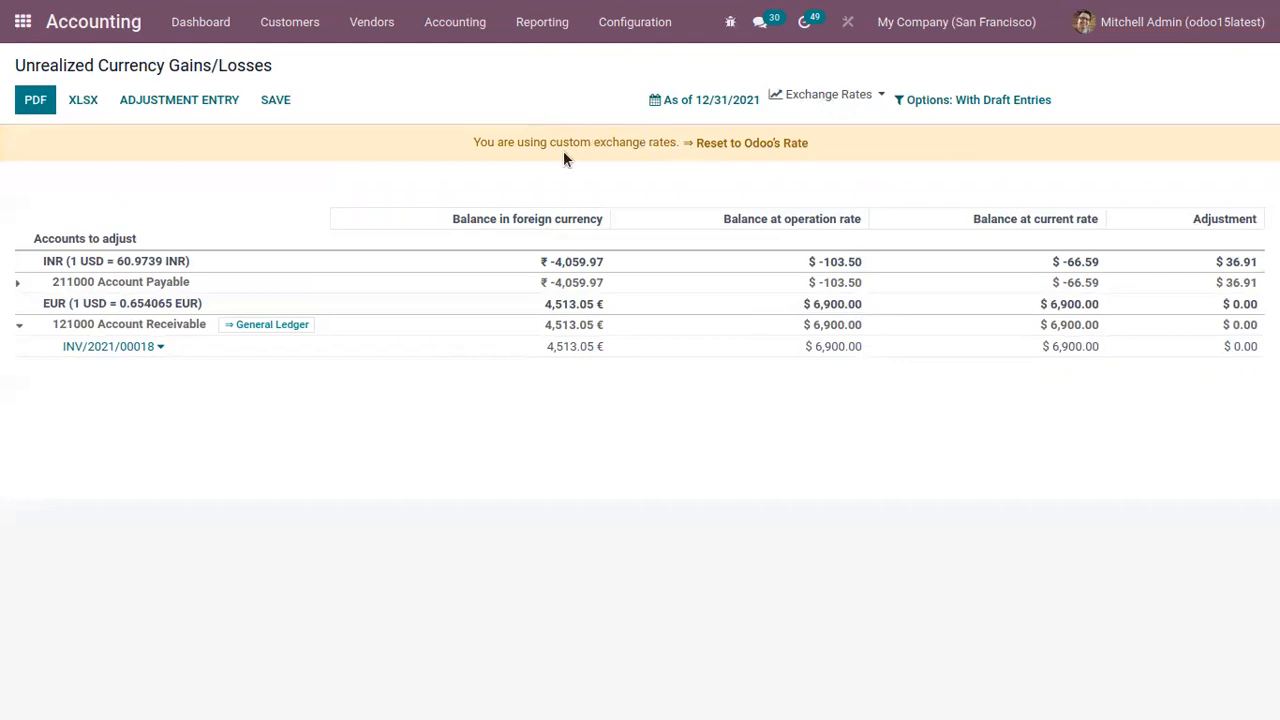
mouse_move(502, 144)
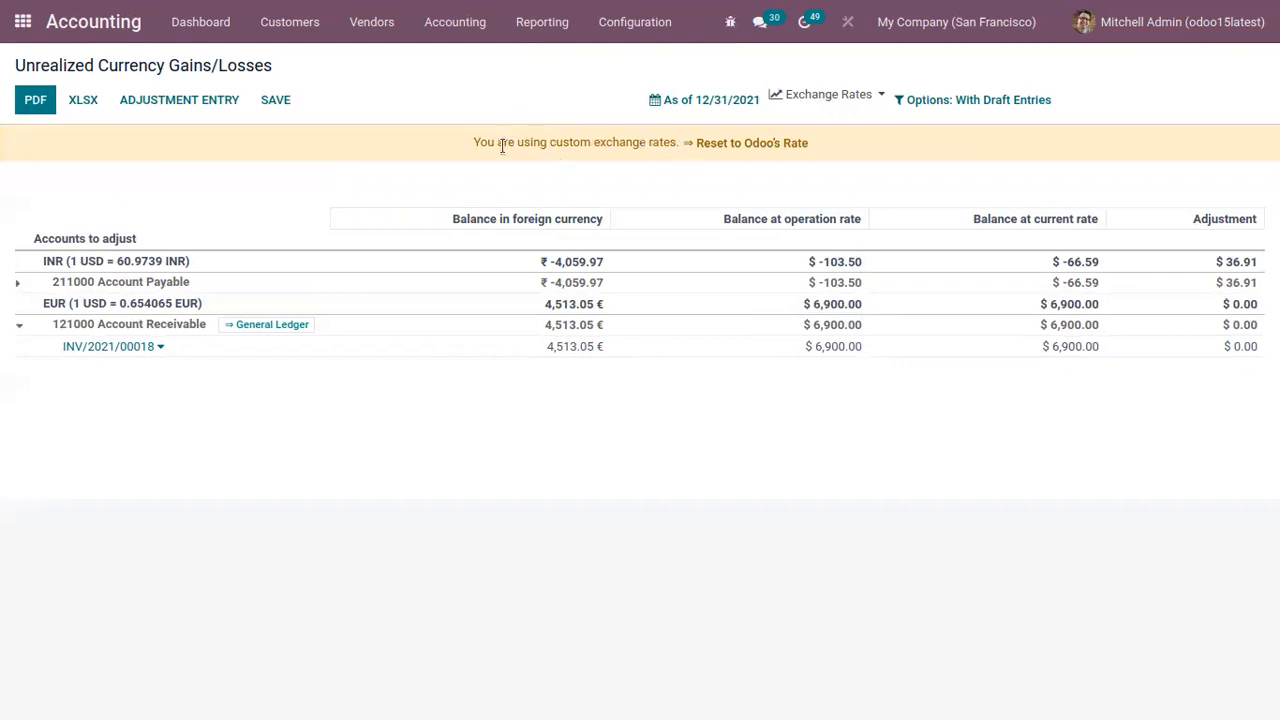
mouse_move(696, 174)
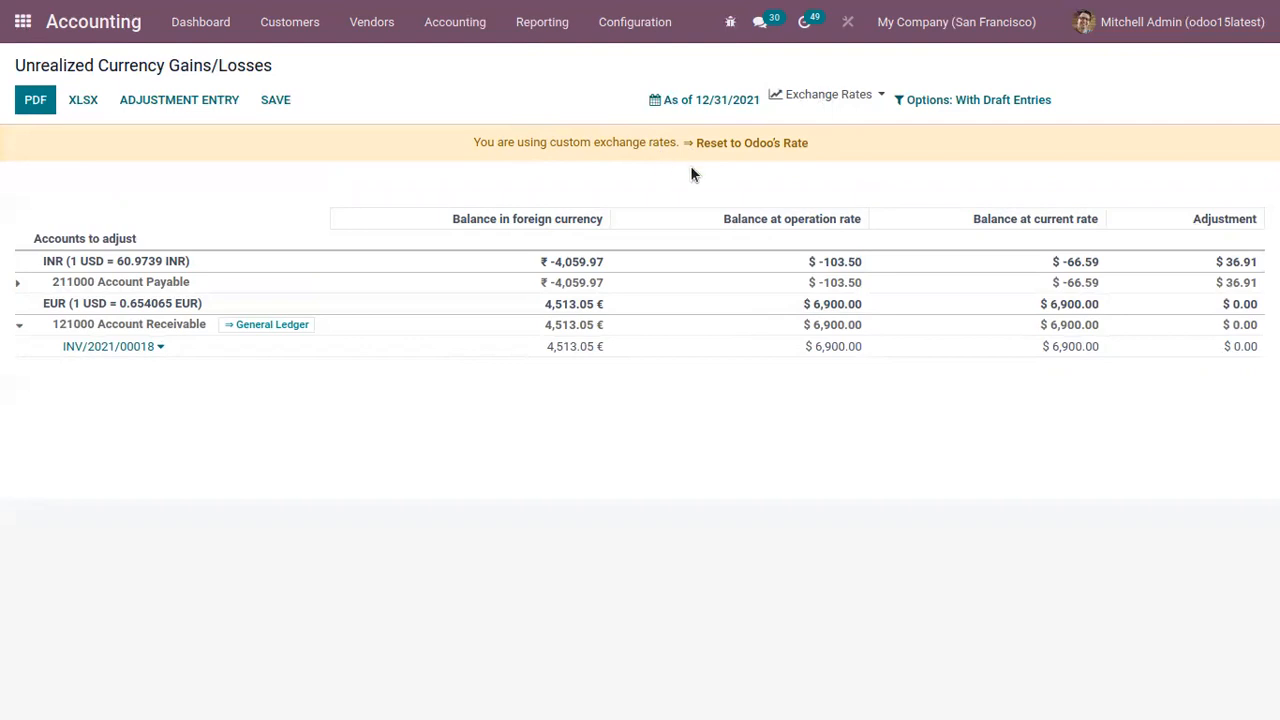
mouse_move(728, 142)
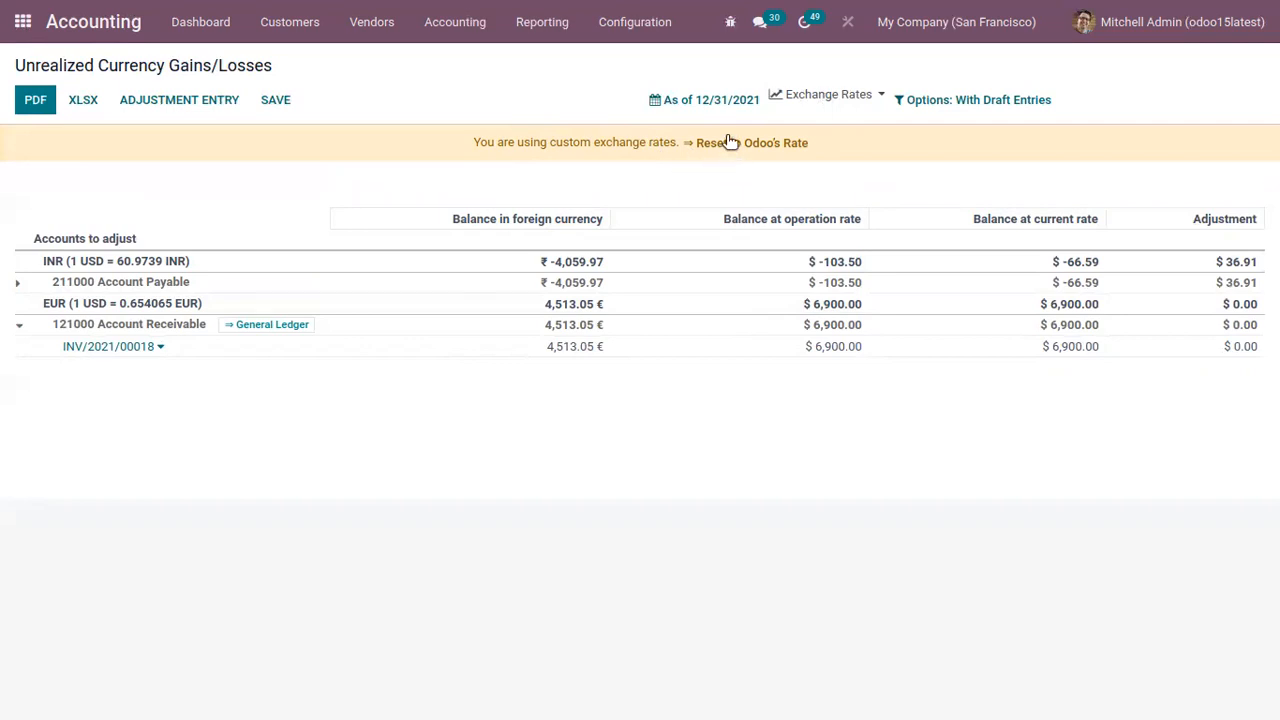
Step: Revert to Odoo's standard exchange rates so INR returns to 59.9739
left_click(776, 142)
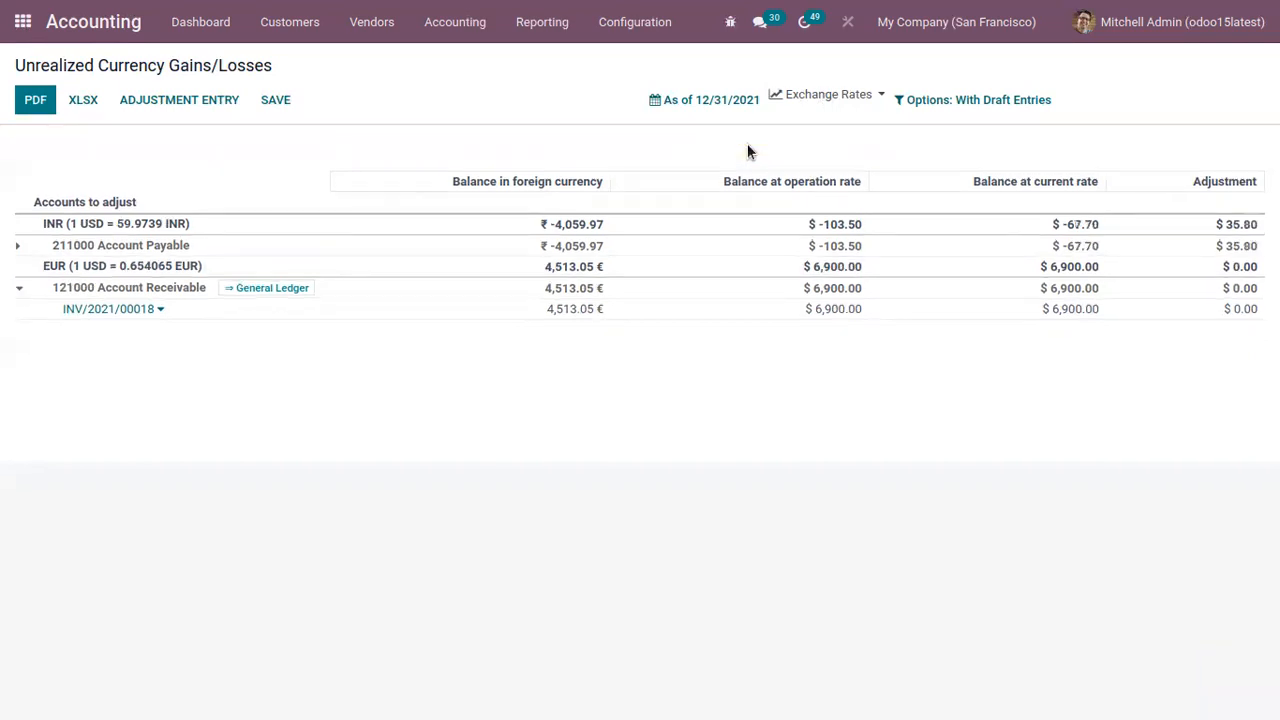
mouse_move(750, 398)
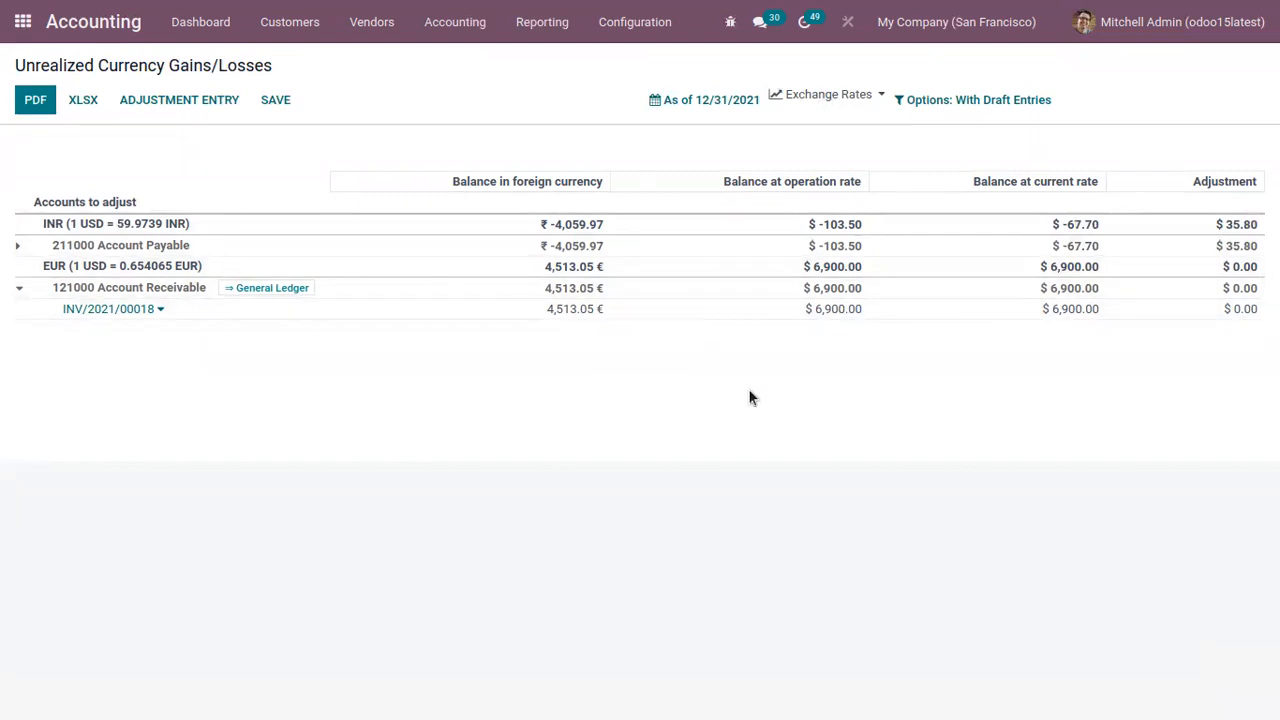
left_click(704, 100)
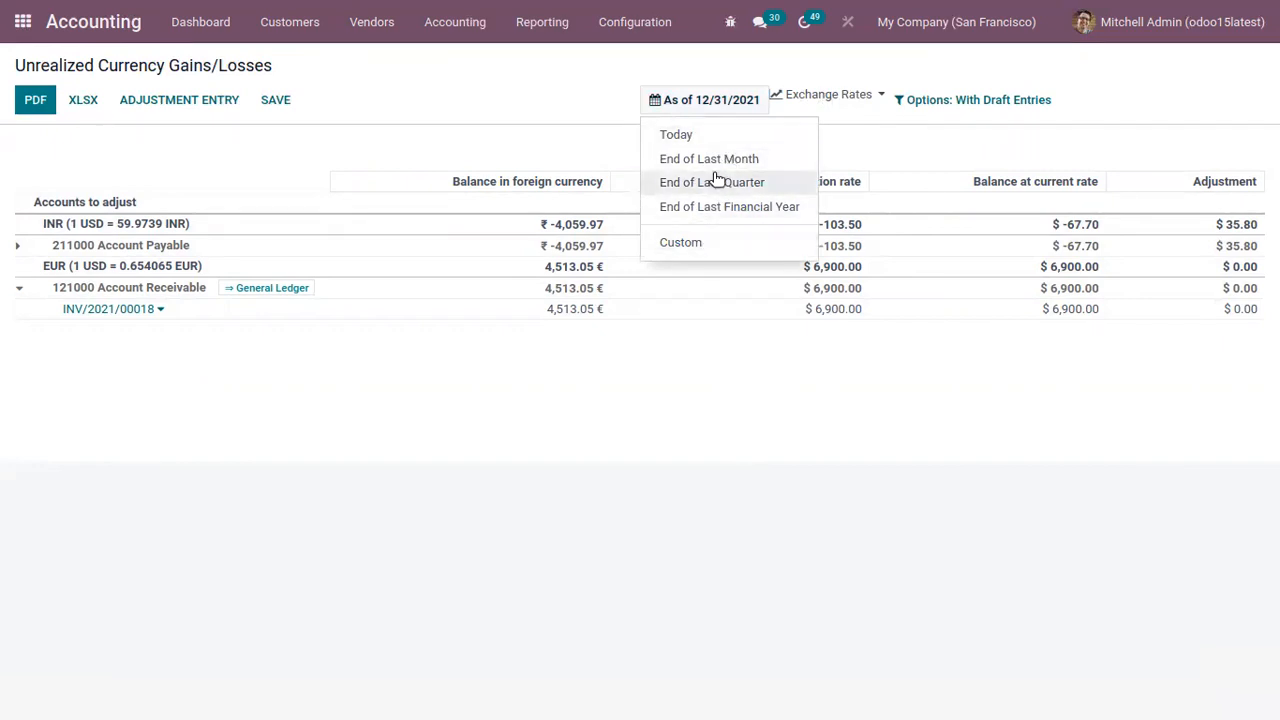
Step: Try end of last month, then set the report date to end of last financial year (12/31/2021)
left_click(708, 158)
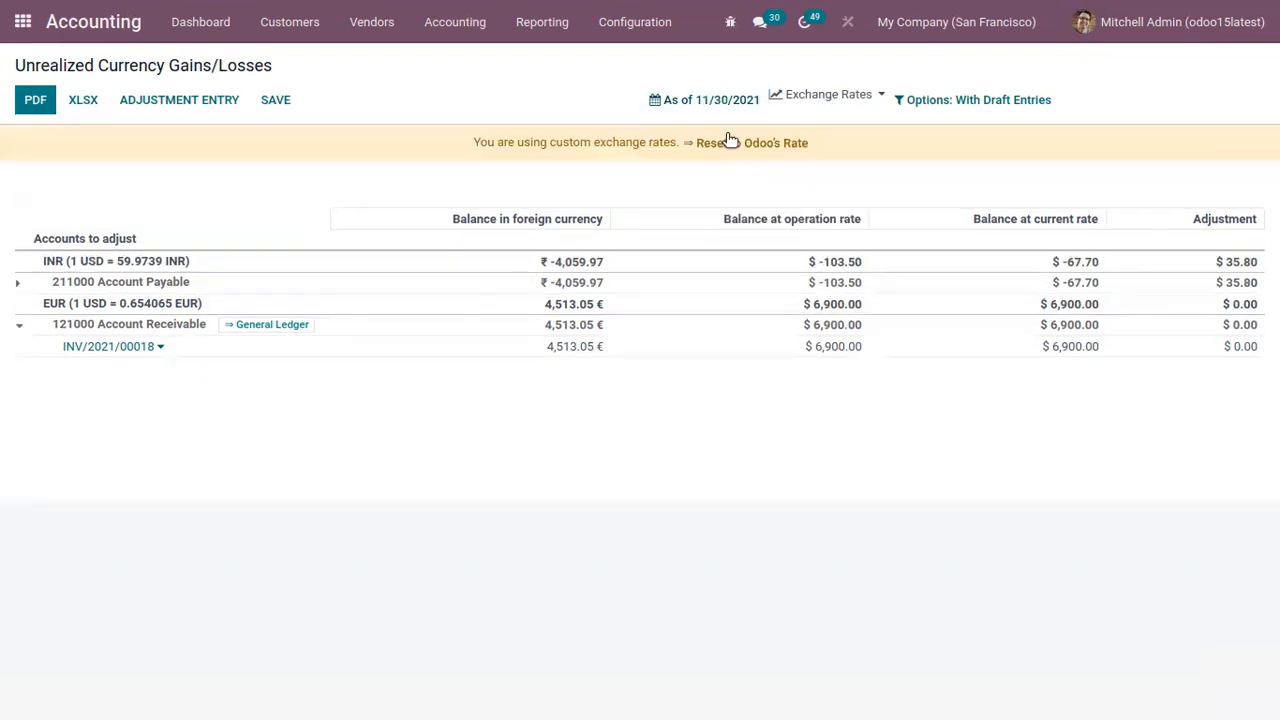
left_click(710, 100)
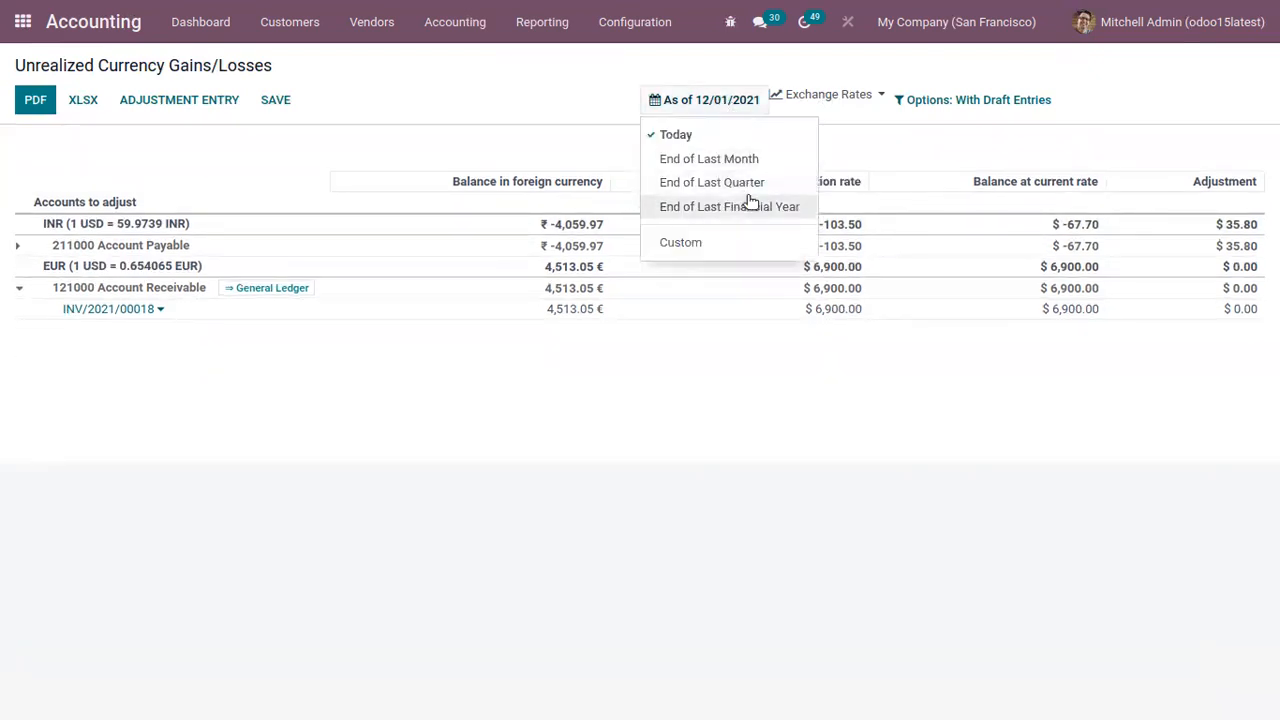
left_click(728, 206)
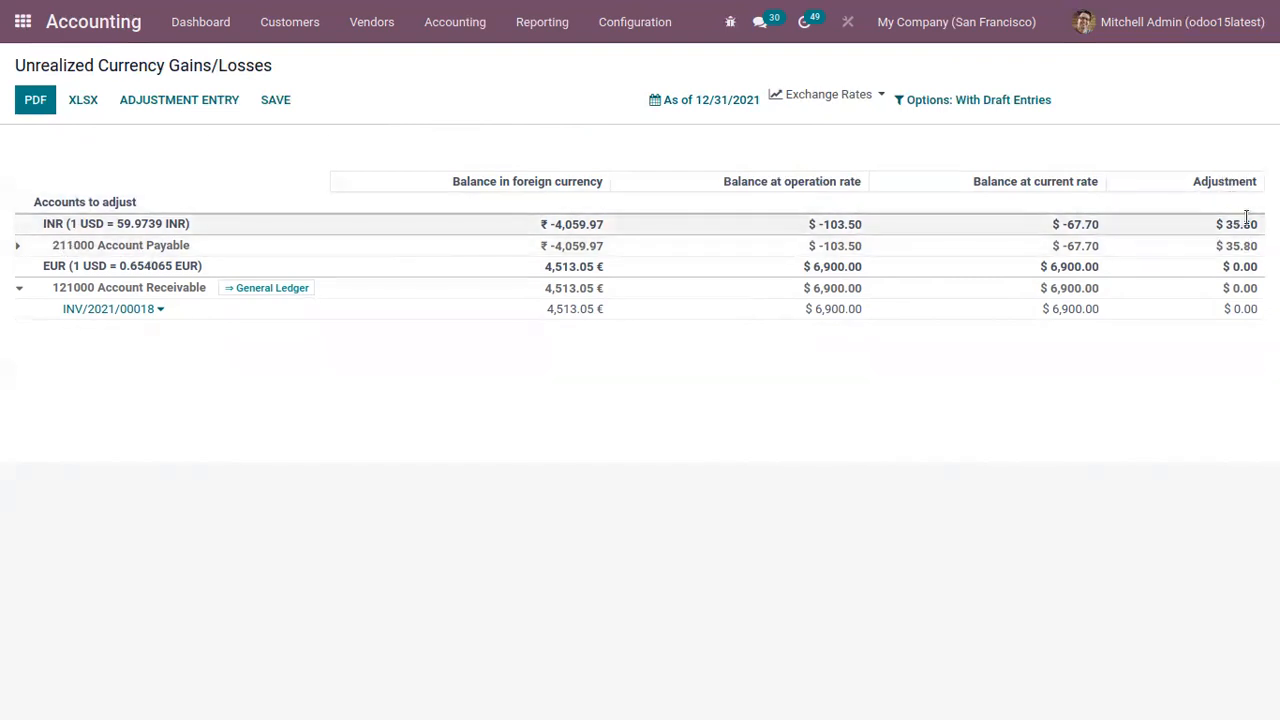
Step: Start an adjustment entry and record it in the Miscellaneous Operations journal
left_click(180, 100)
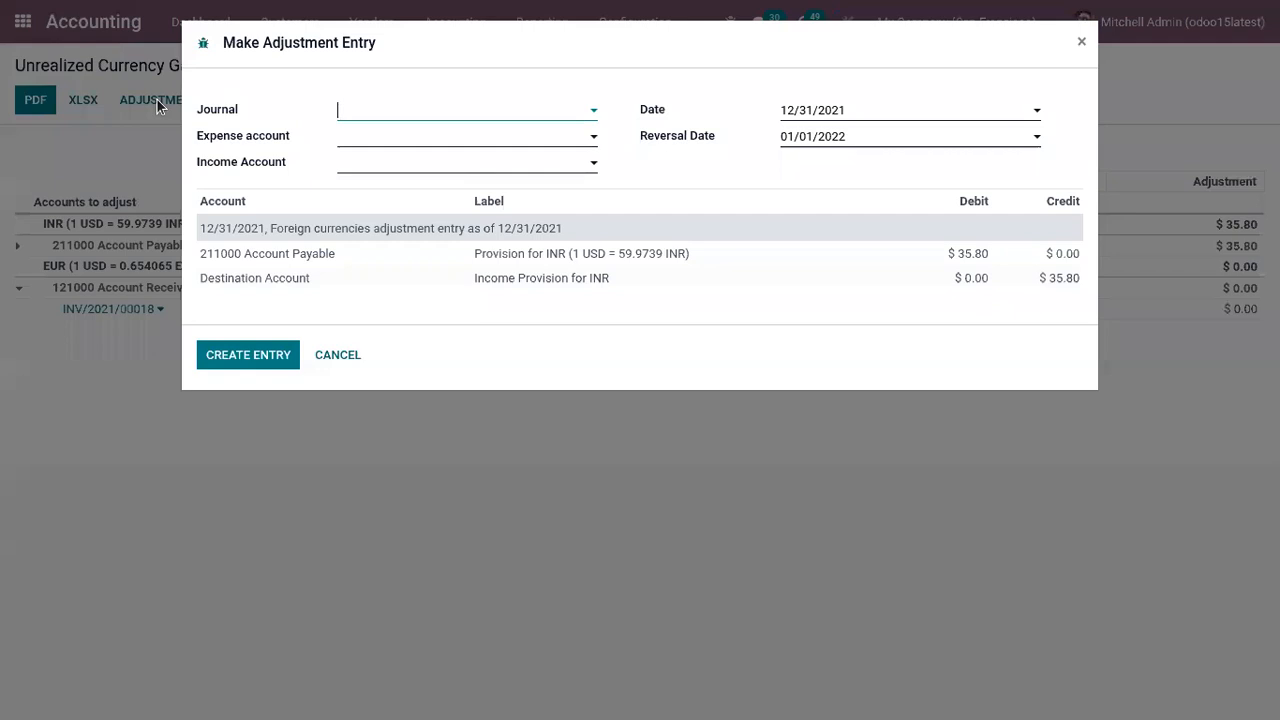
mouse_move(472, 168)
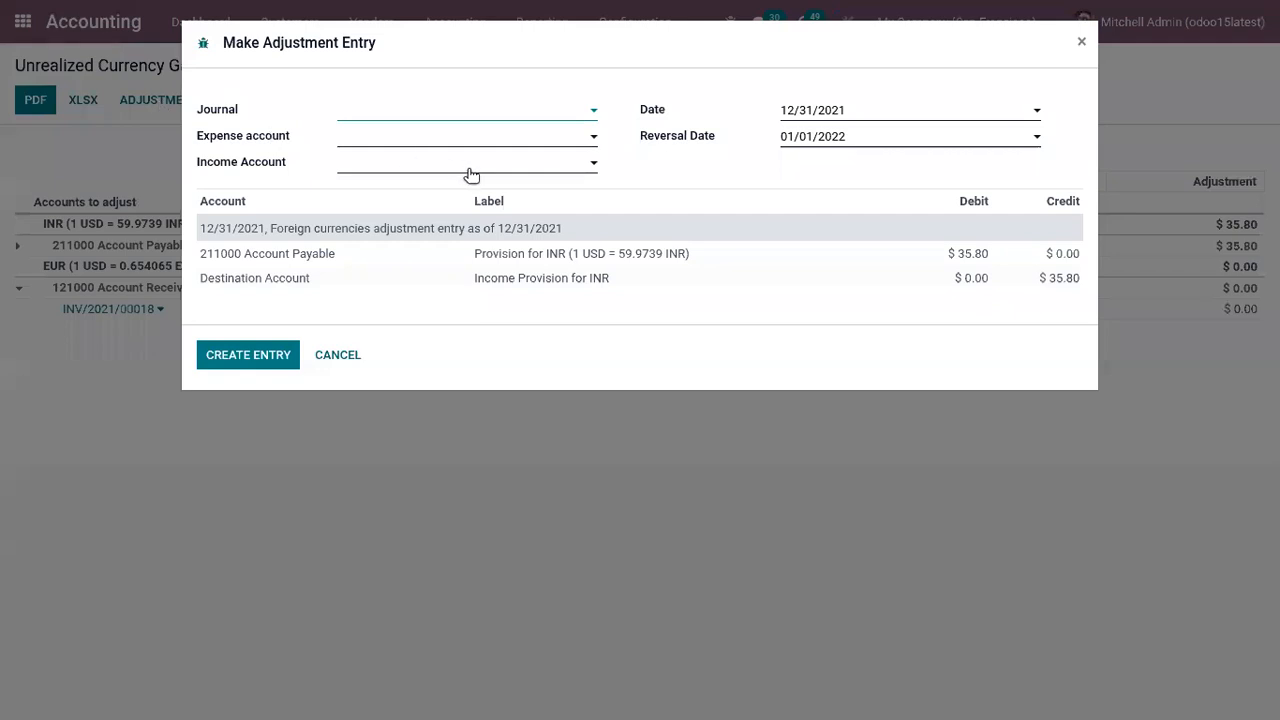
left_click(464, 110)
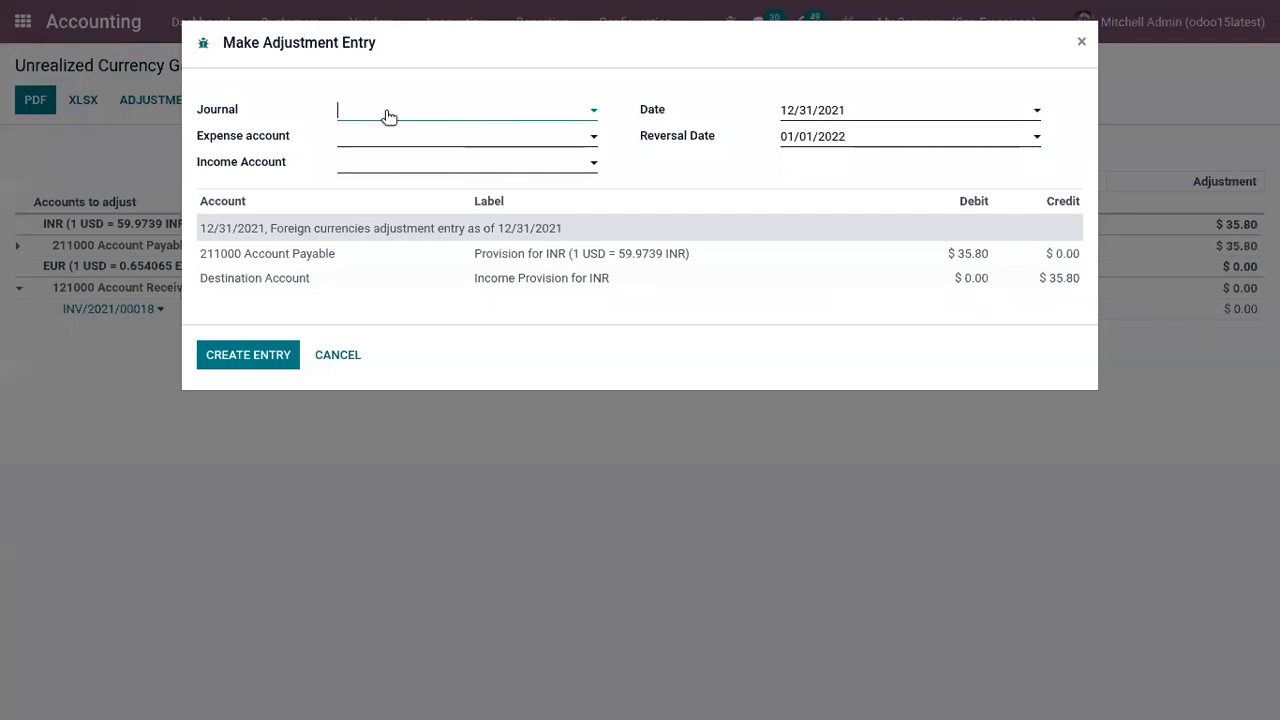
mouse_move(434, 118)
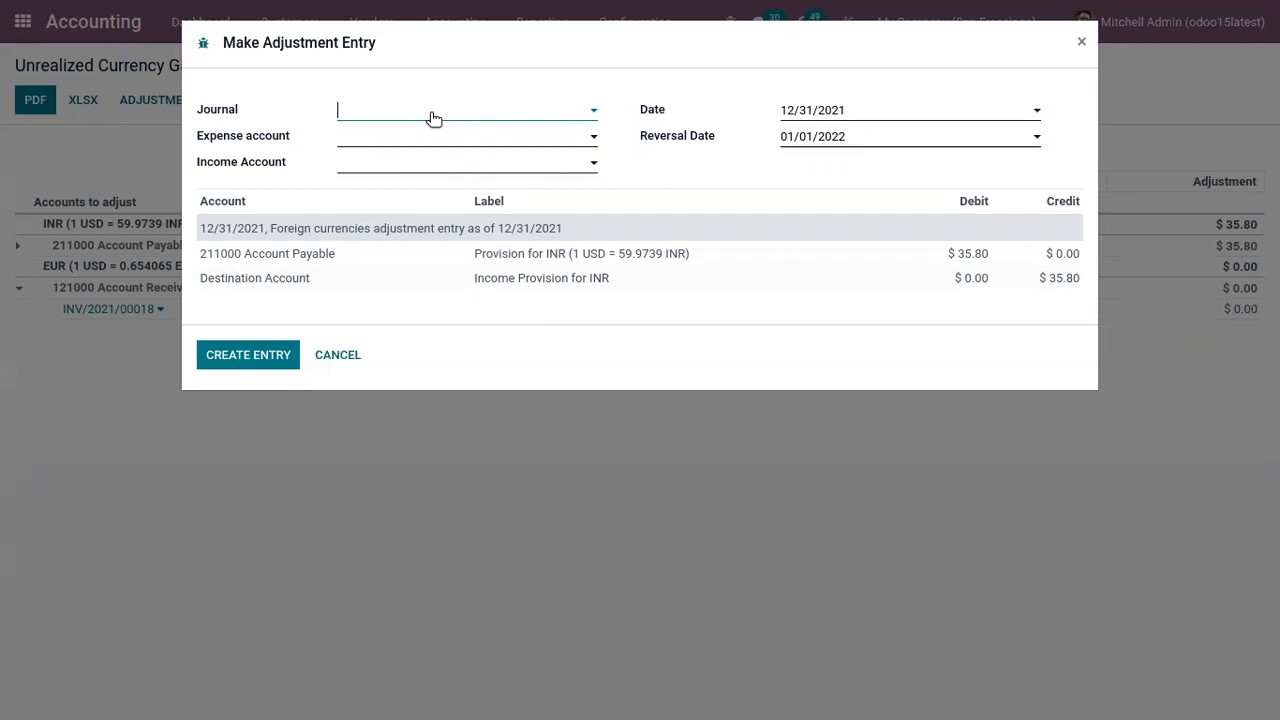
left_click(464, 110)
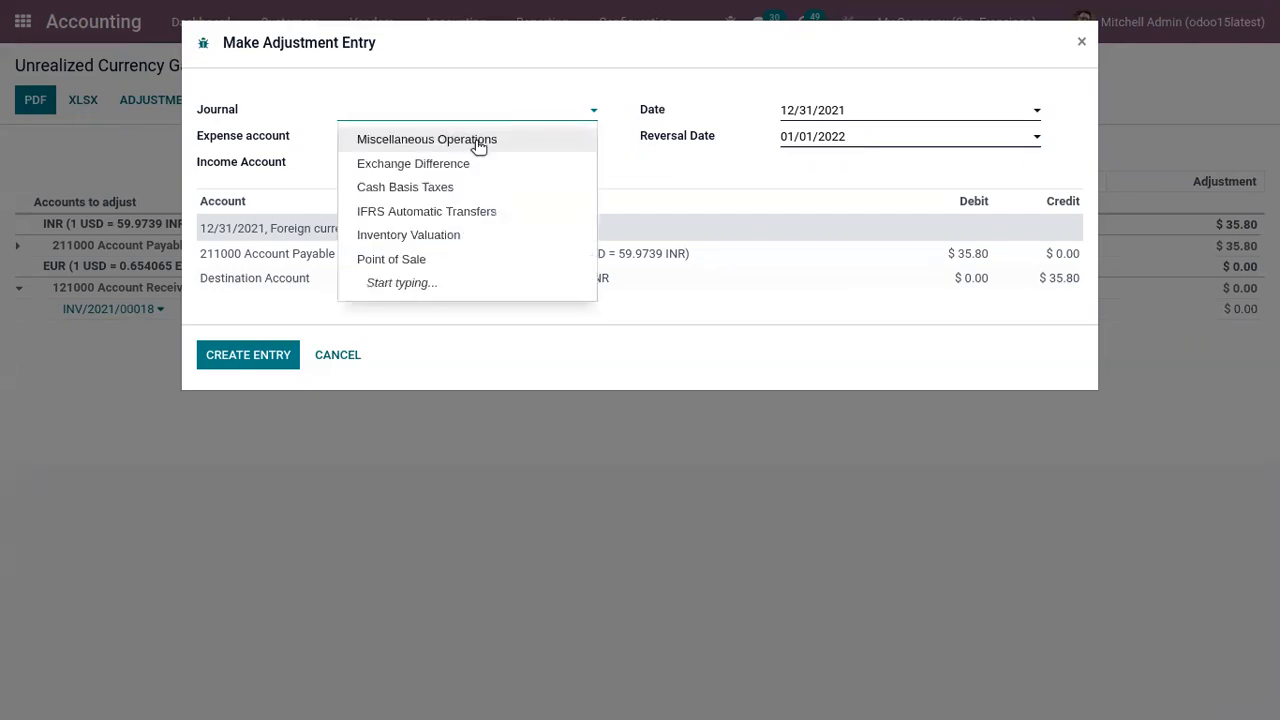
left_click(428, 140)
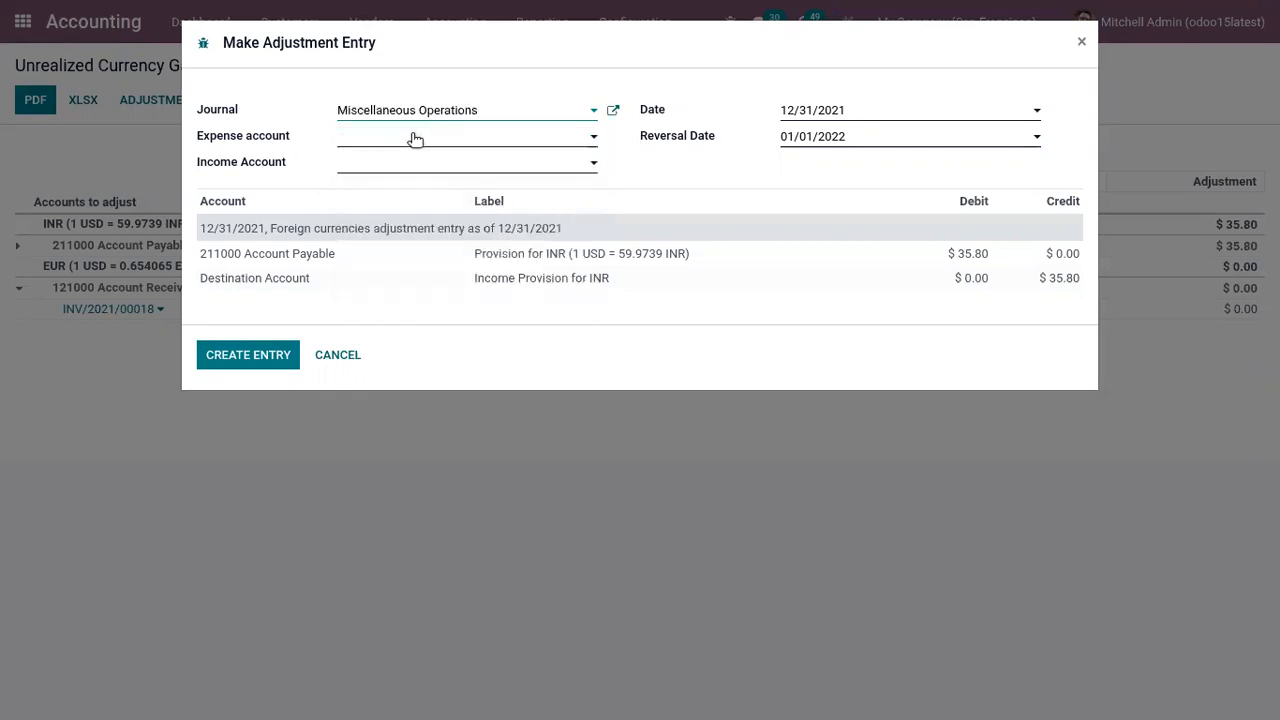
Step: Use 600000 Expenses and 450000 Other Income as the accounts and create the entry
left_click(466, 136)
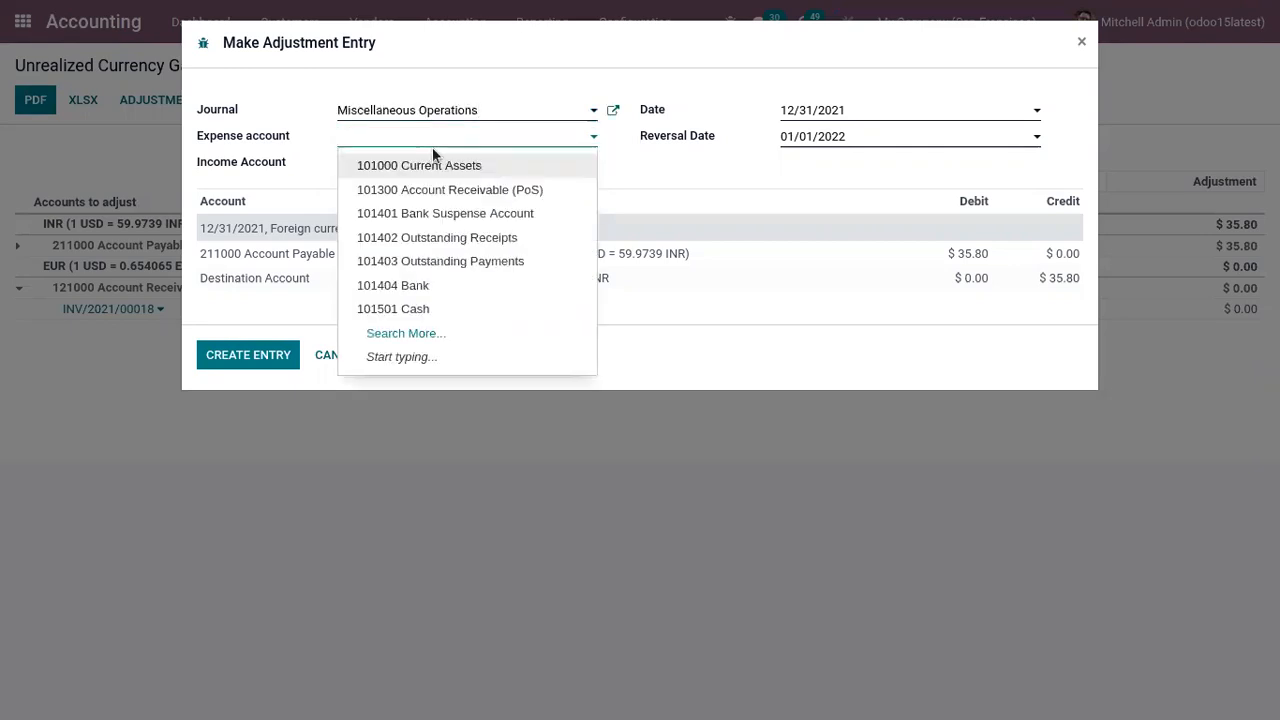
type("ex")
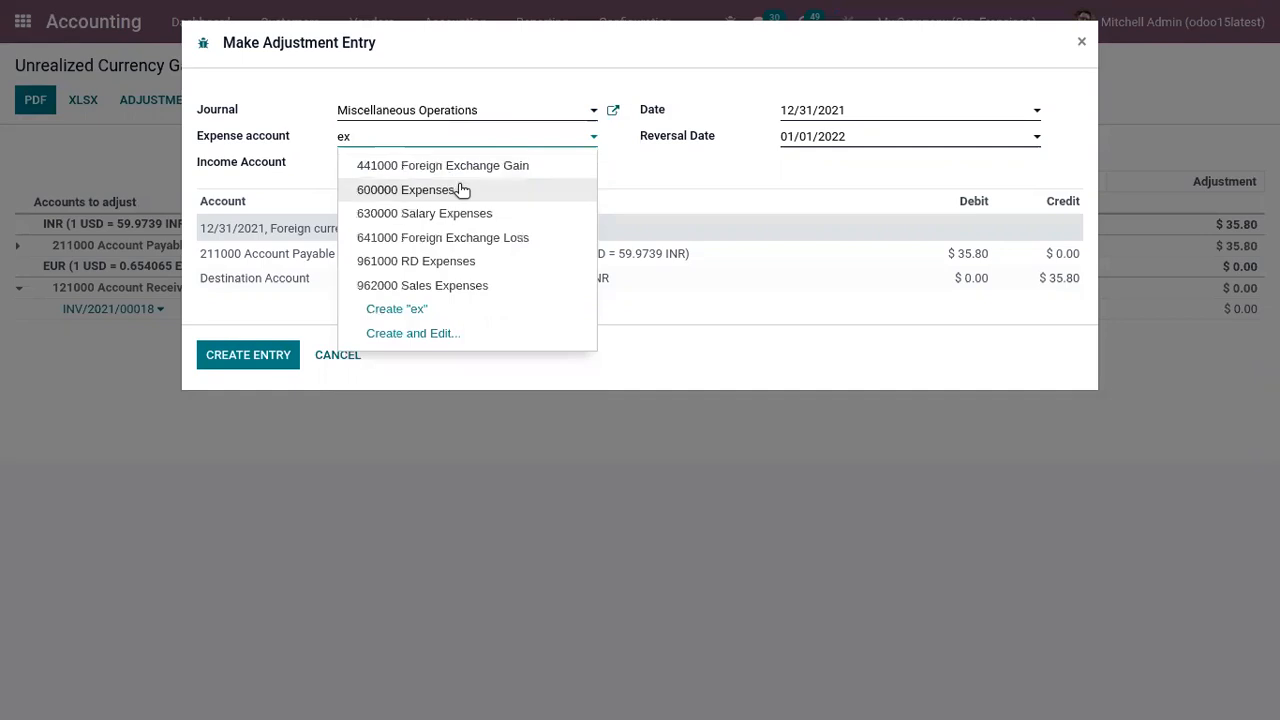
left_click(406, 188)
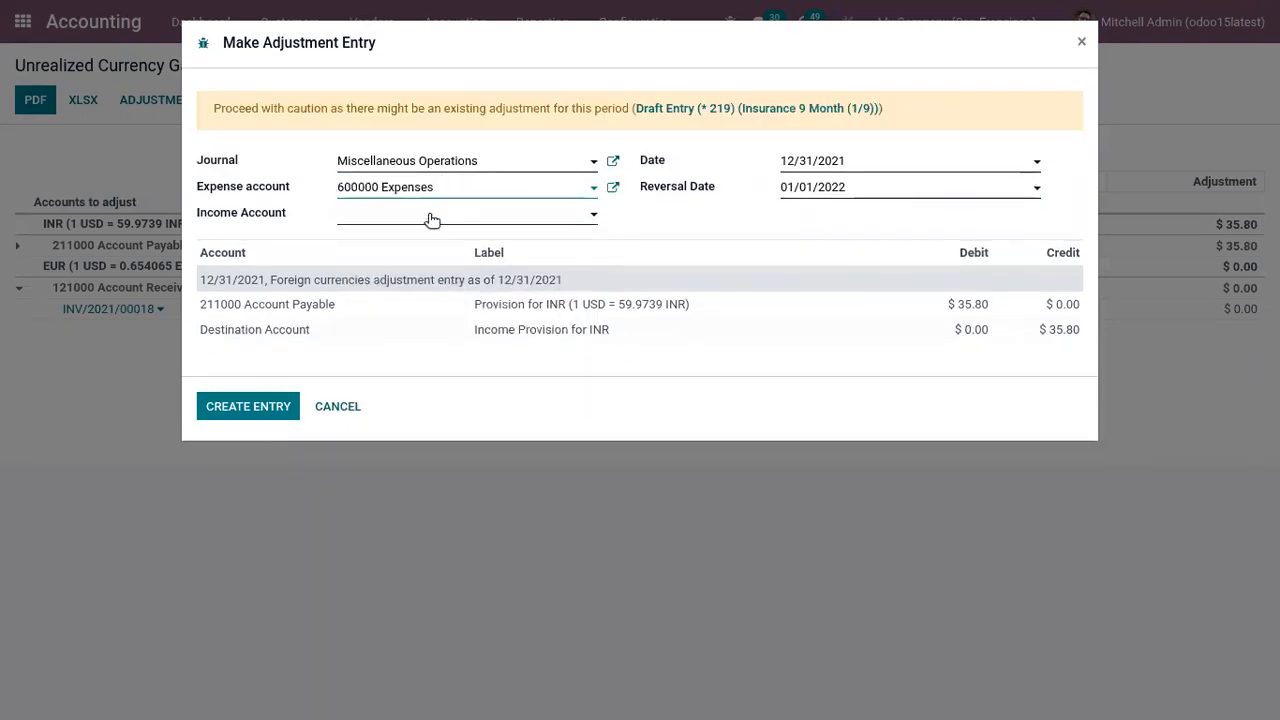
type("inco")
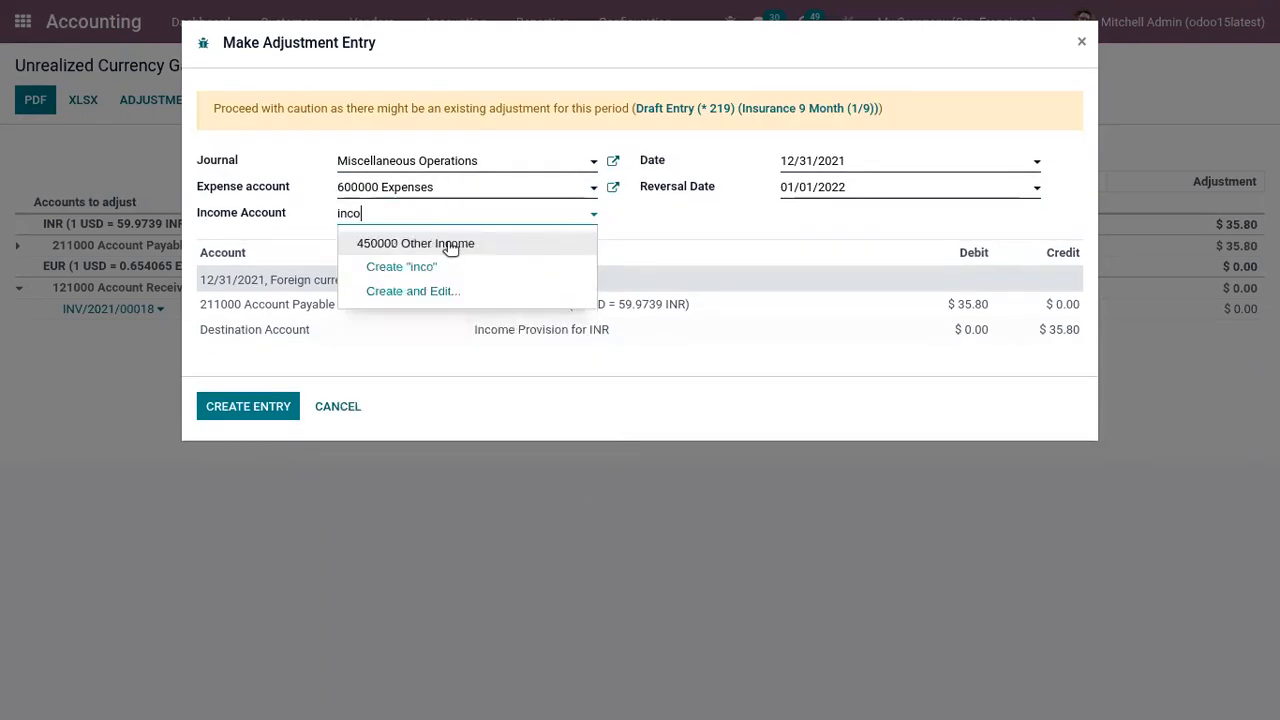
left_click(416, 244)
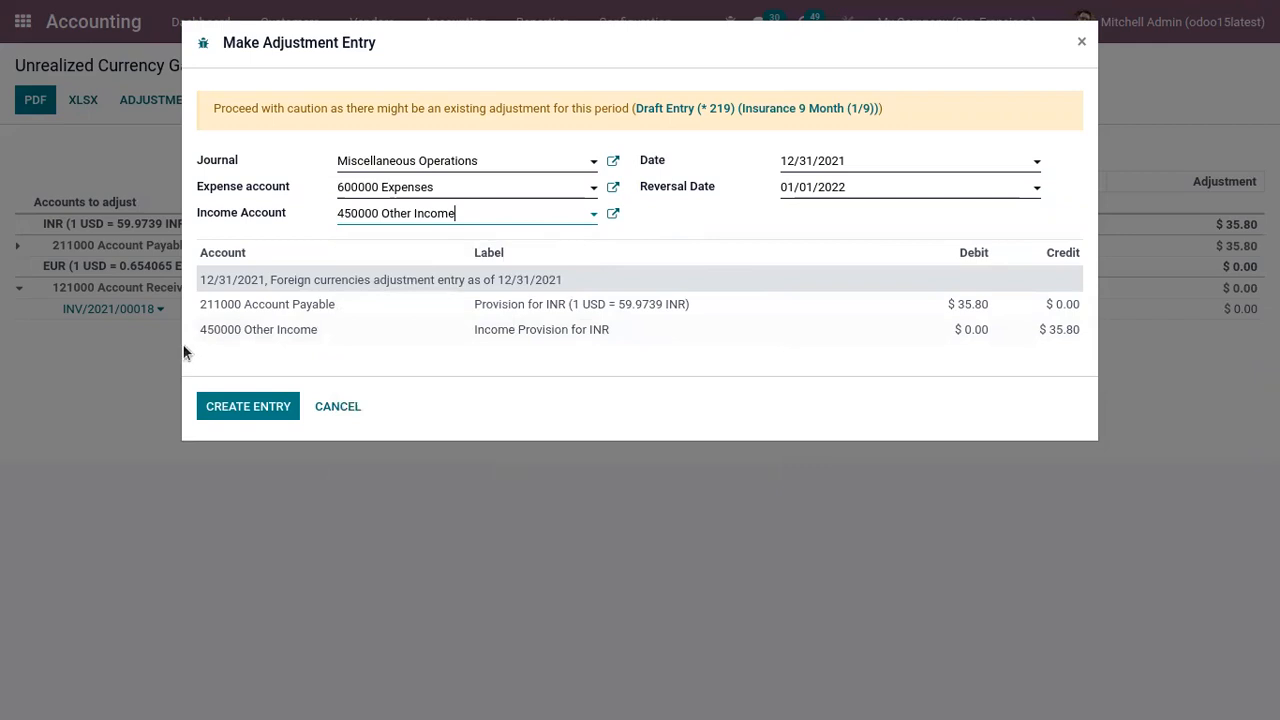
mouse_move(118, 398)
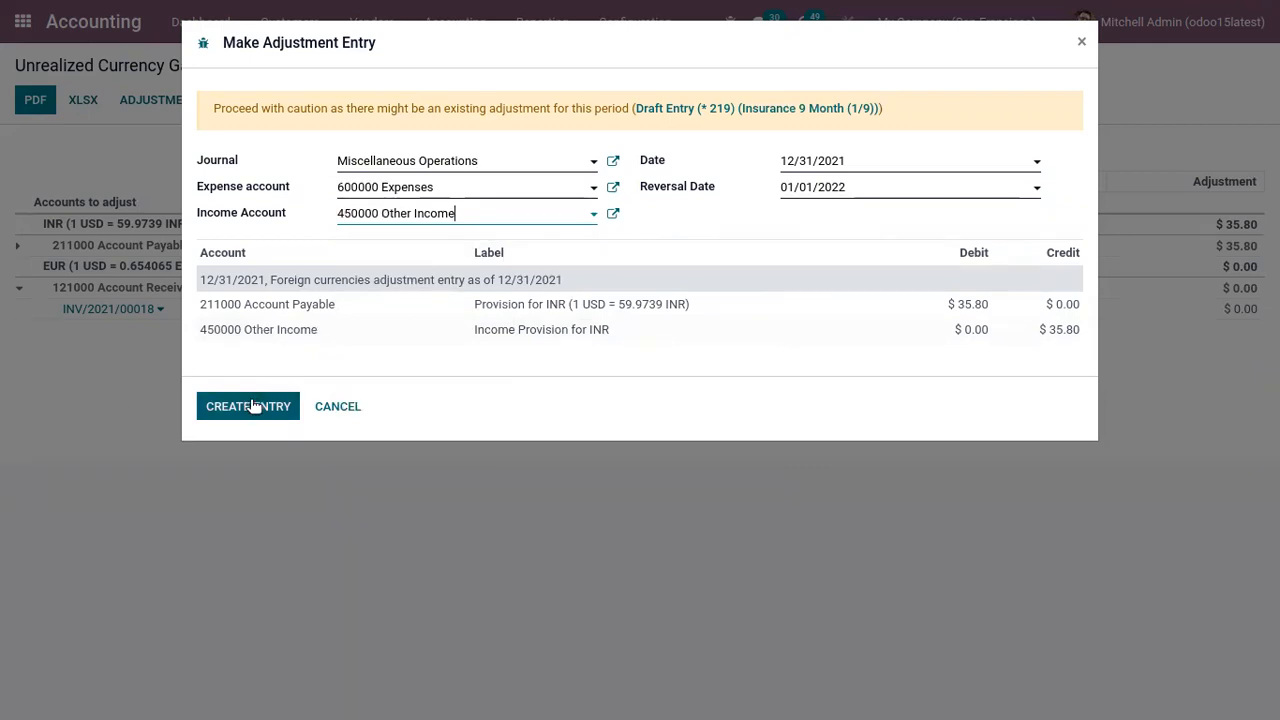
left_click(248, 406)
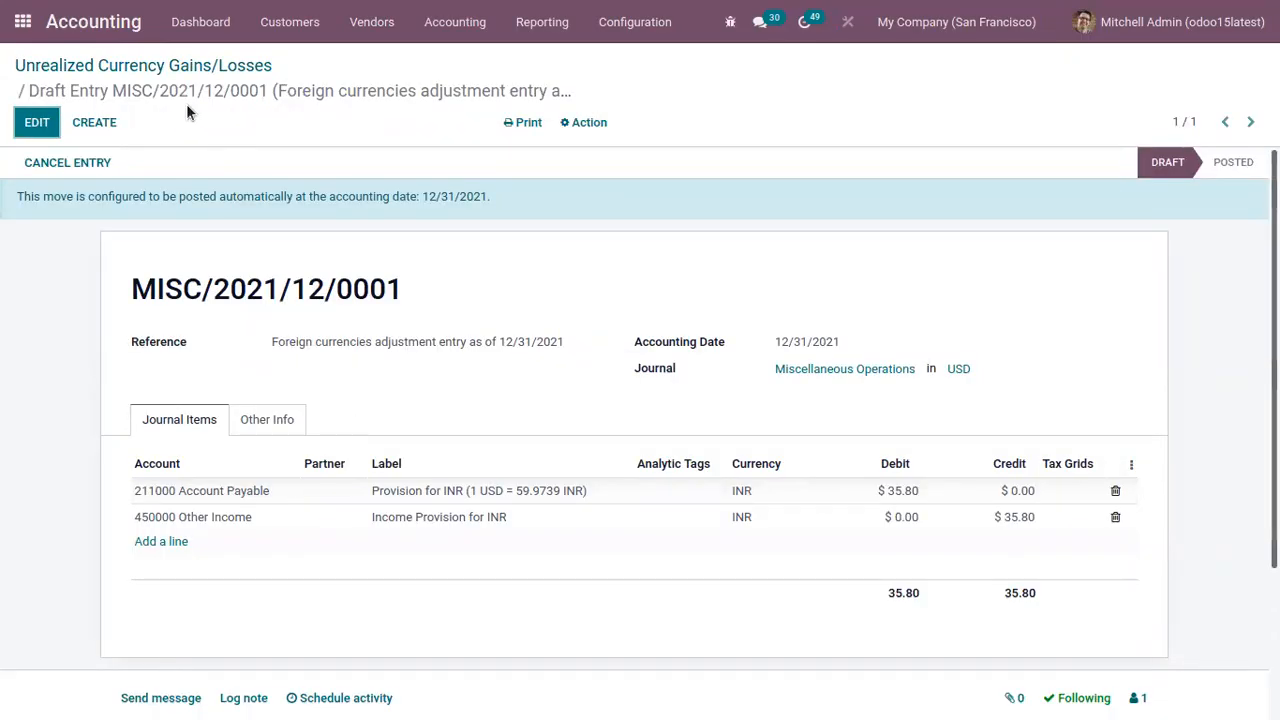
mouse_move(224, 118)
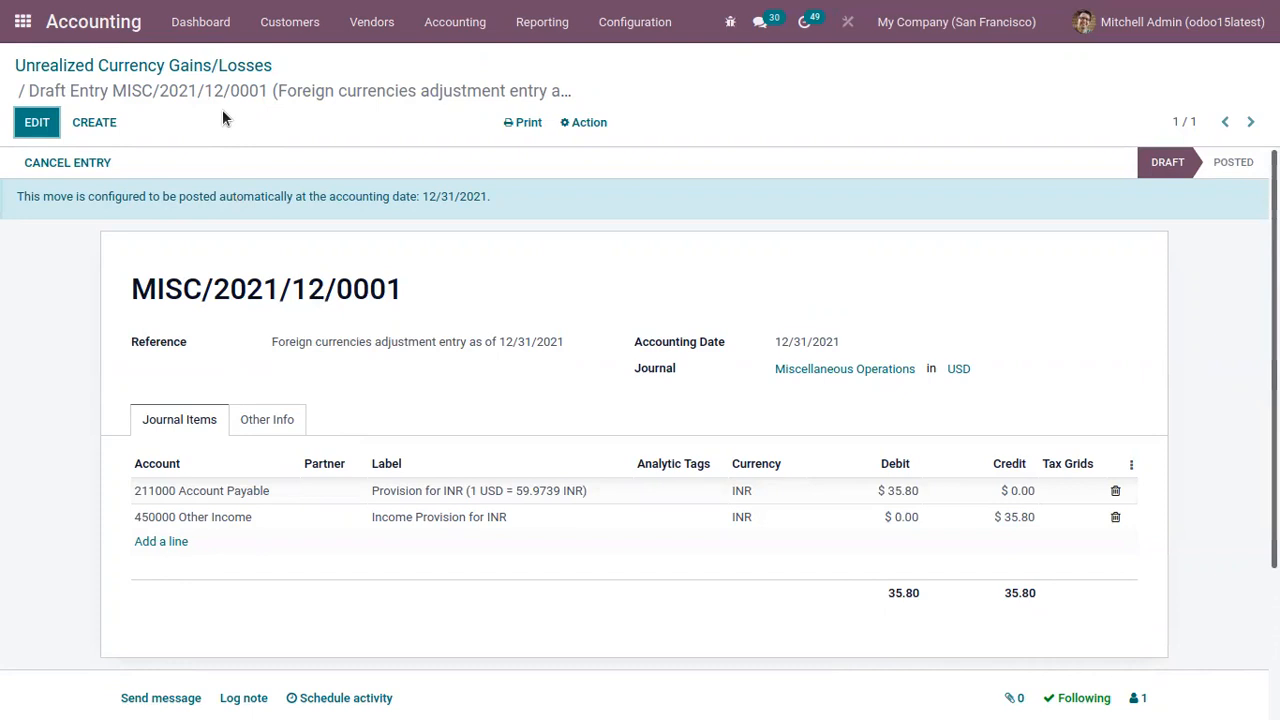
Step: Return from draft entry MISC/2021/12/0001 to the currency gains/losses report via the breadcrumb
left_click(144, 64)
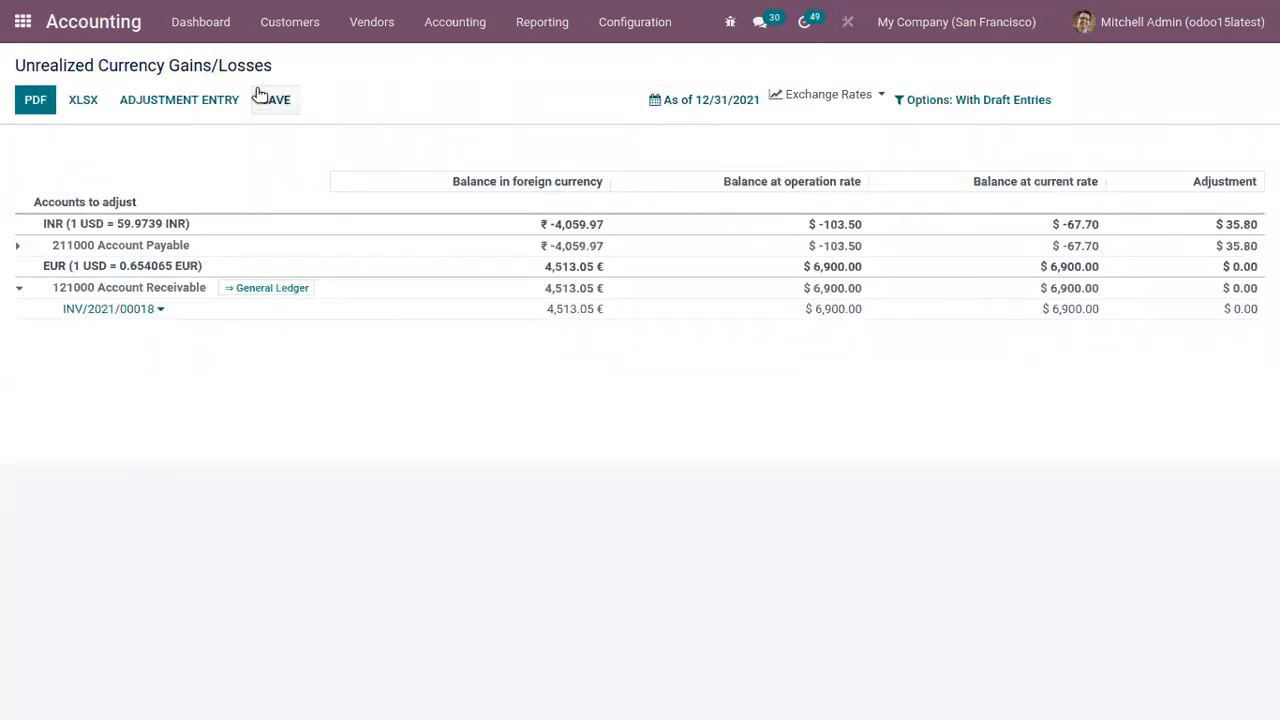
Step: Include unposted entries so the INR adjustment reads $0.00
left_click(972, 100)
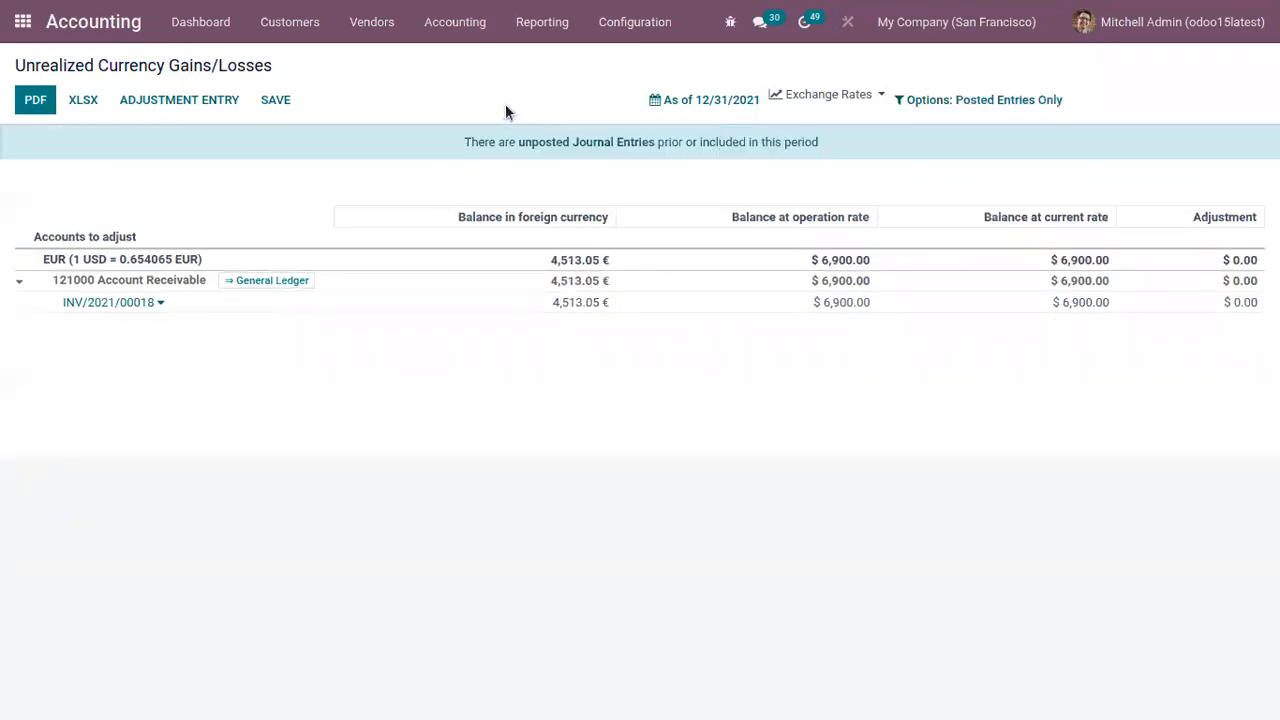
left_click(978, 100)
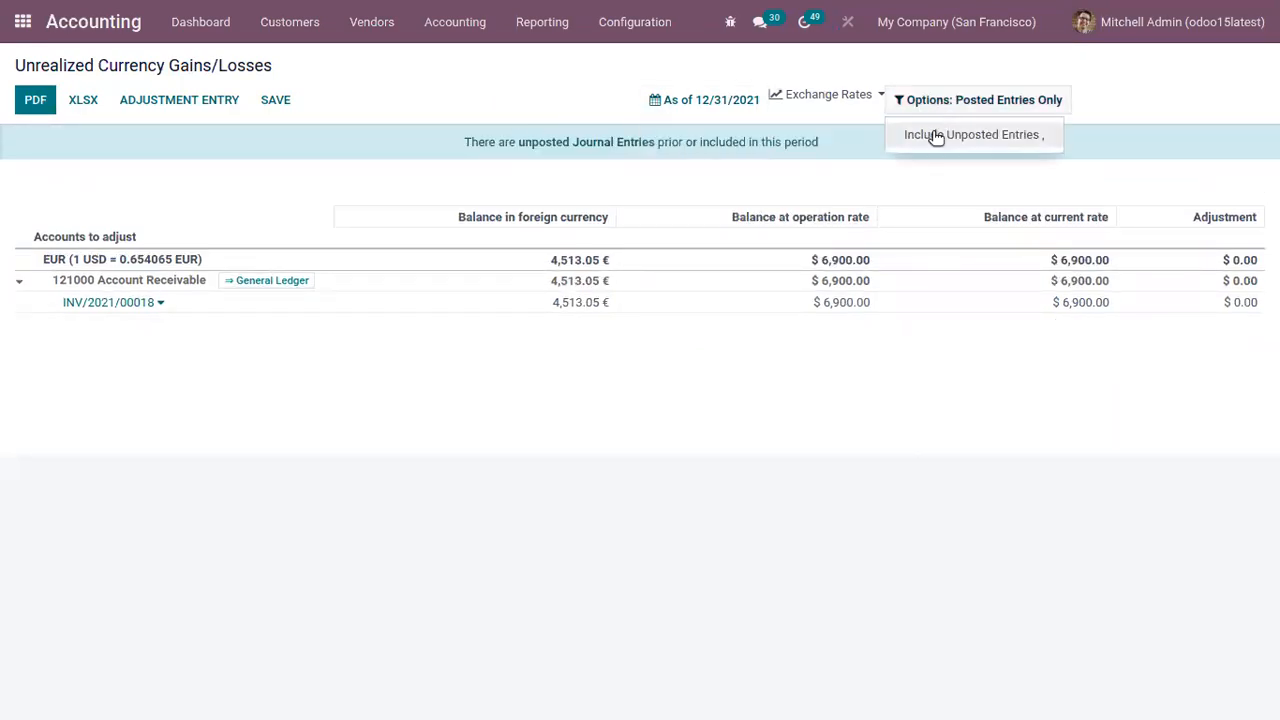
left_click(972, 134)
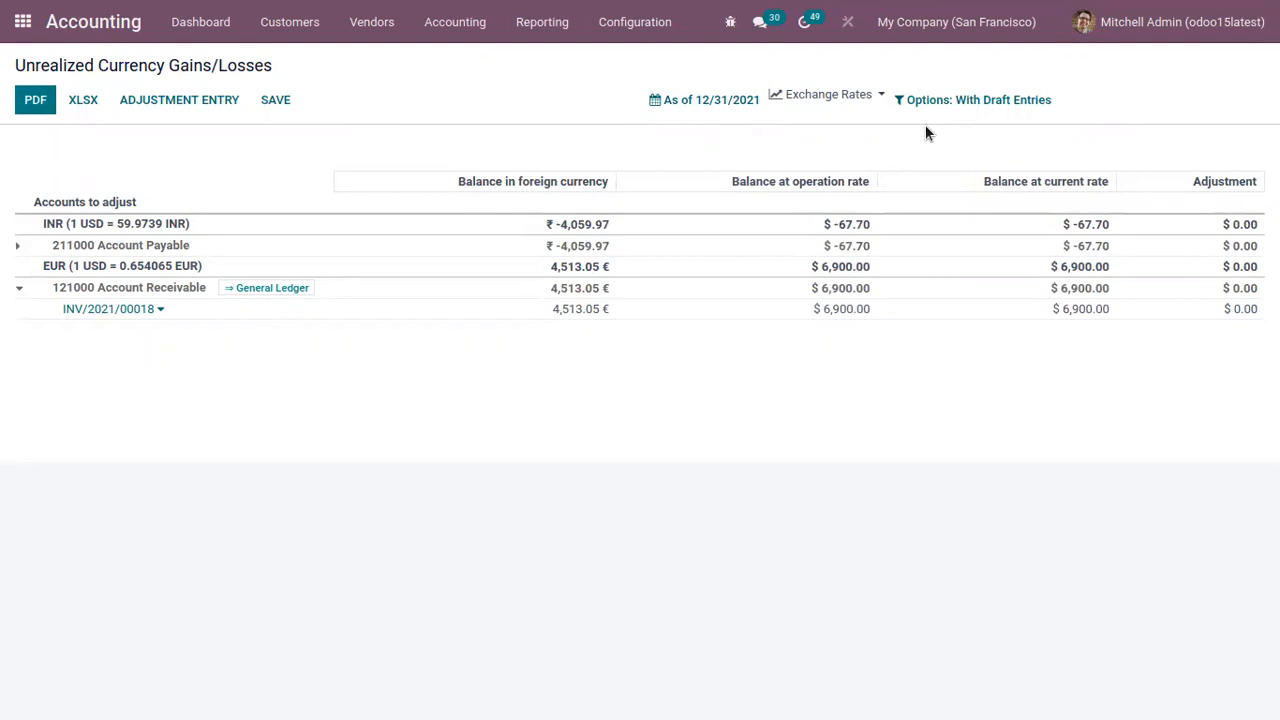
mouse_move(880, 414)
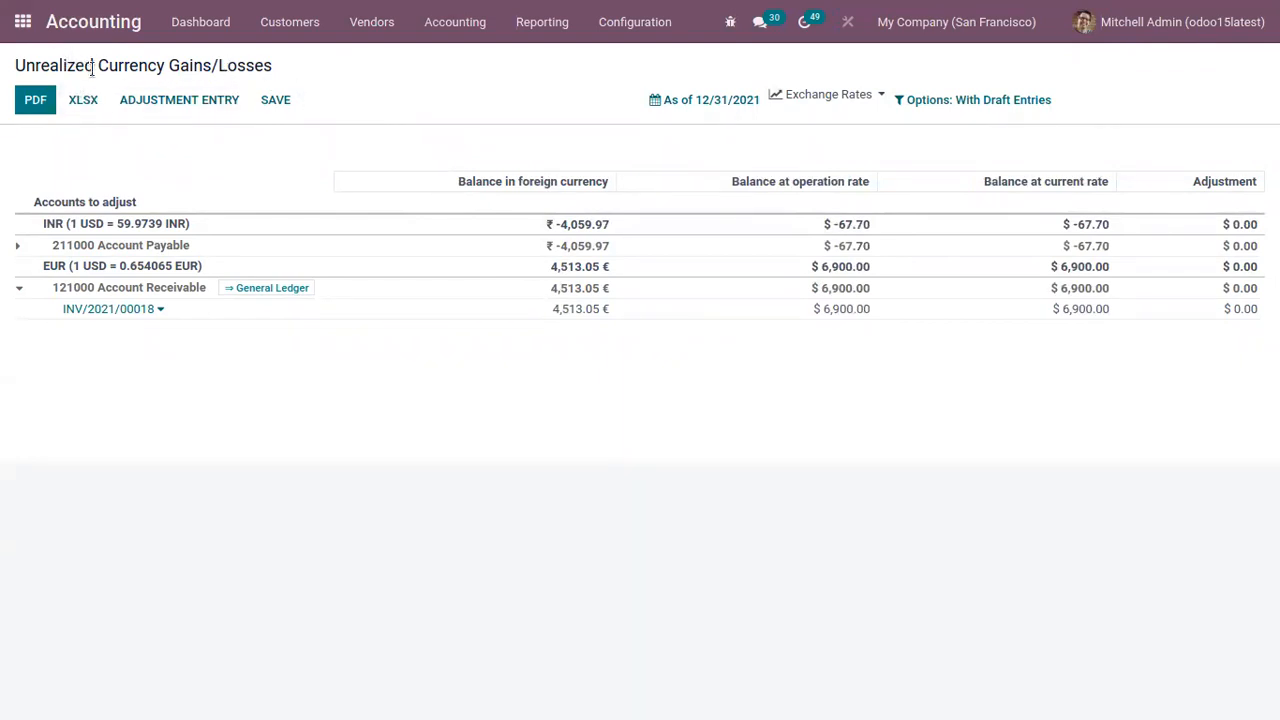
mouse_move(544, 128)
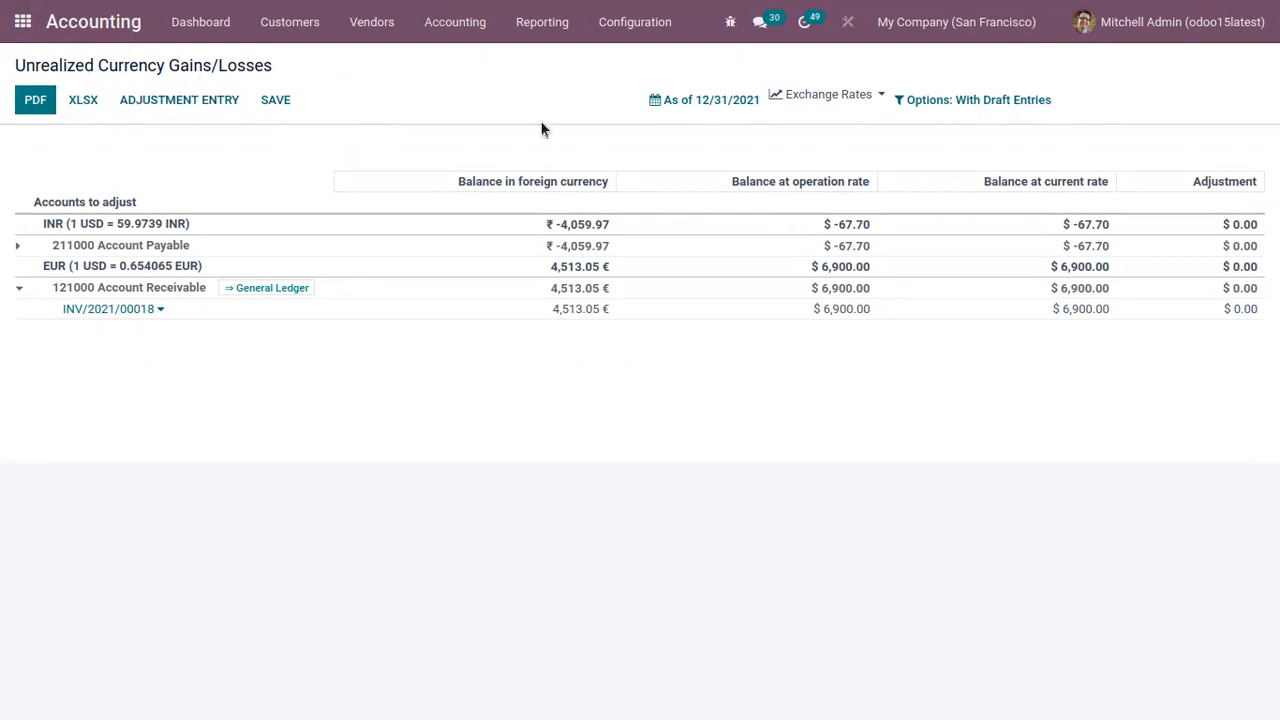
mouse_move(428, 80)
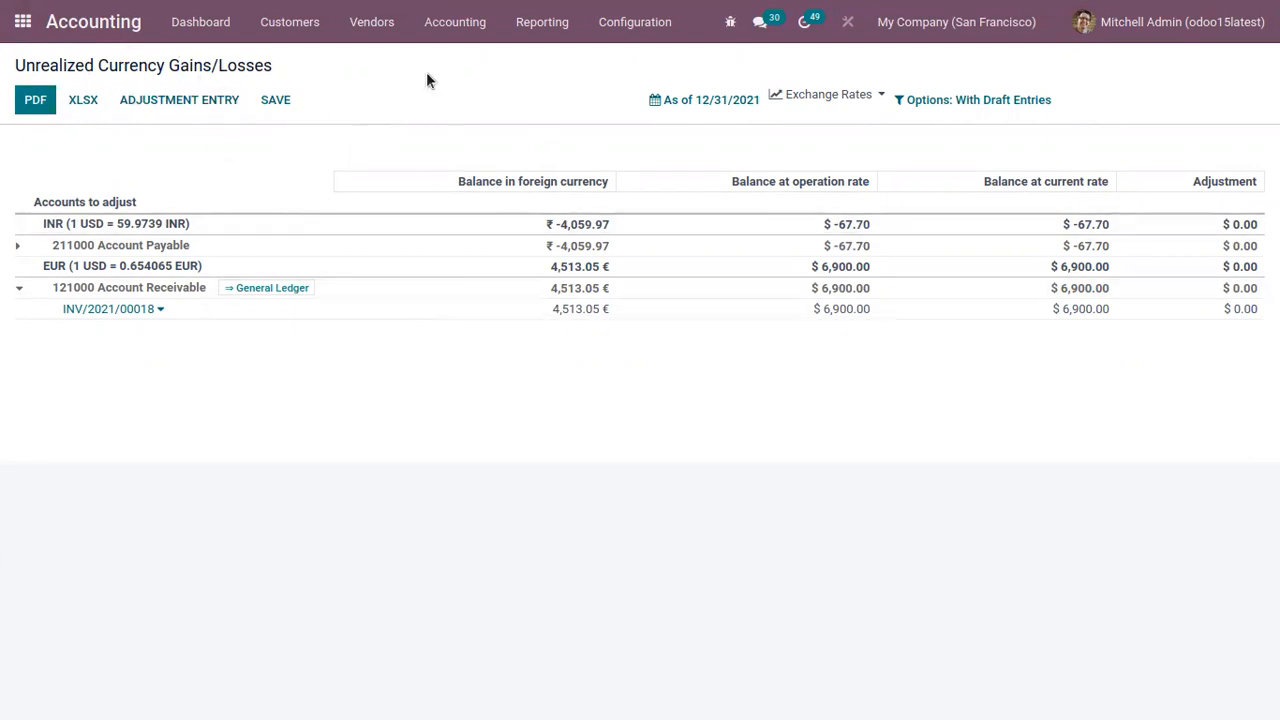
mouse_move(384, 108)
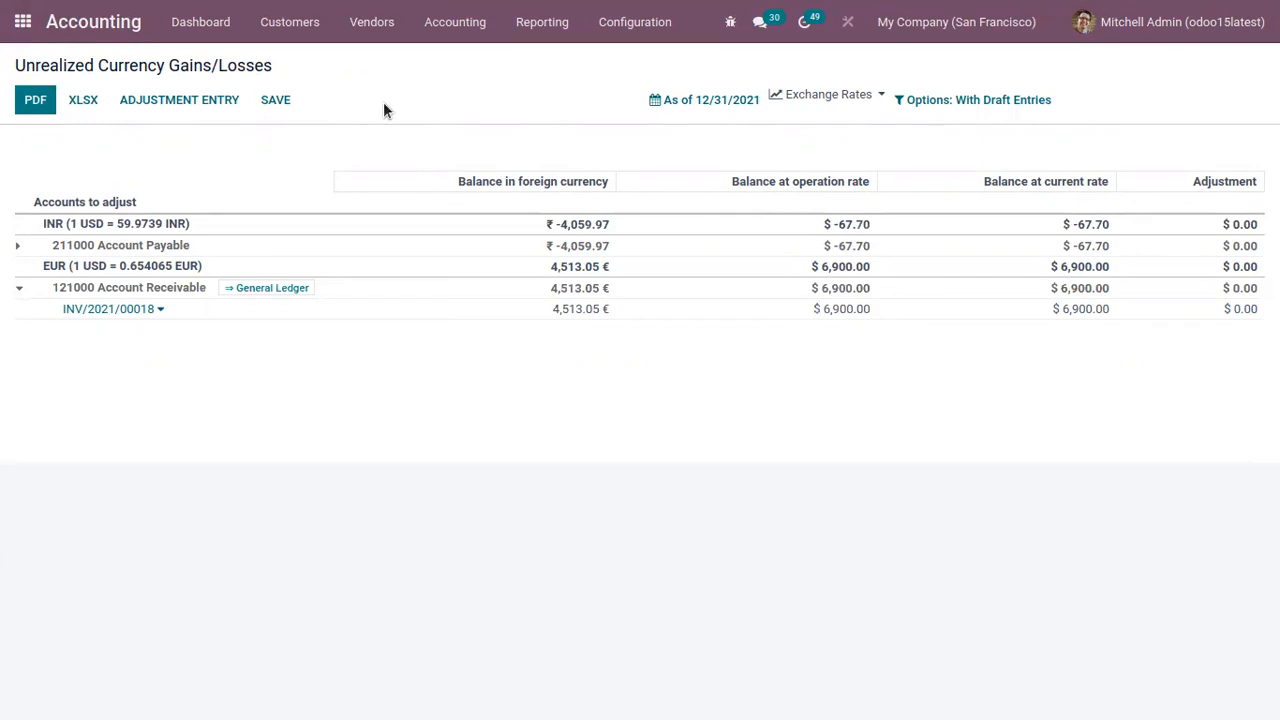
mouse_move(650, 66)
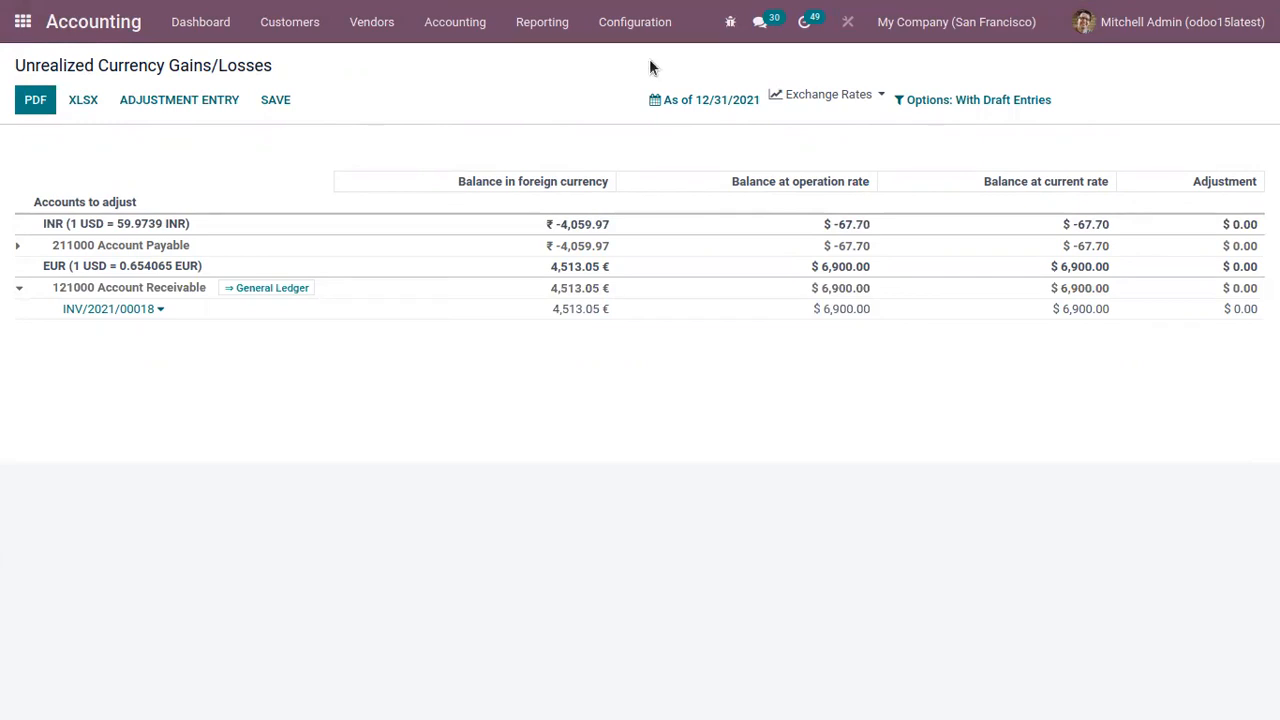
mouse_move(322, 132)
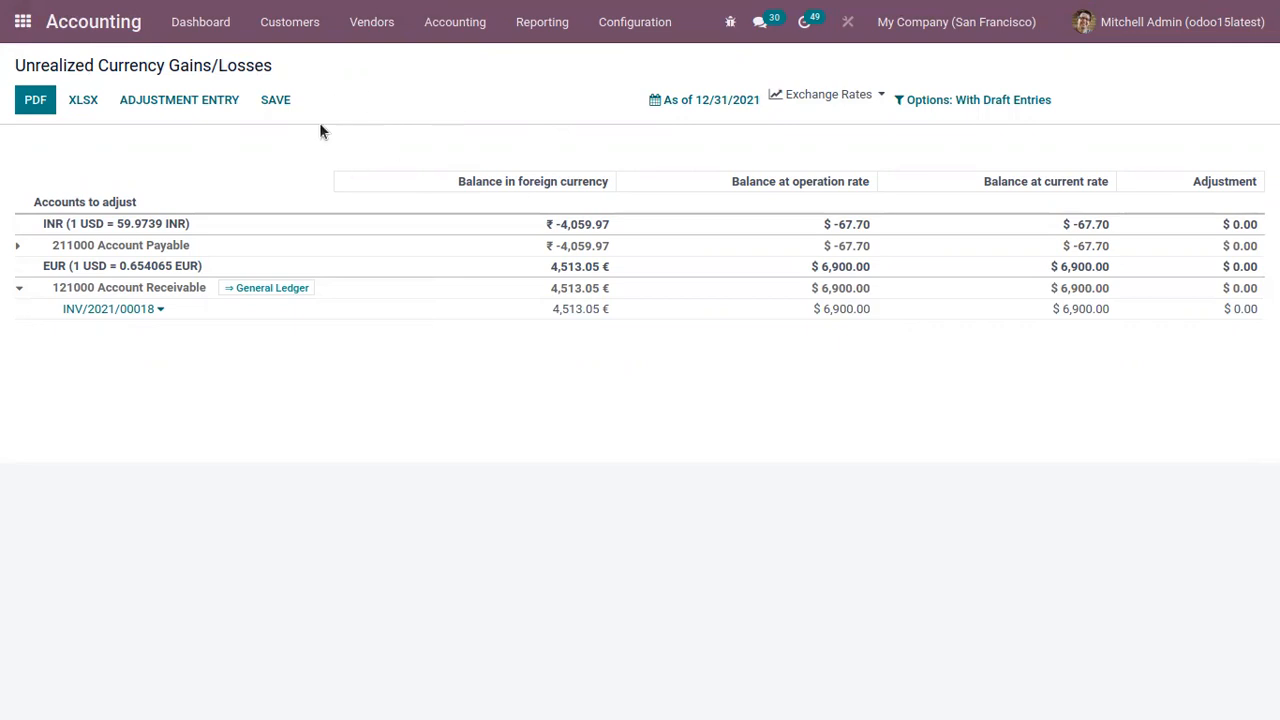
mouse_move(270, 152)
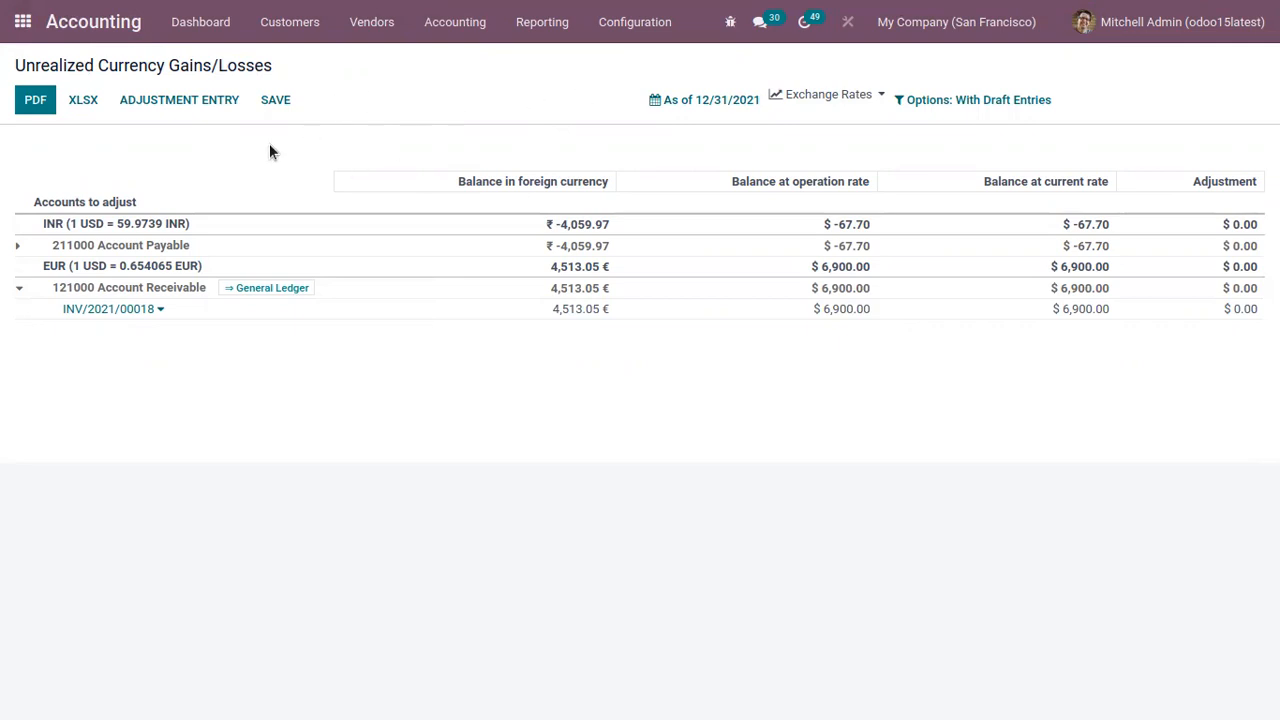